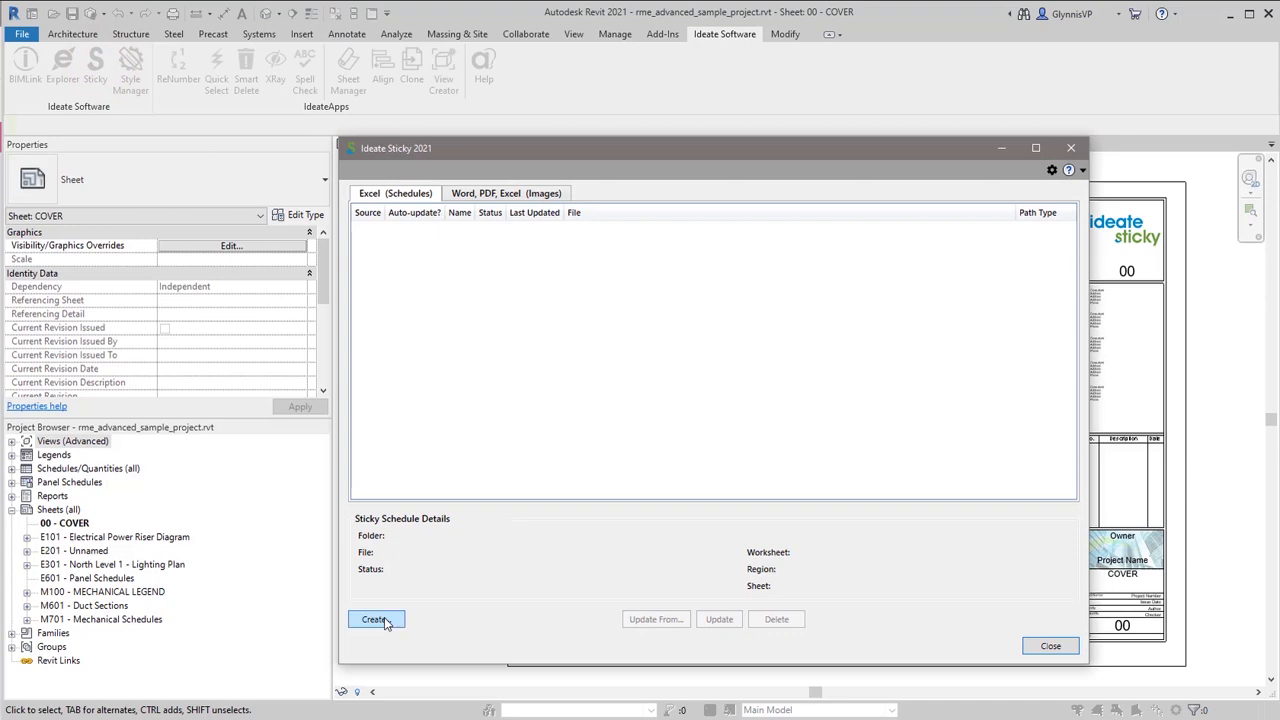
Create the Sticky-Code List schedule from the Code List print area of ISB-CodesList.xlsx
click(376, 620)
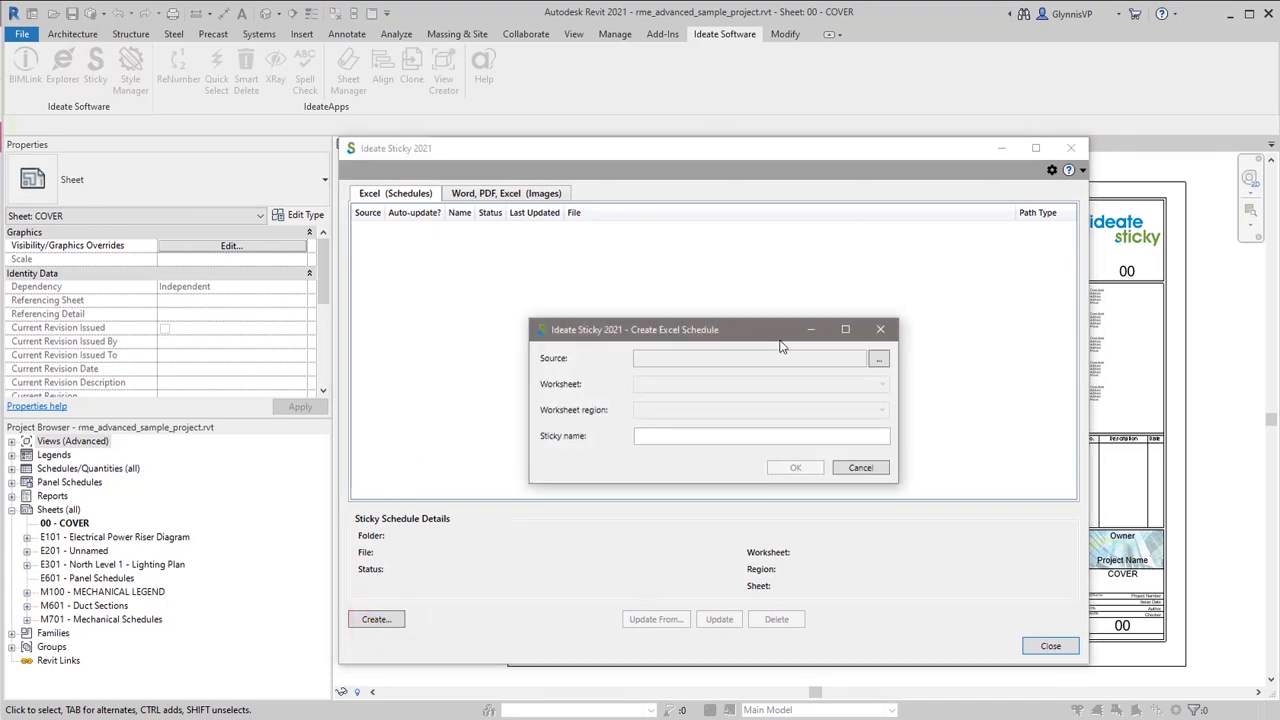
click(878, 358)
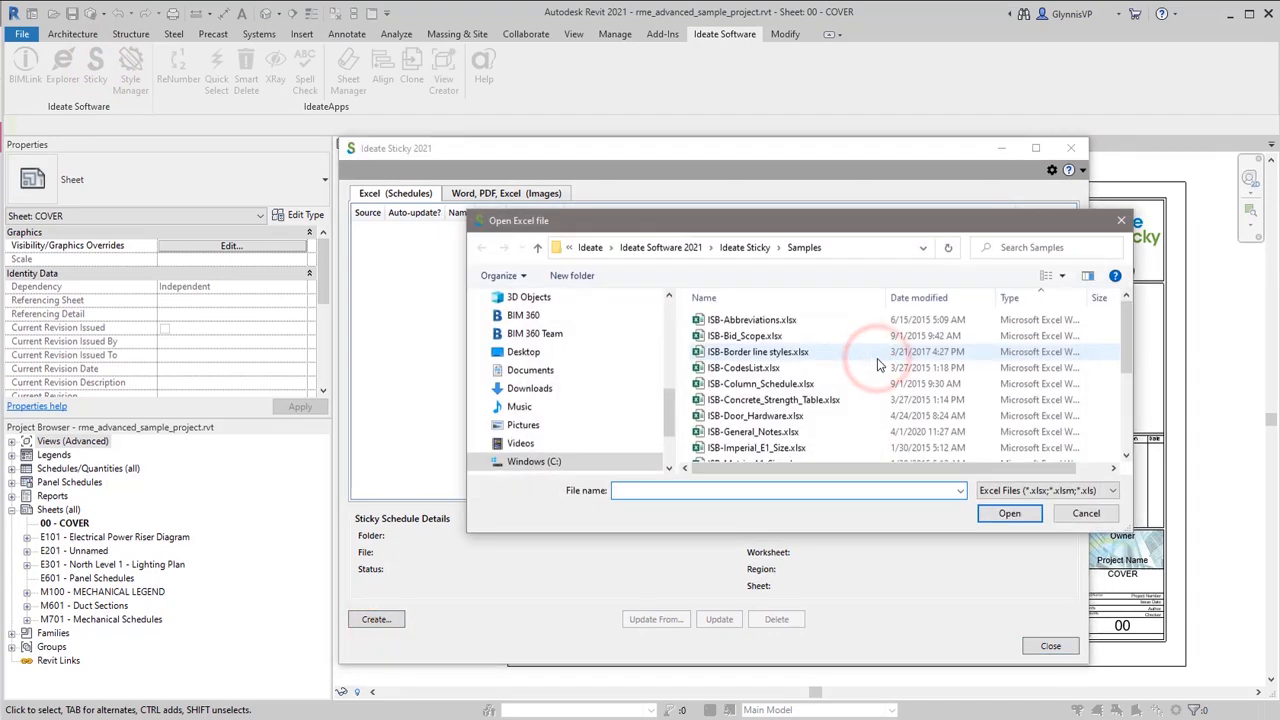
click(740, 368)
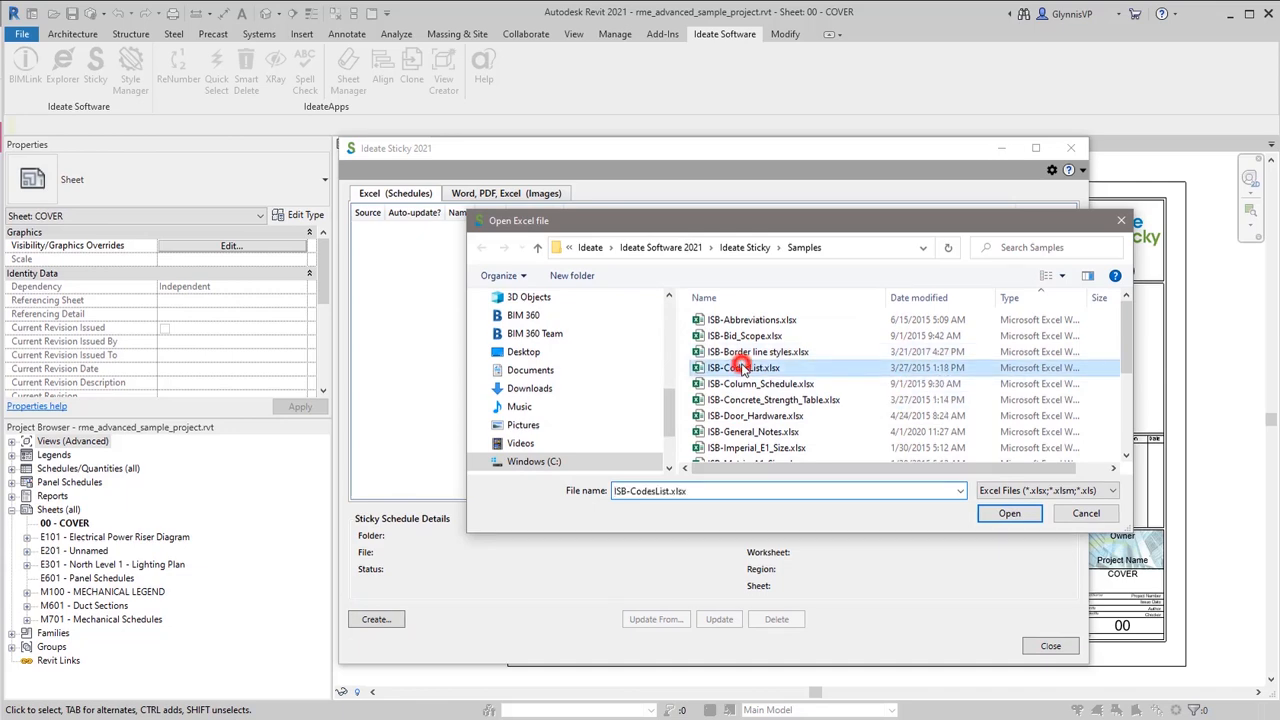
click(1008, 512)
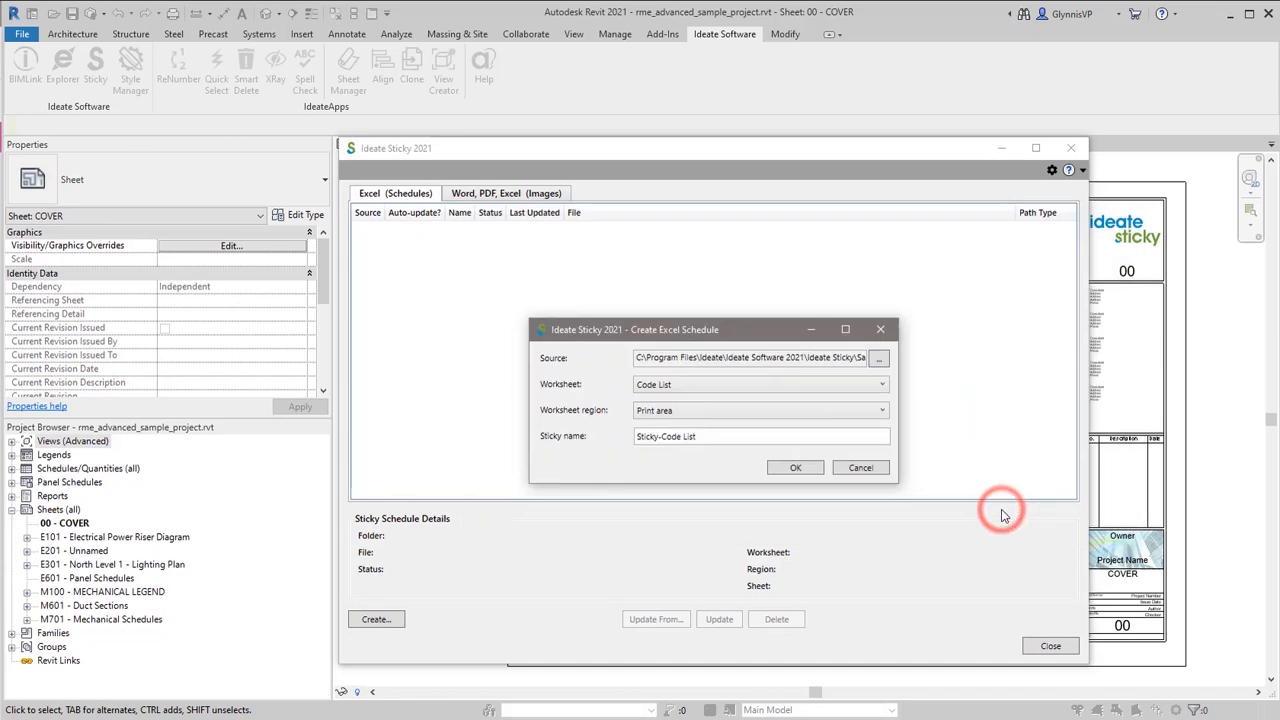
click(796, 468)
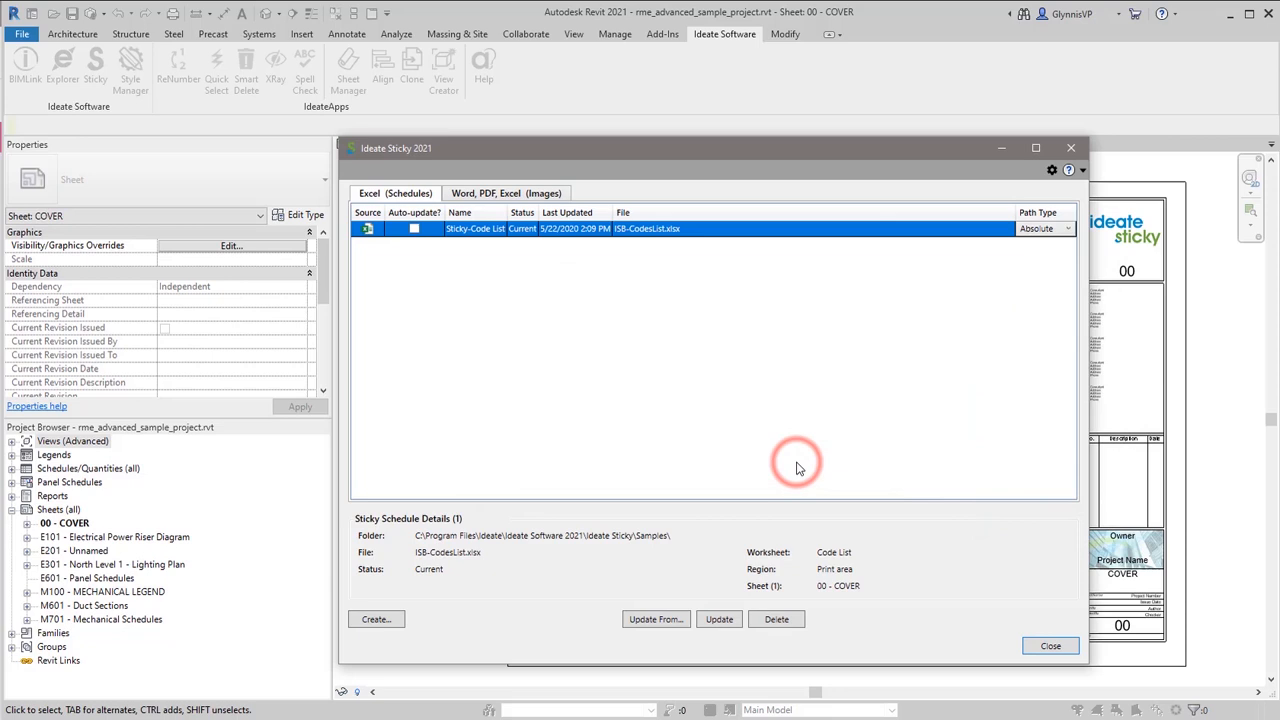
click(1050, 644)
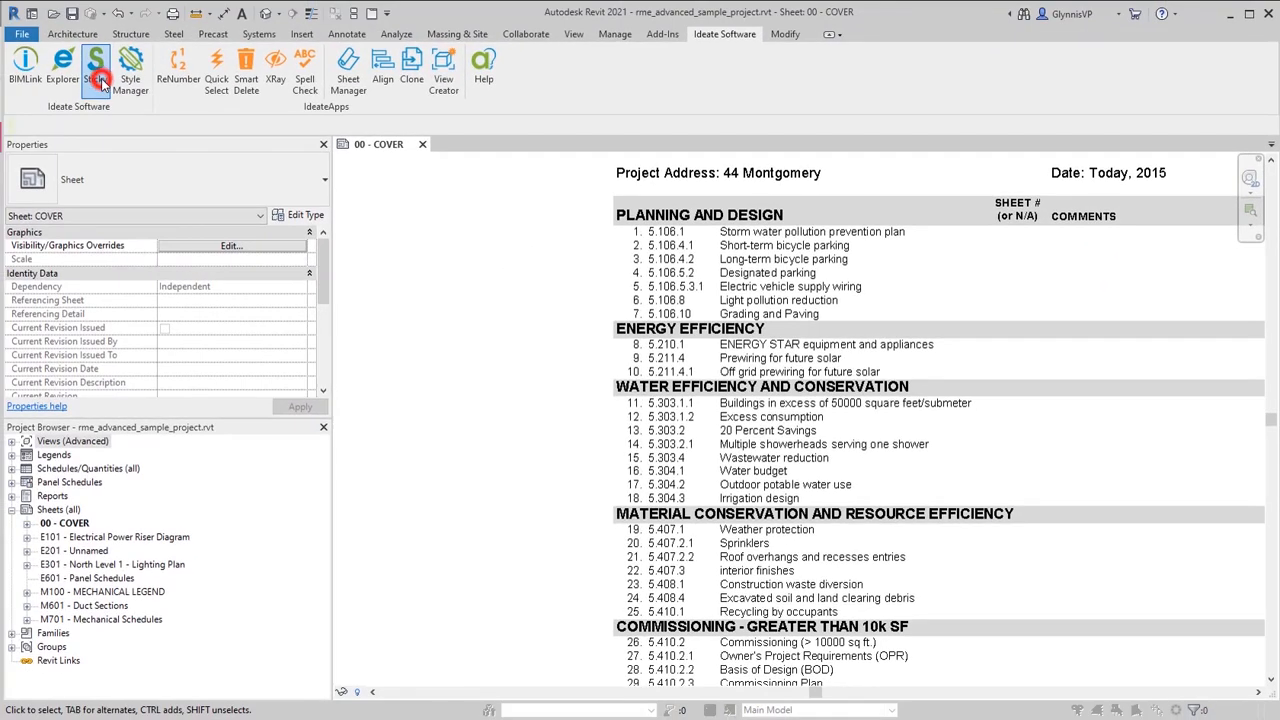
Turn on auto-update for the Code List sticky in the Sticky manager
click(98, 70)
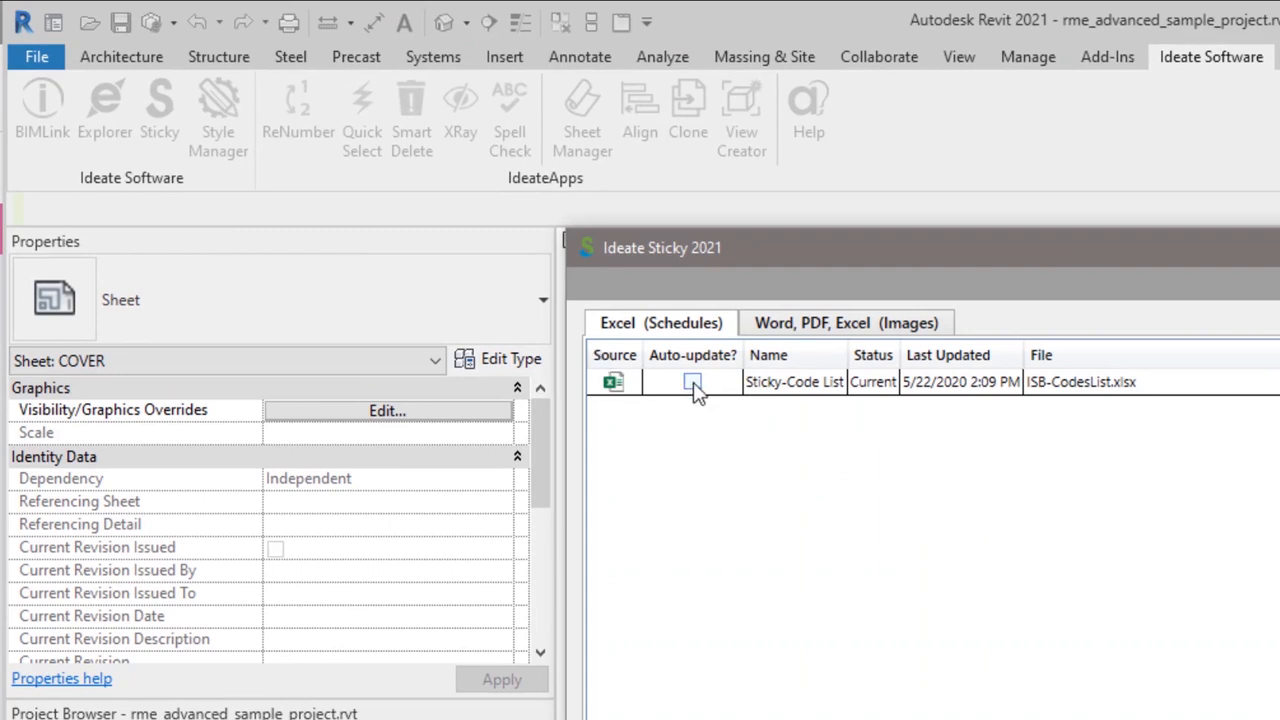
click(692, 382)
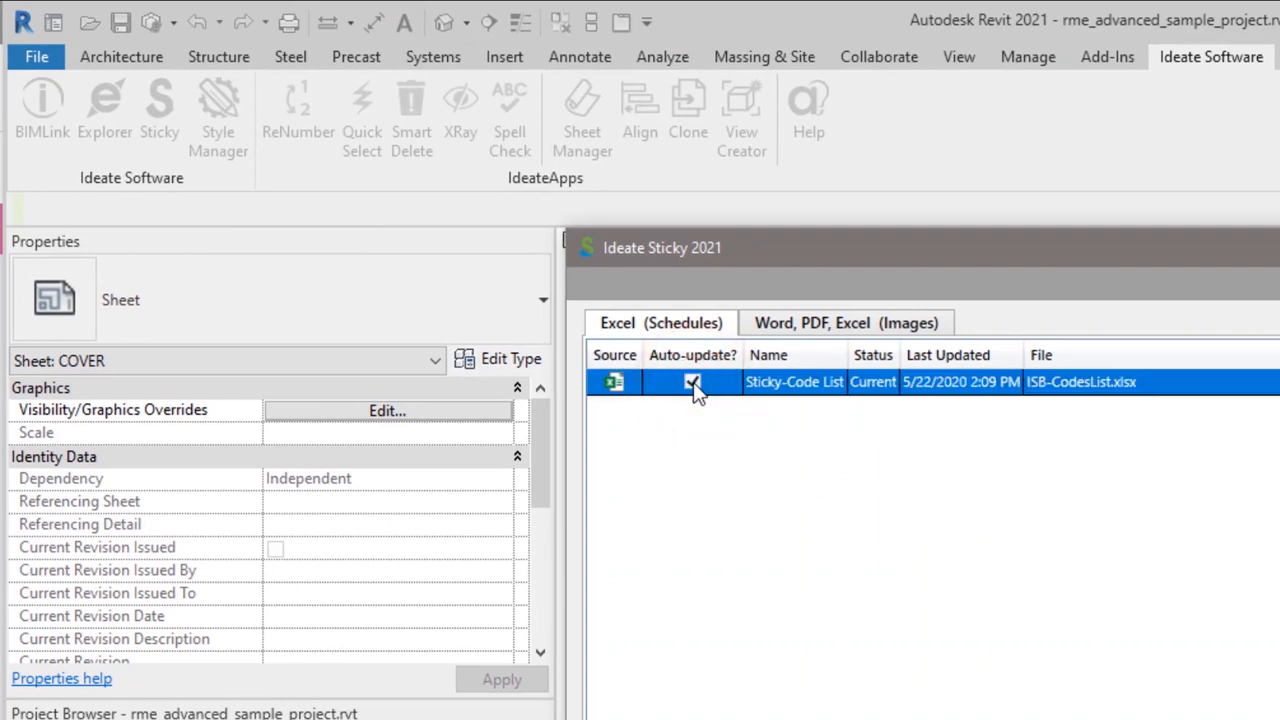
mouse_move(696, 384)
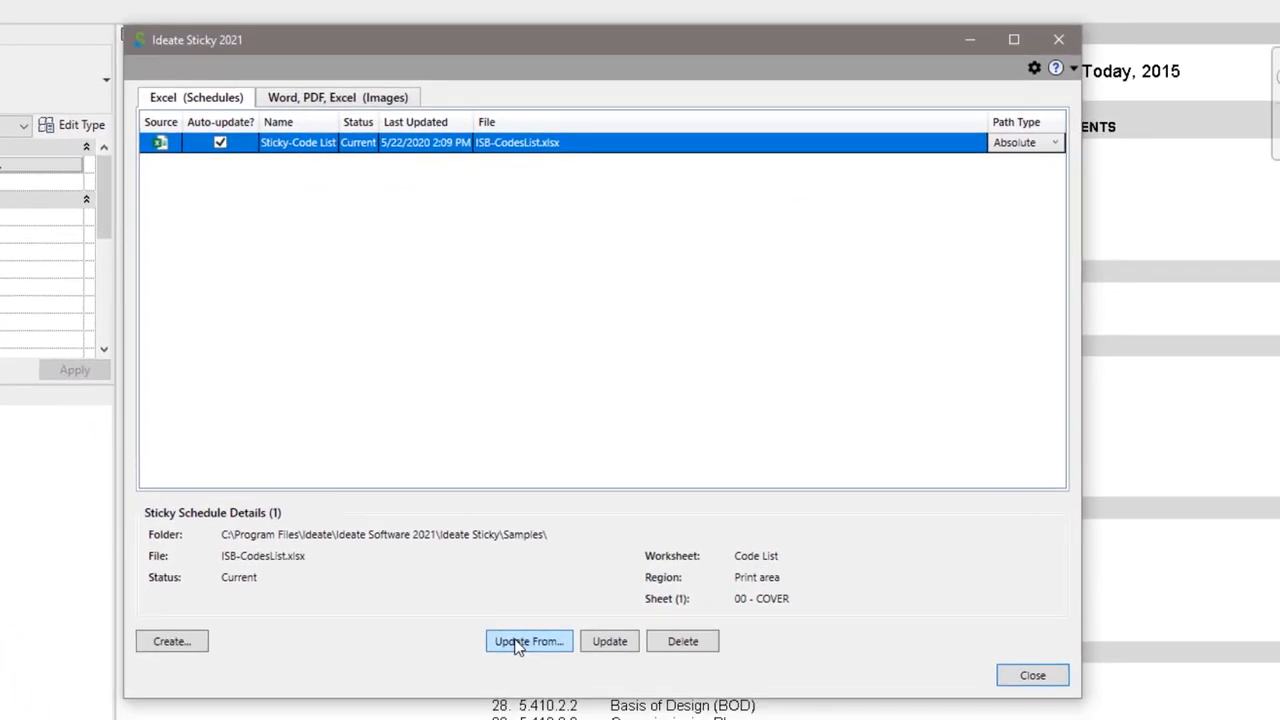
Repoint the Sticky-Code List source to C:\test\Stickies\ISB-CodesList.xlsx via Update From
click(528, 640)
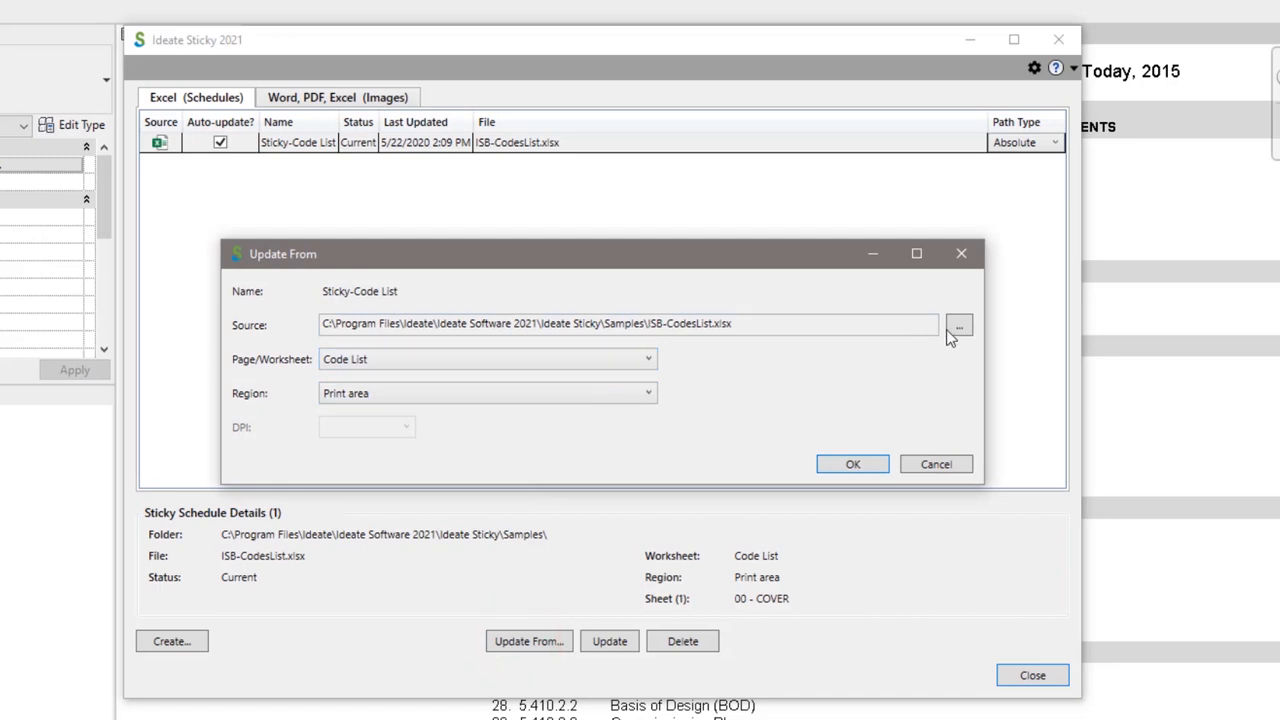
click(964, 324)
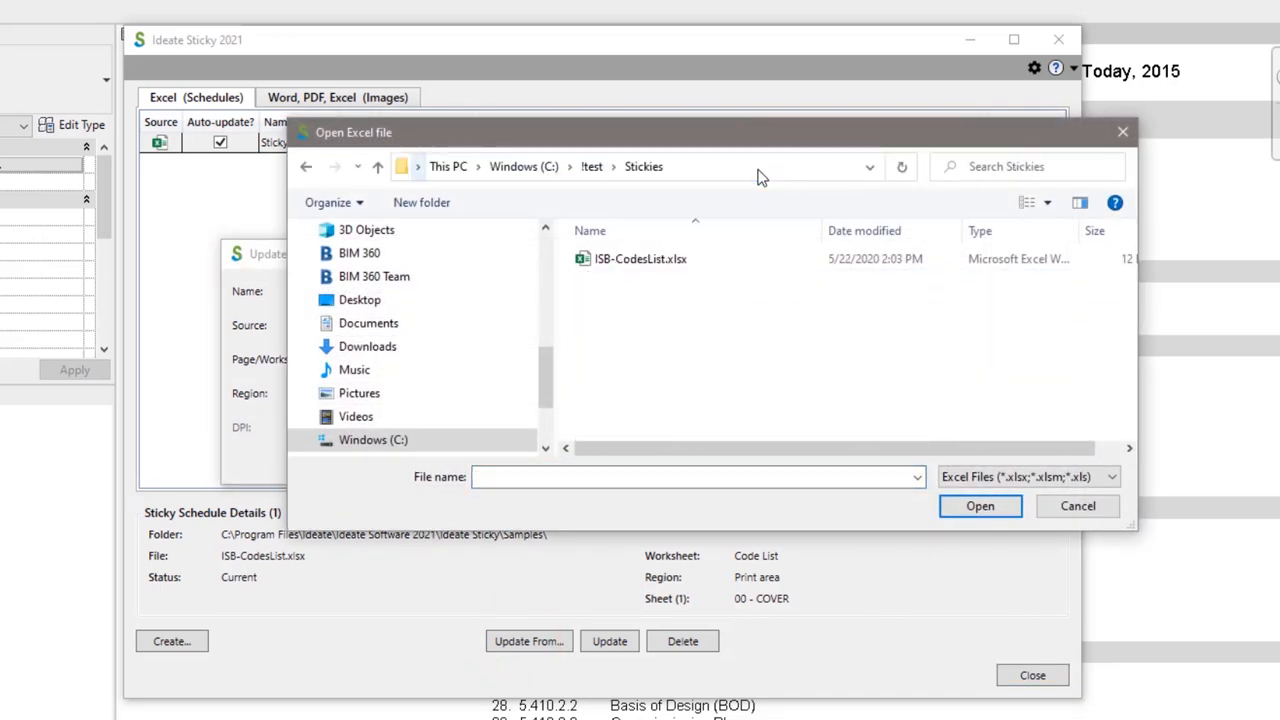
click(640, 258)
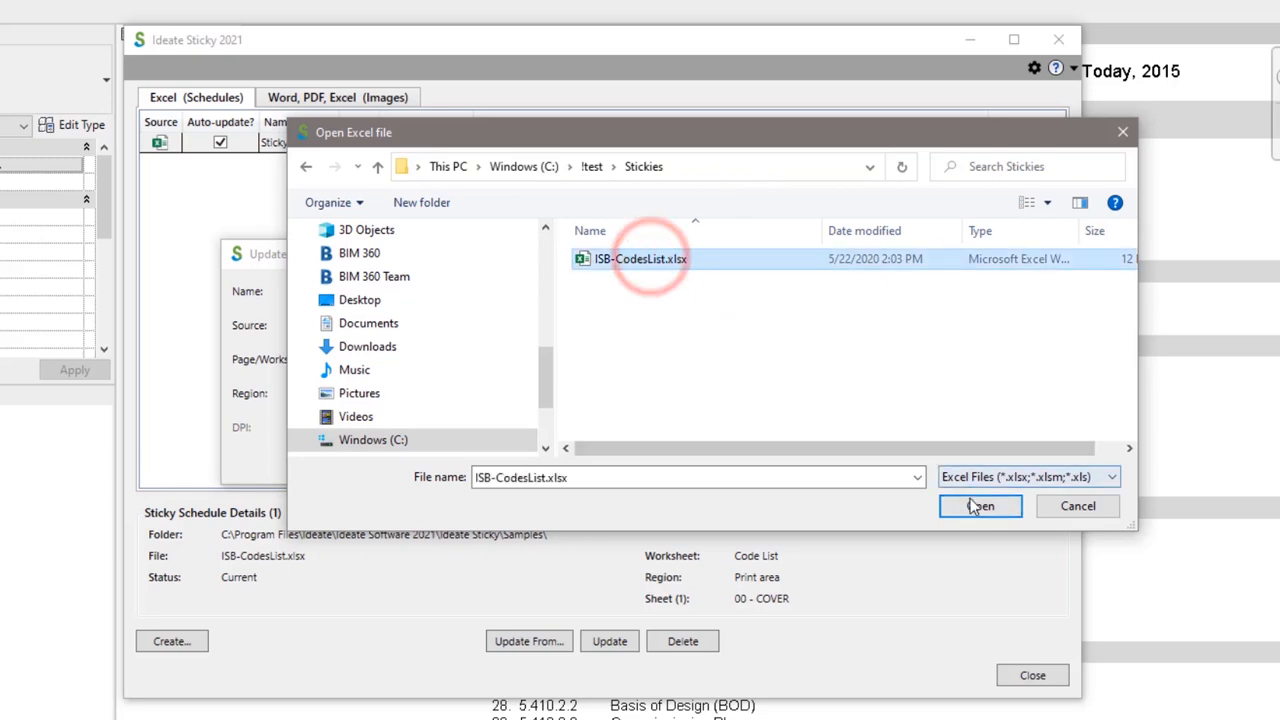
click(980, 506)
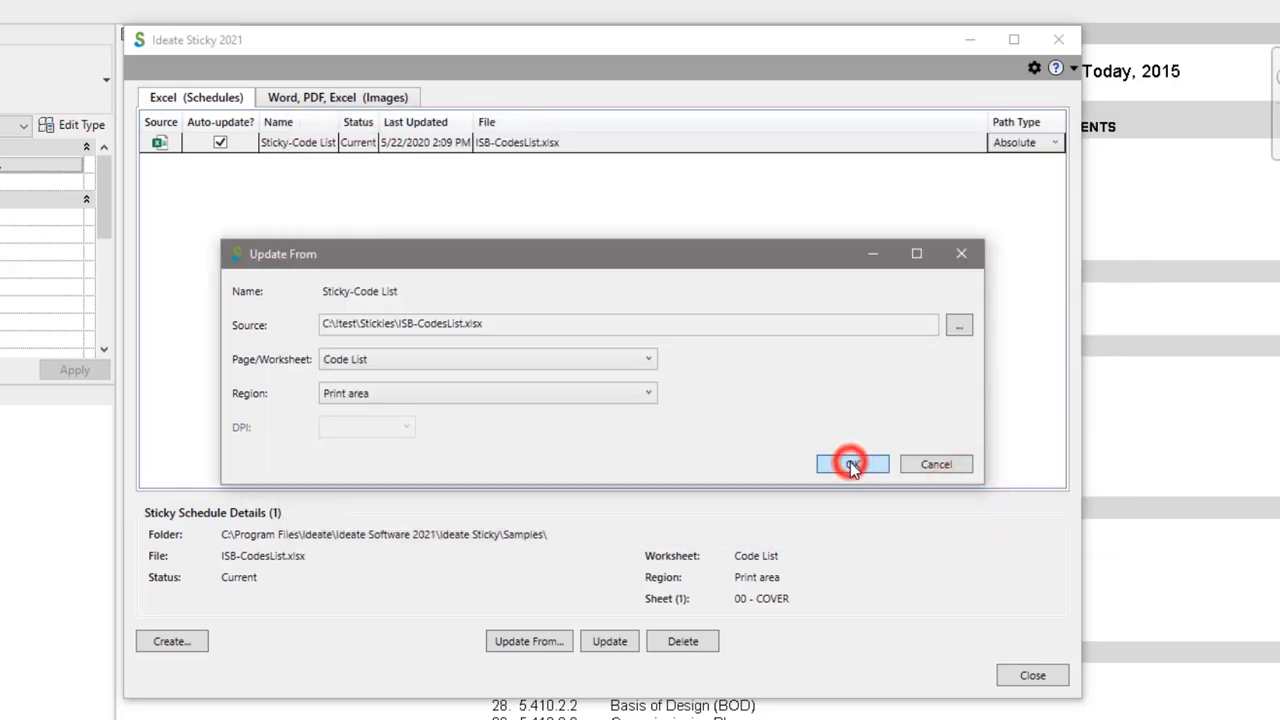
click(852, 464)
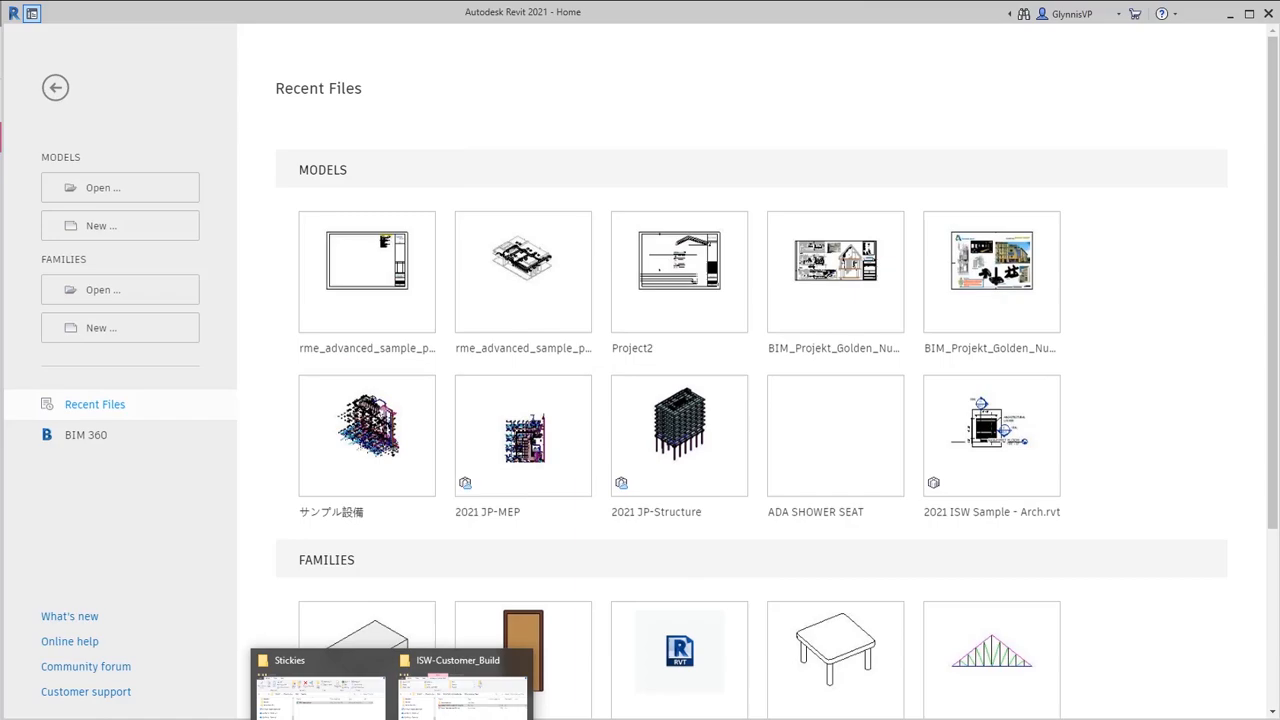
Enter sheet numbers and the note 'more notes here' in ISB-CodesList.xlsx, then close the workbook
double_click(424, 264)
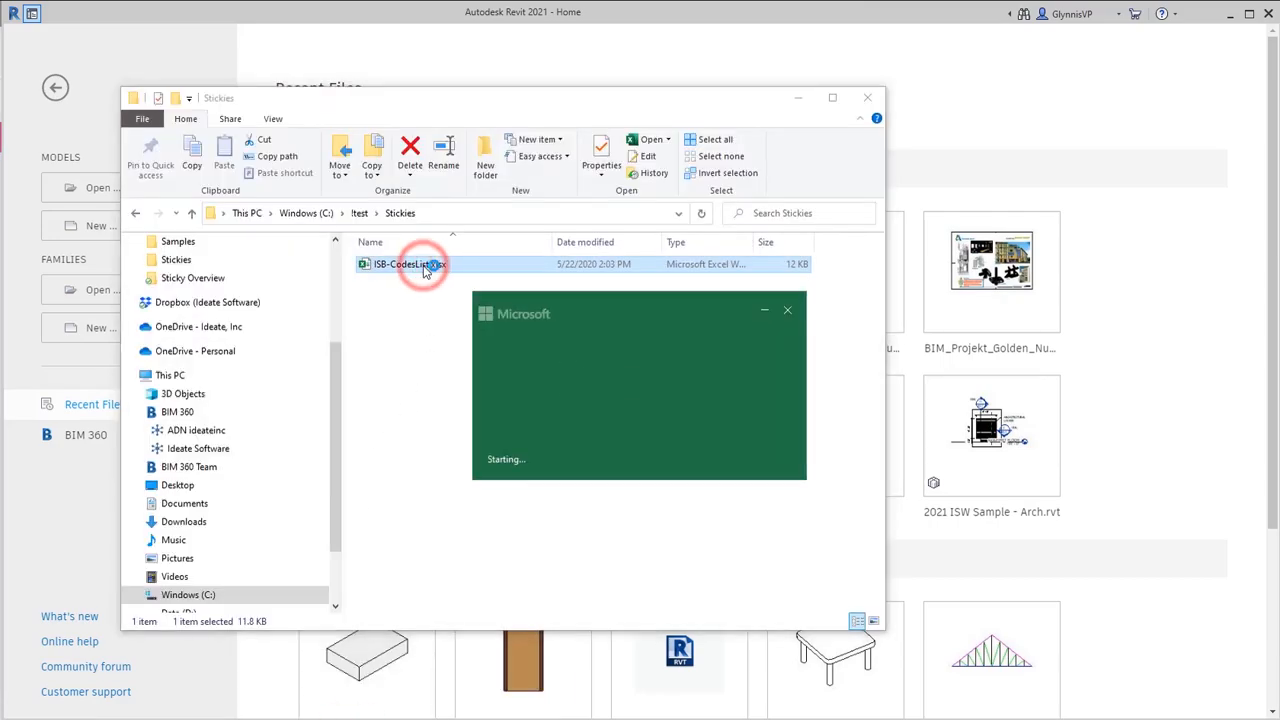
double_click(420, 264)
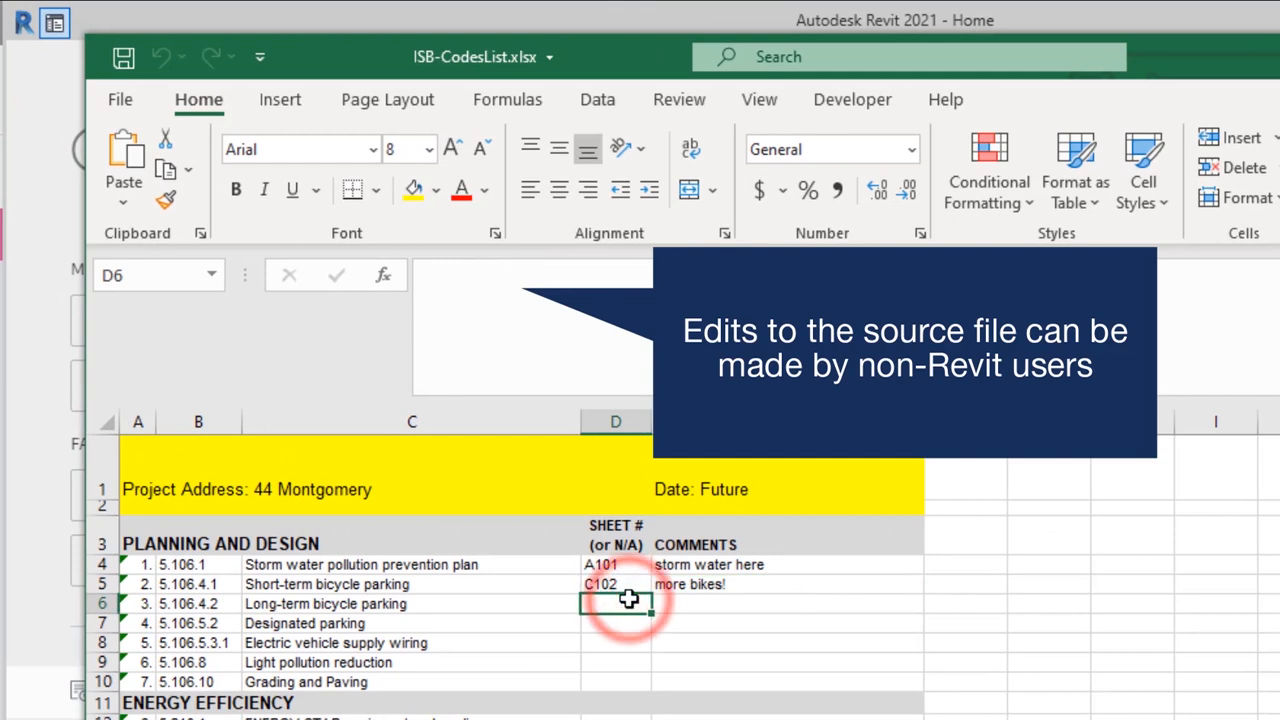
text(C102)
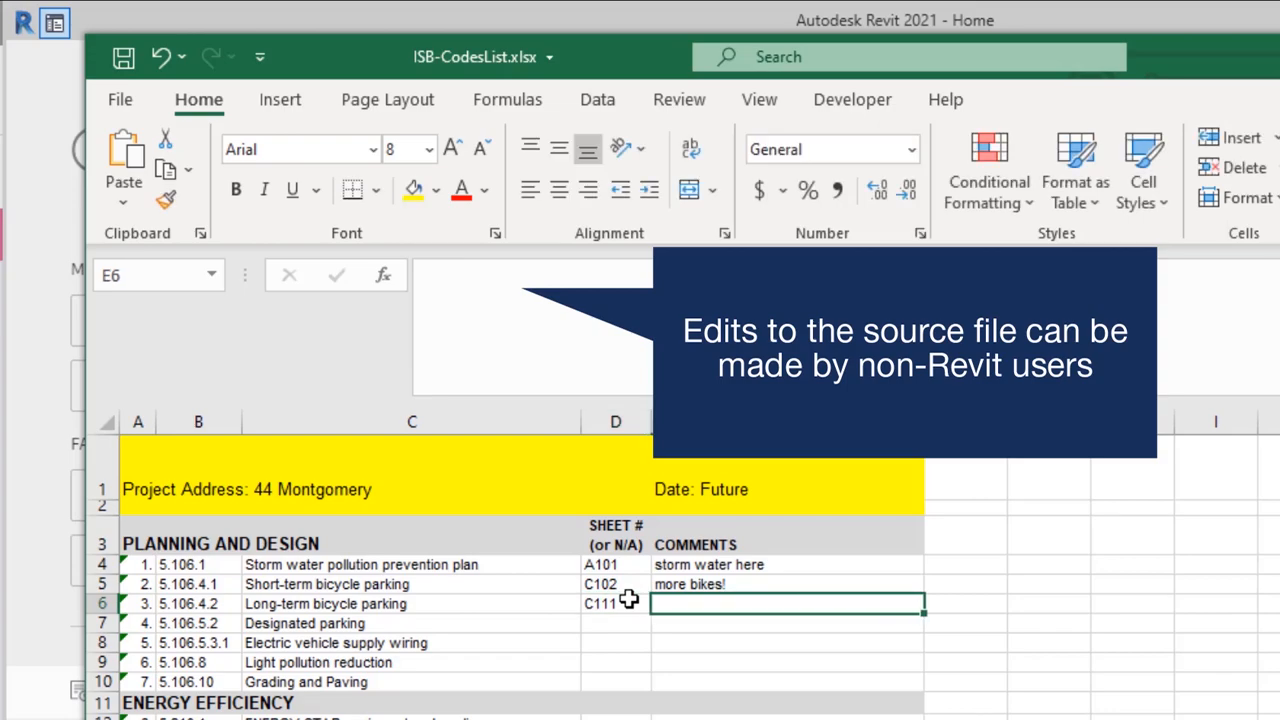
text(more notes her)
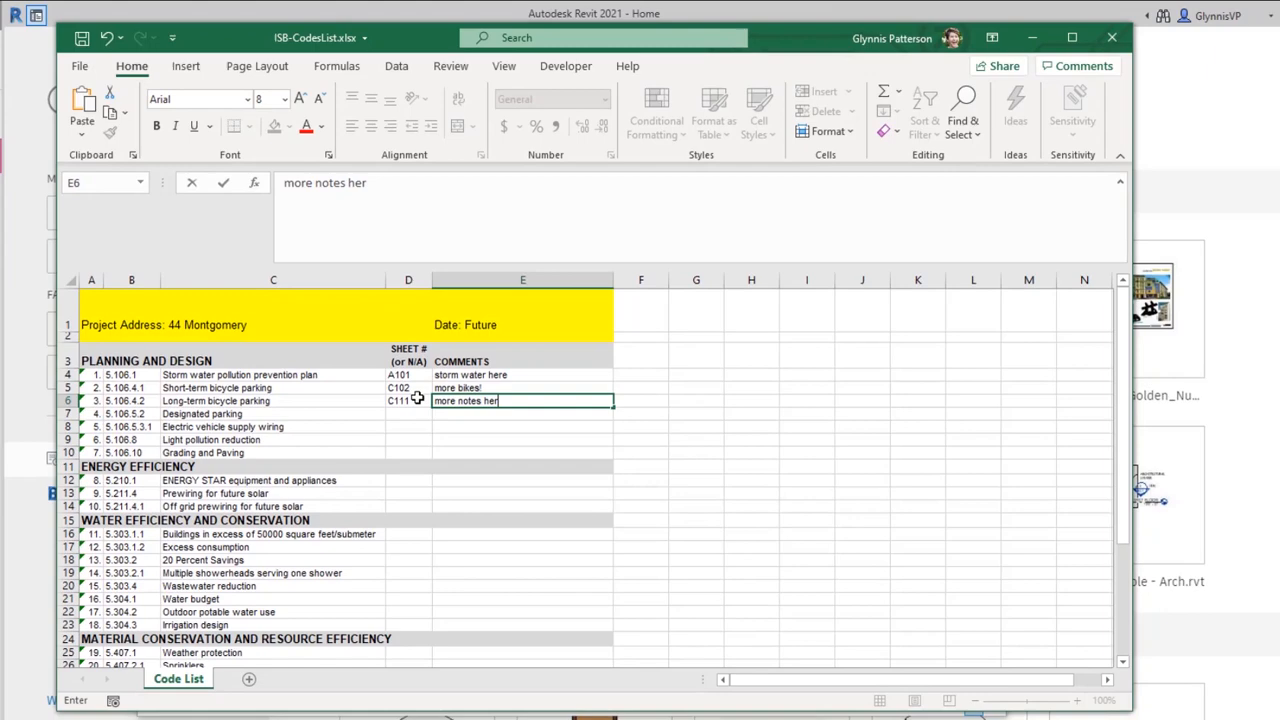
key(Enter)
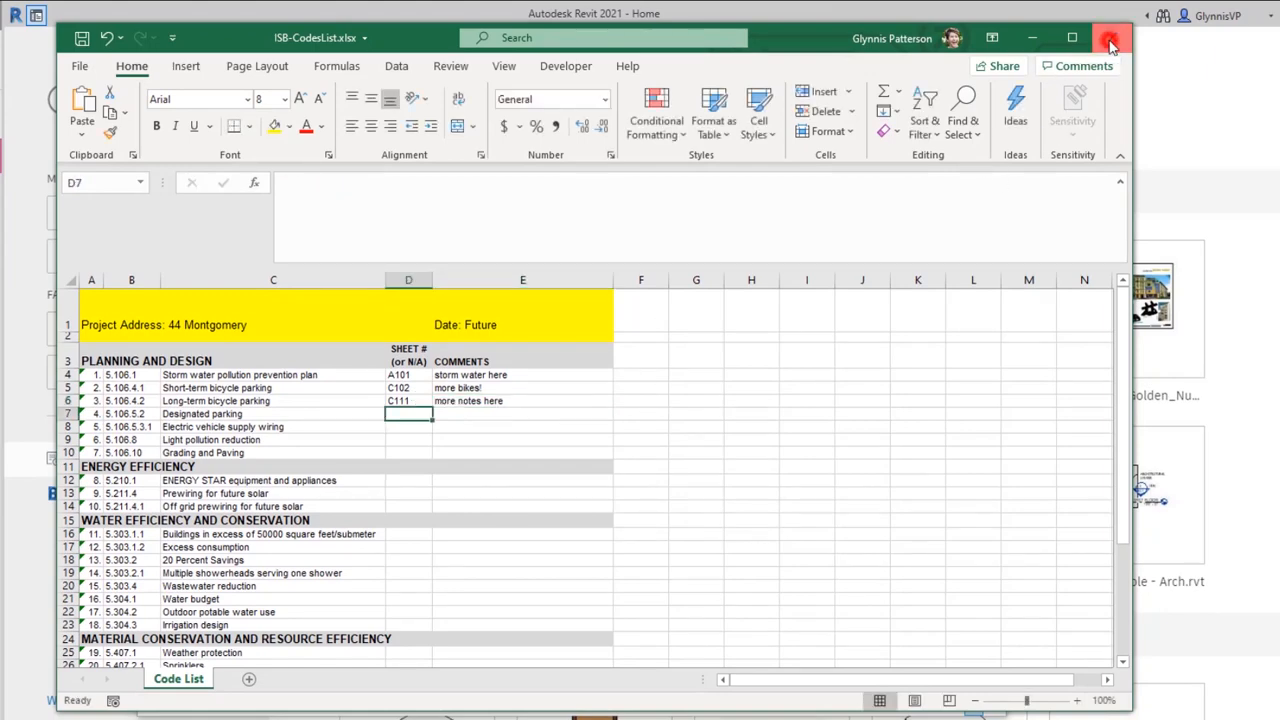
click(1112, 38)
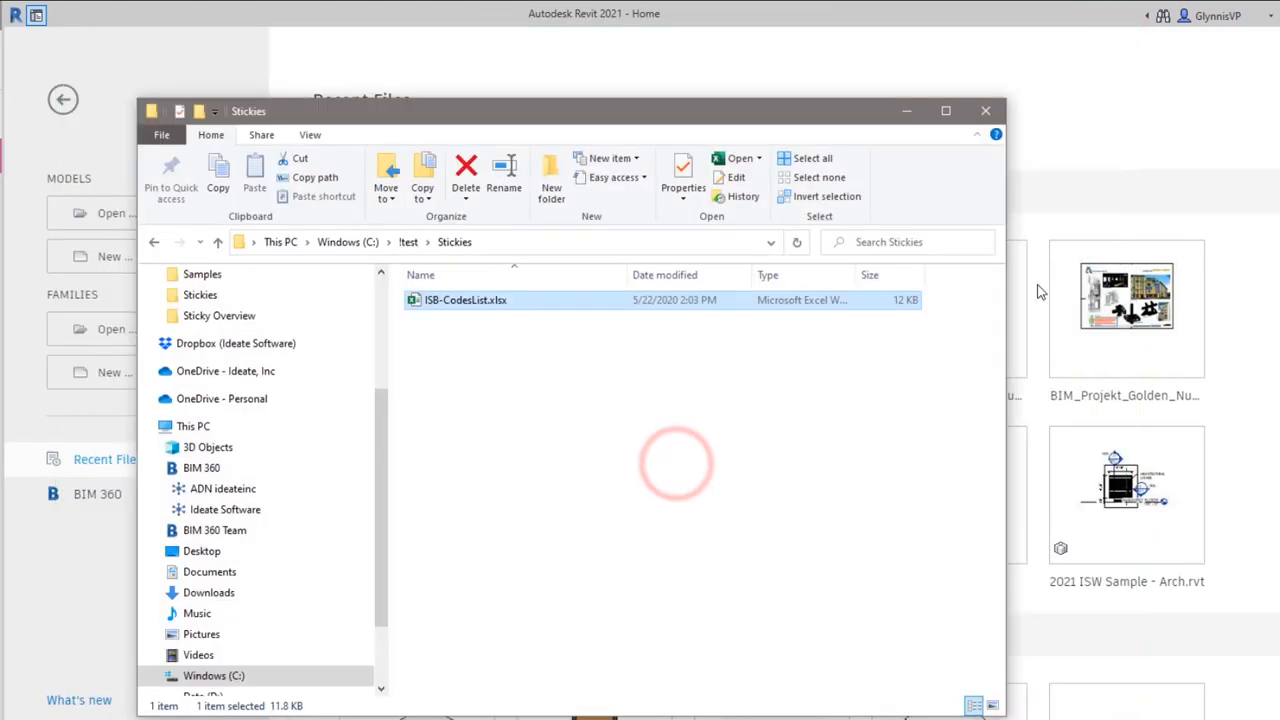
Close the Stickies folder and open rme_advanced_sample_project from Recent Files
click(984, 110)
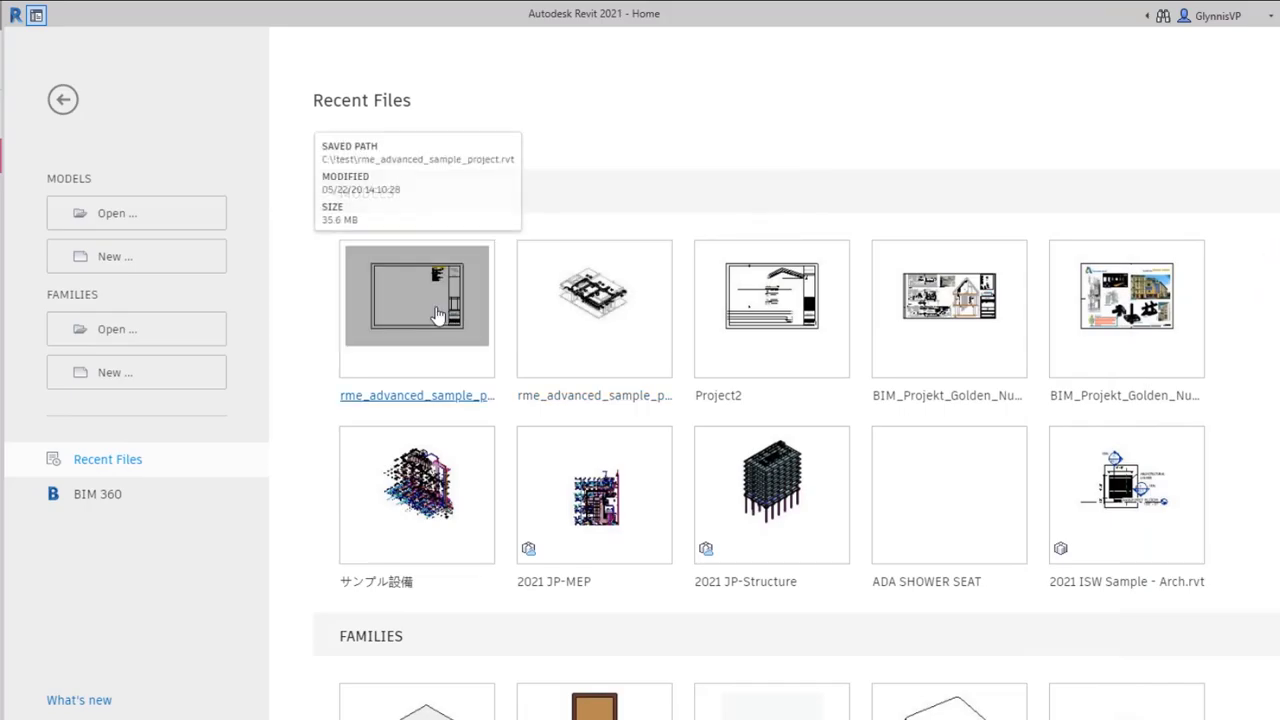
click(416, 308)
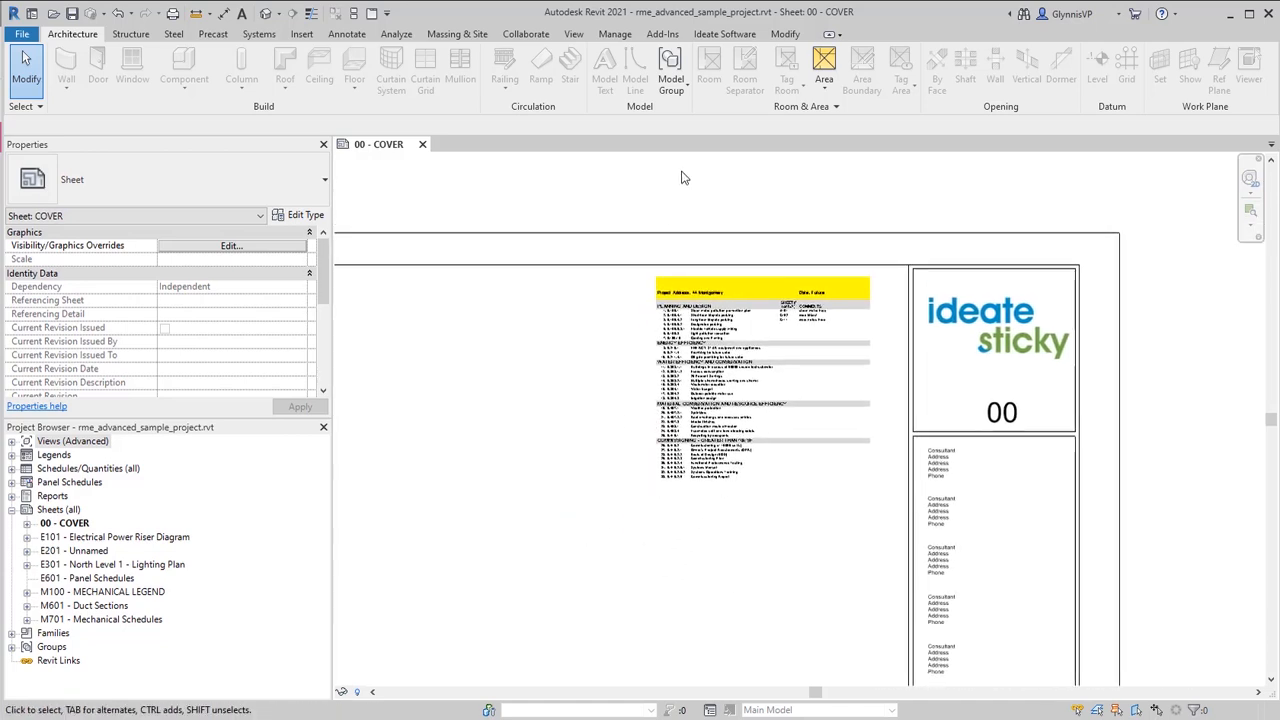
Open the Ideate Sticky manager from the Ideate Software ribbon
click(728, 32)
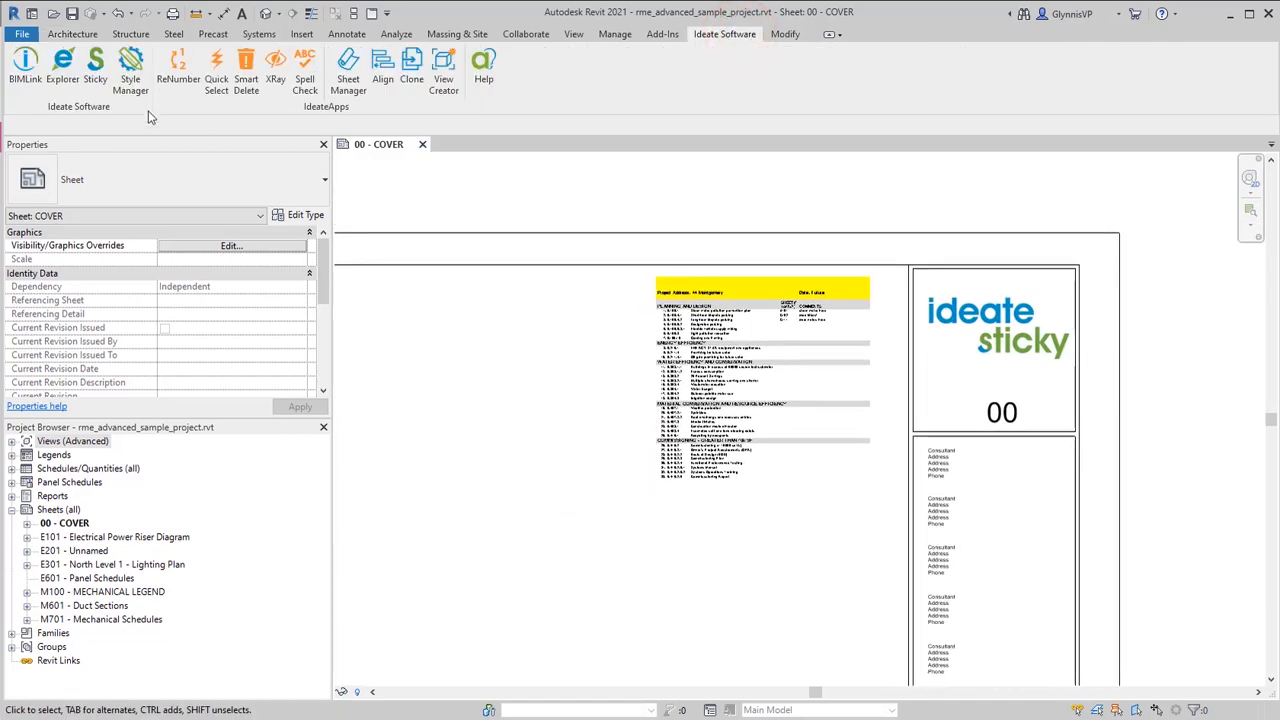
click(98, 64)
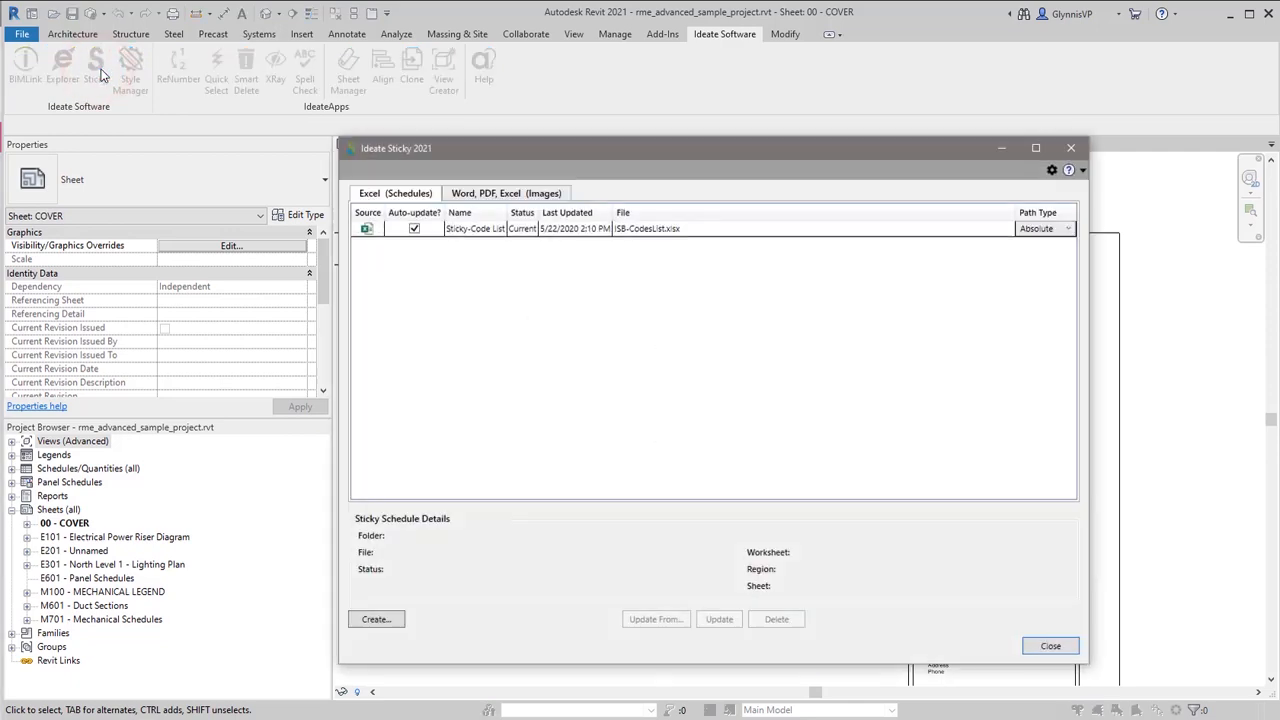
mouse_move(384, 252)
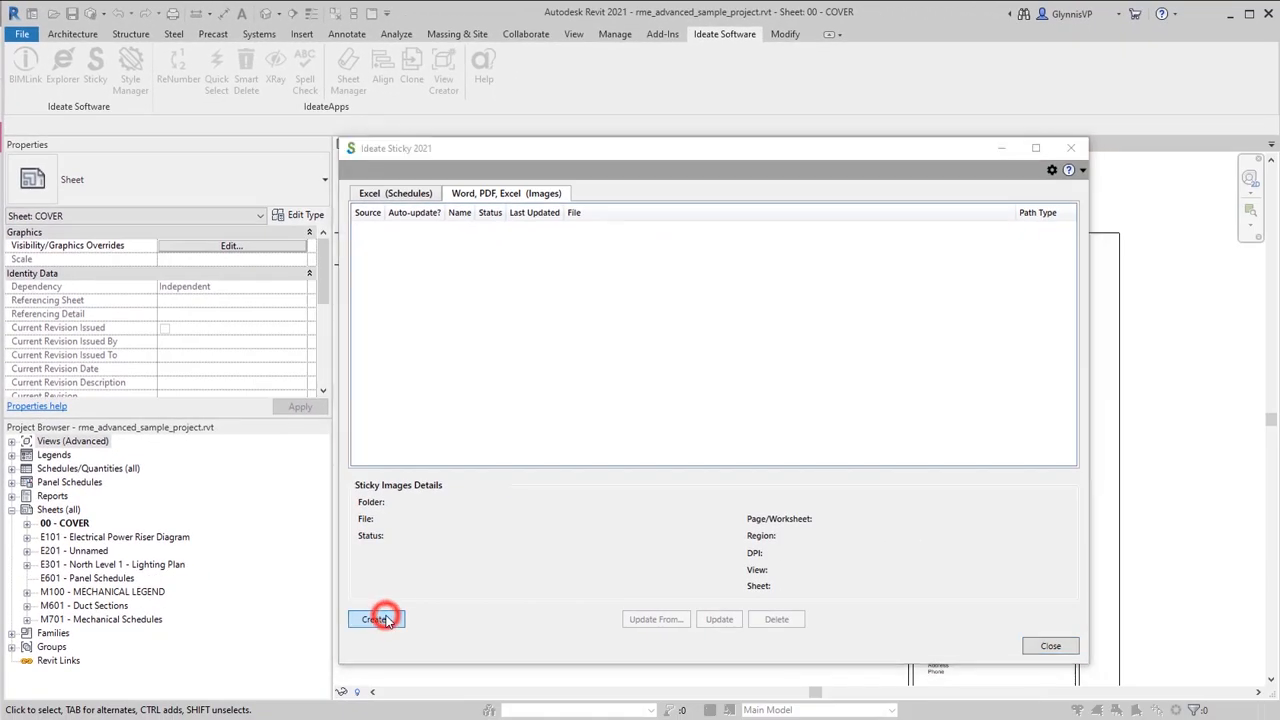
Choose ISB-Specifications.docx as the source for a new image sticky, filtering to Word documents
click(376, 620)
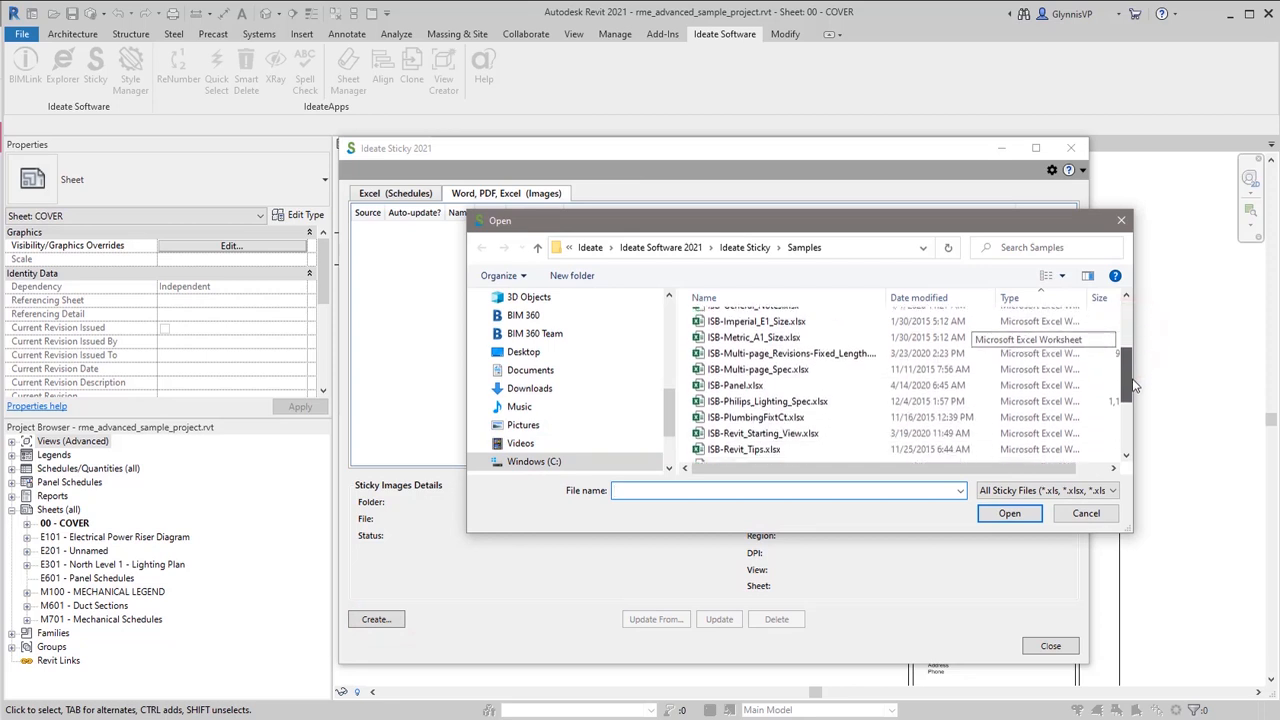
scroll(down, 3)
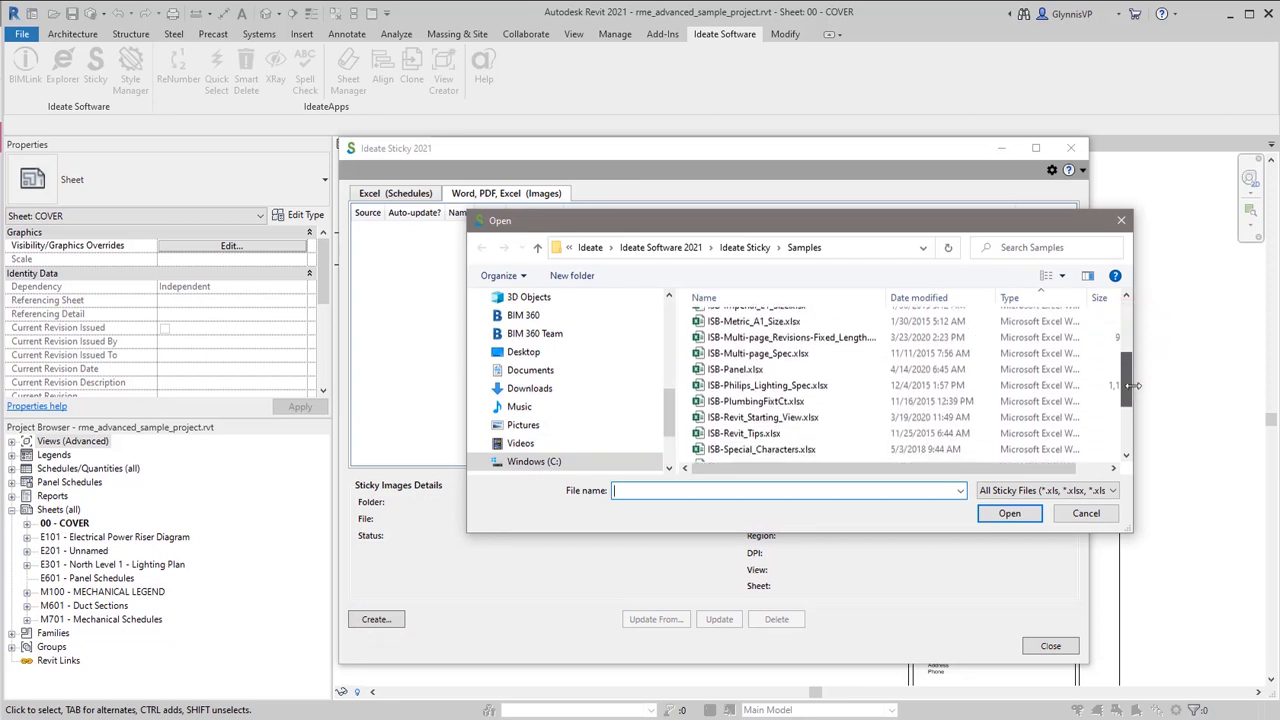
click(1040, 492)
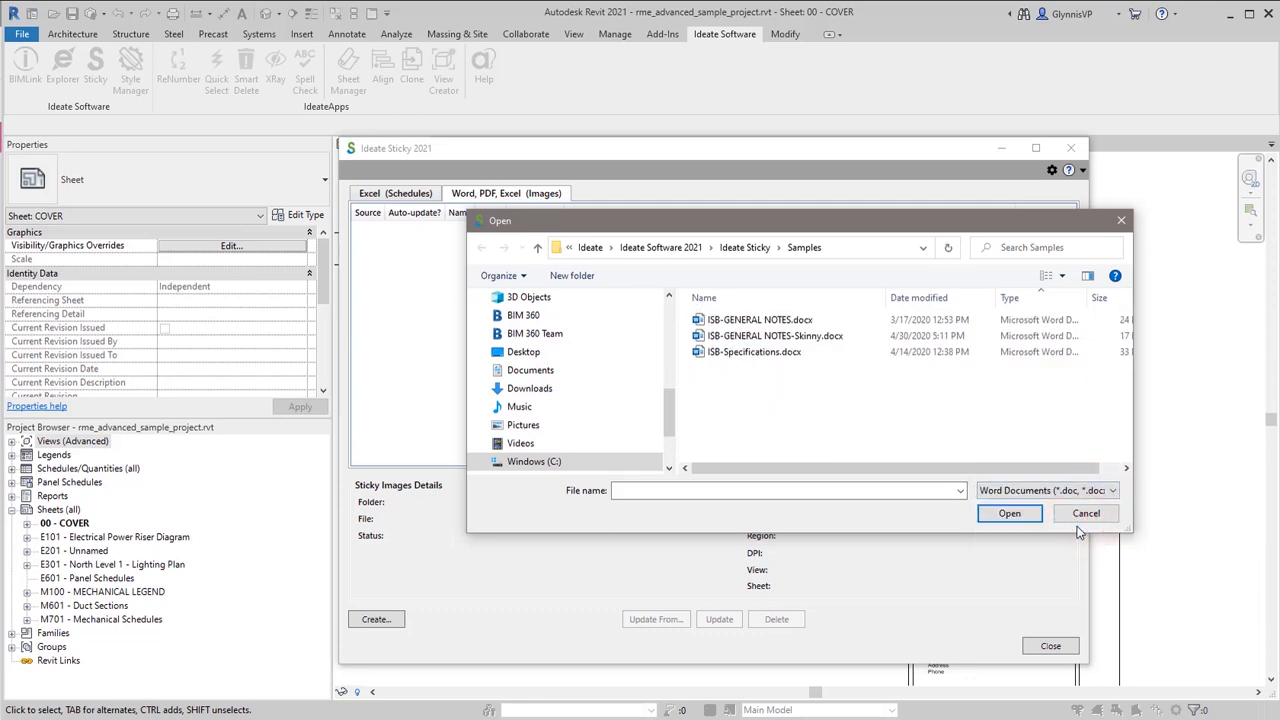
click(754, 352)
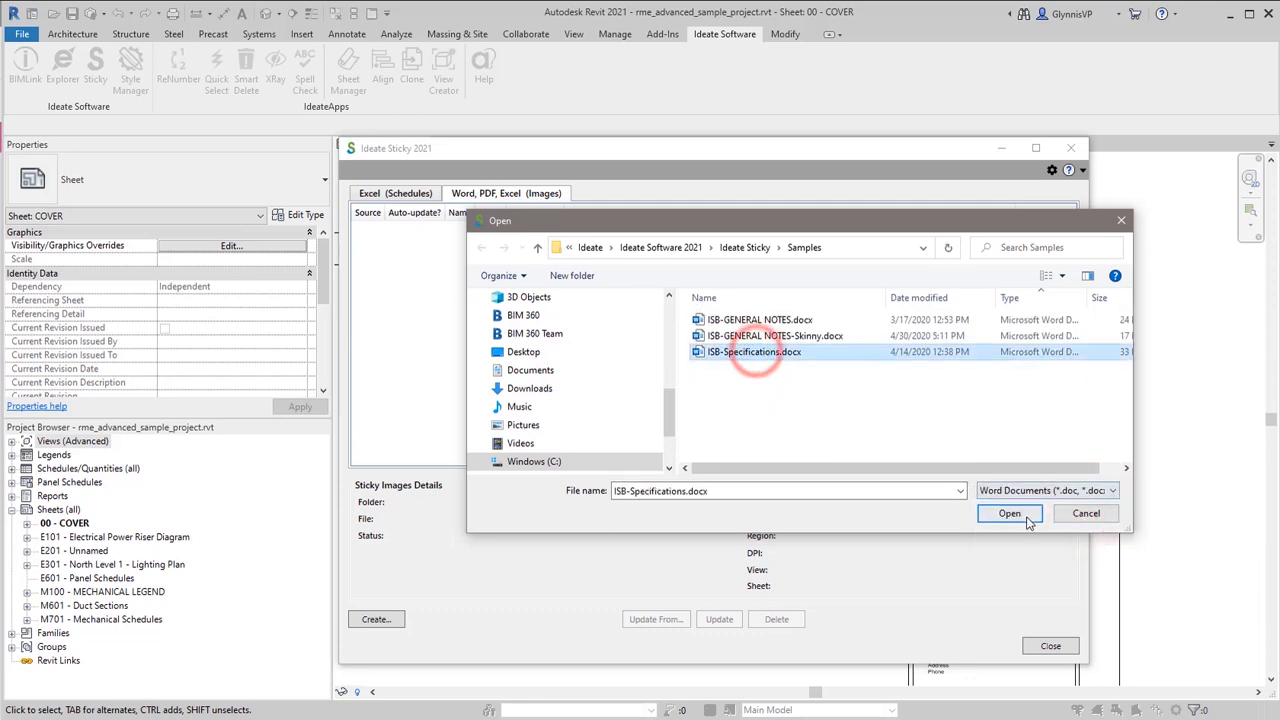
click(1008, 512)
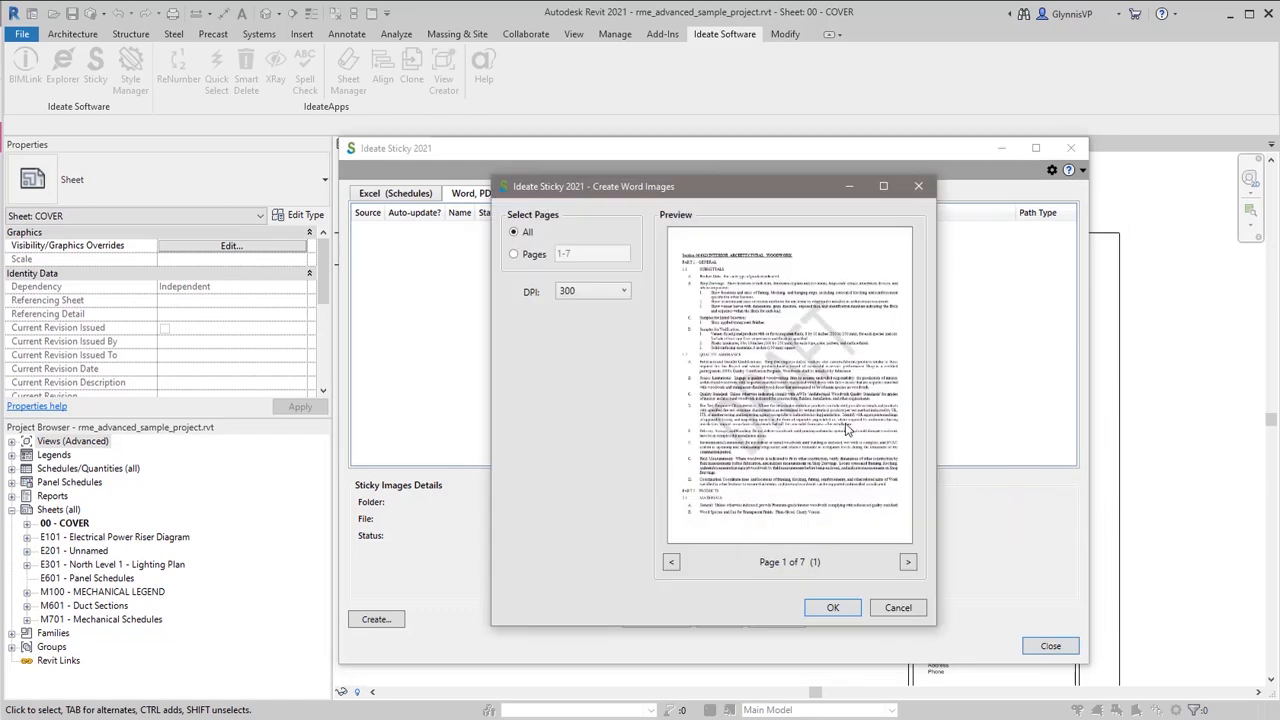
Convert pages 1-2 at 300 DPI into image stickies and return to the sheet
click(512, 254)
text(2)
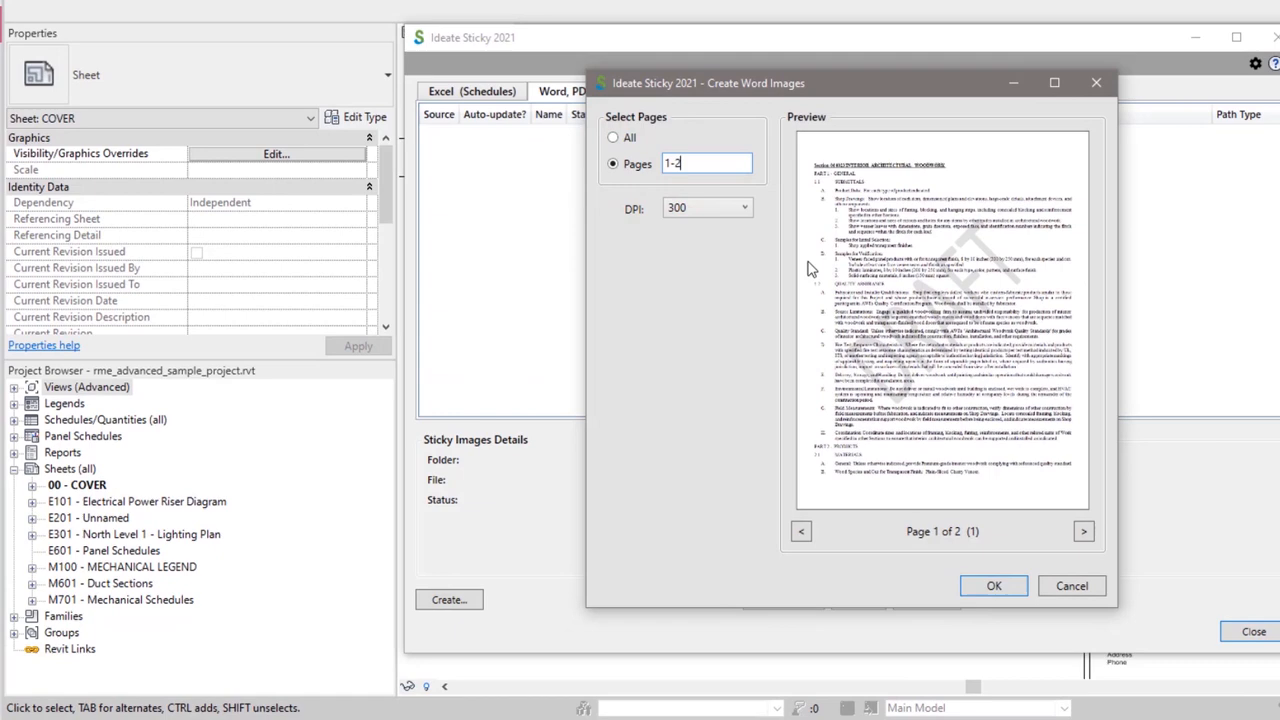
click(738, 206)
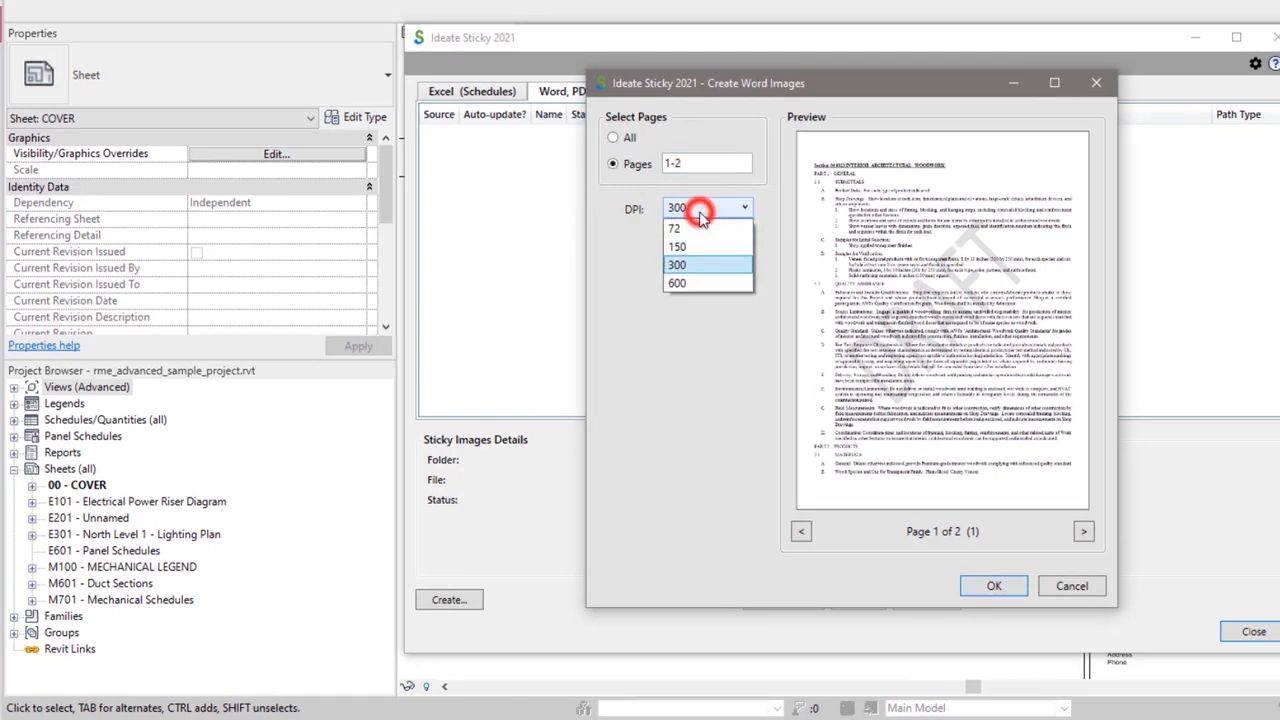
click(992, 584)
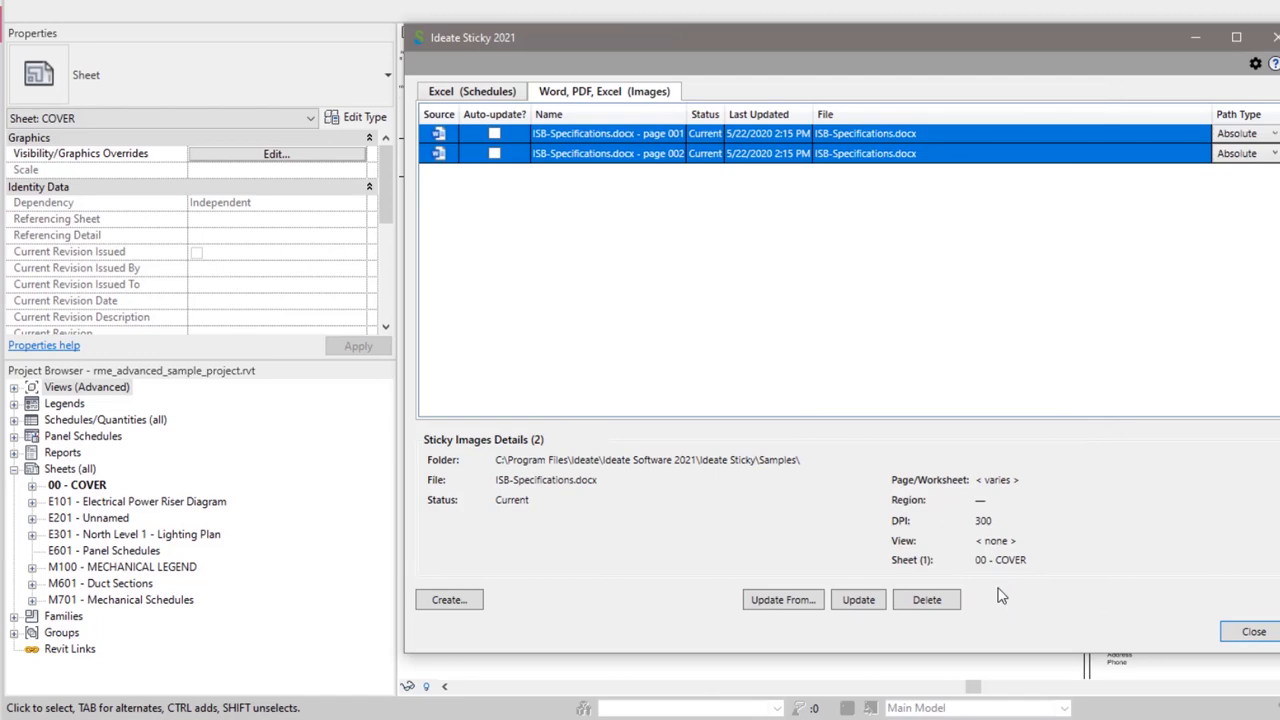
click(1250, 632)
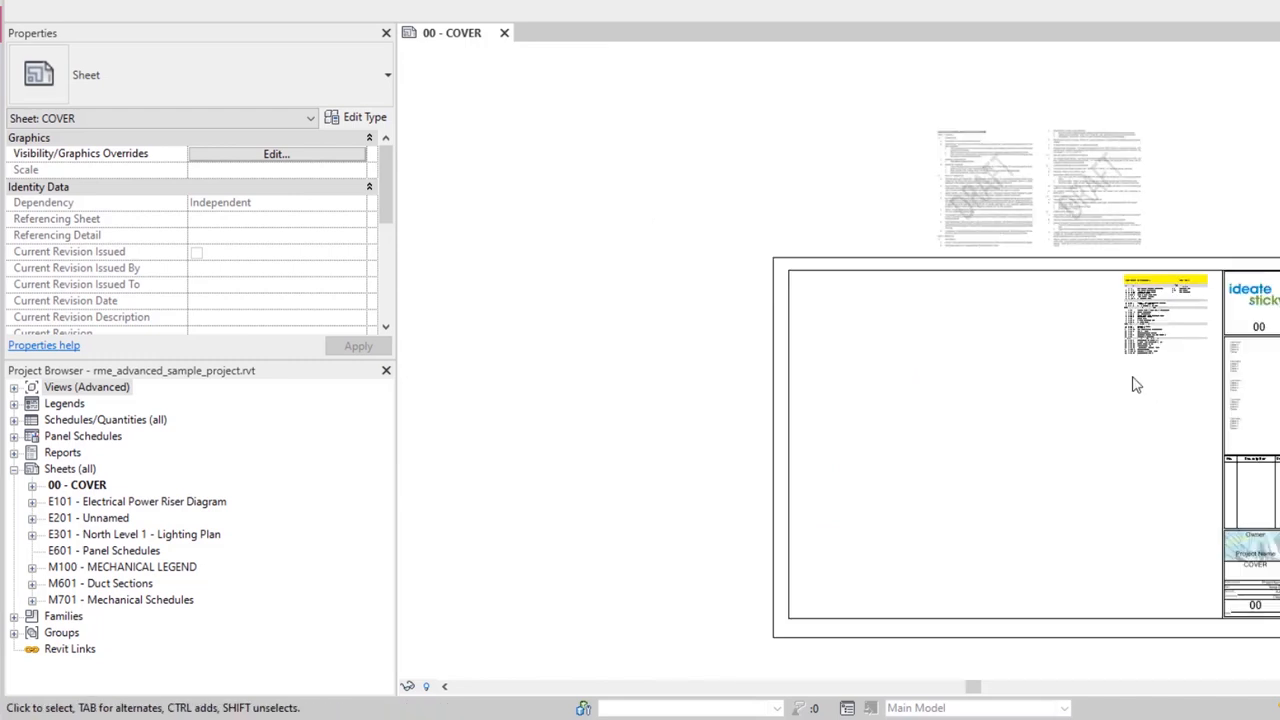
mouse_move(1088, 374)
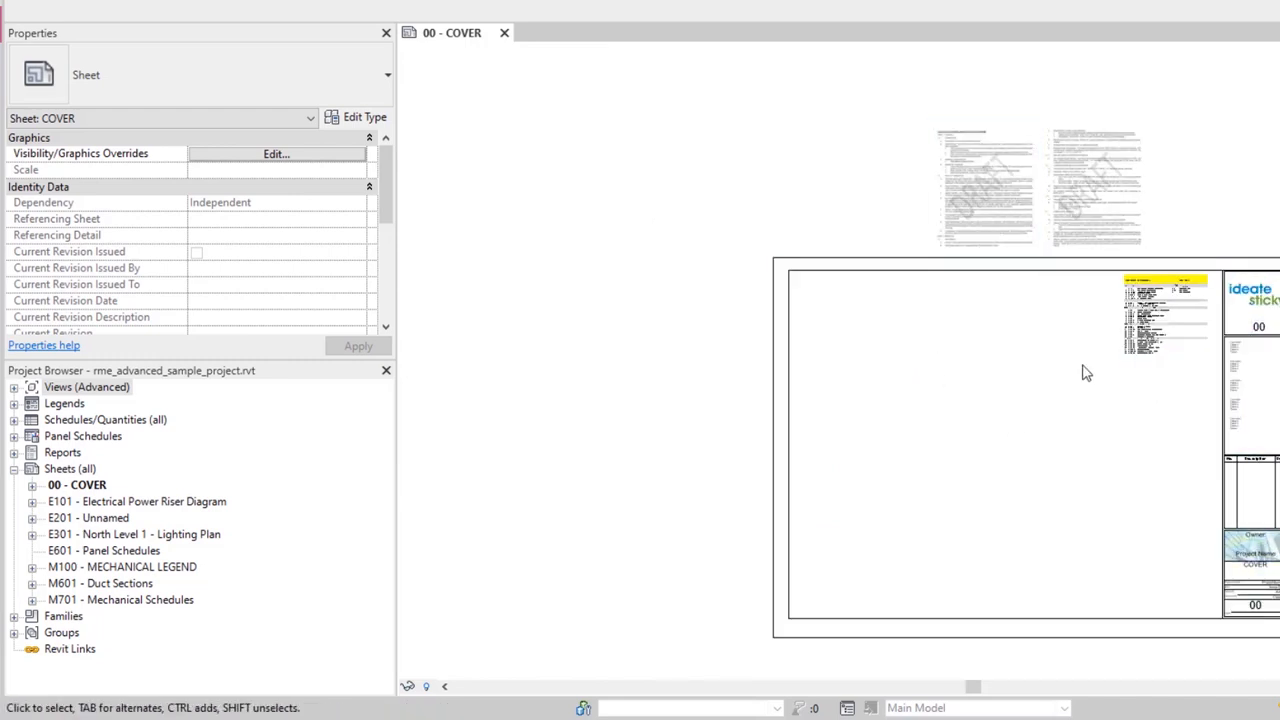
Drop the two specification page images inside the cover sheet border and start another sticky
click(970, 190)
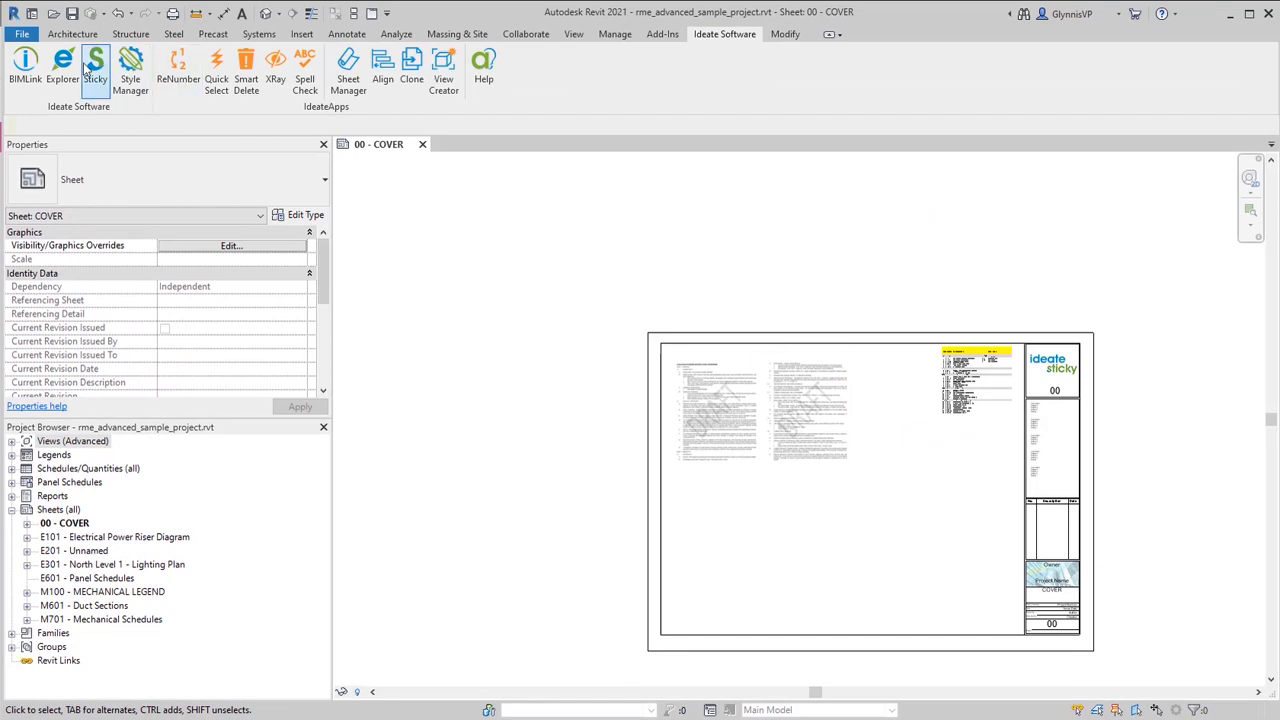
click(96, 64)
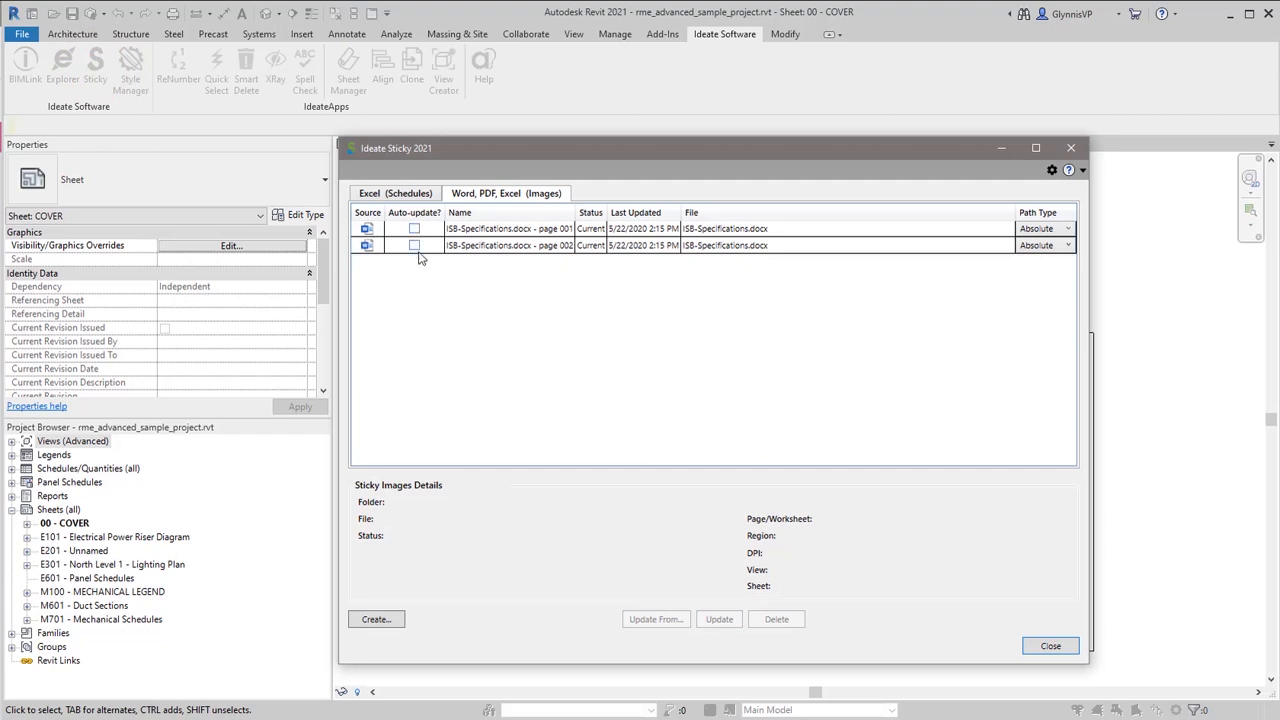
click(376, 620)
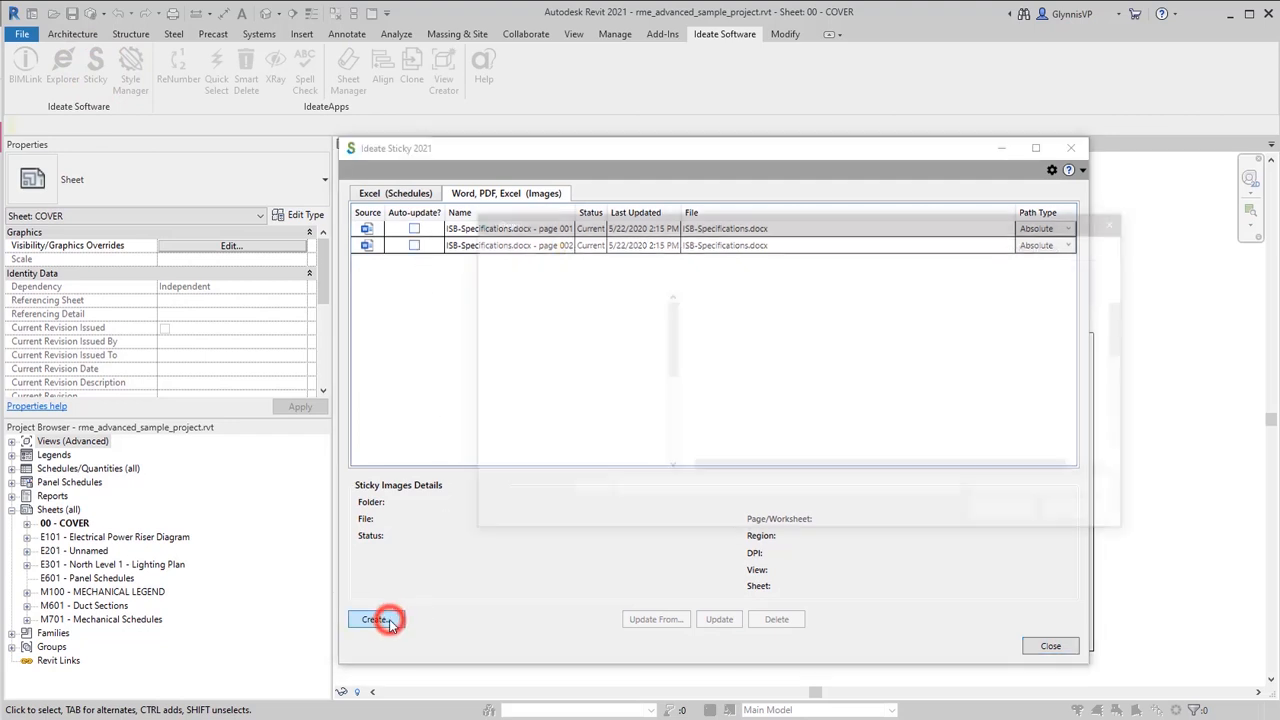
Pick ISB-Timeline.xlsx as the source for another image sticky
click(376, 620)
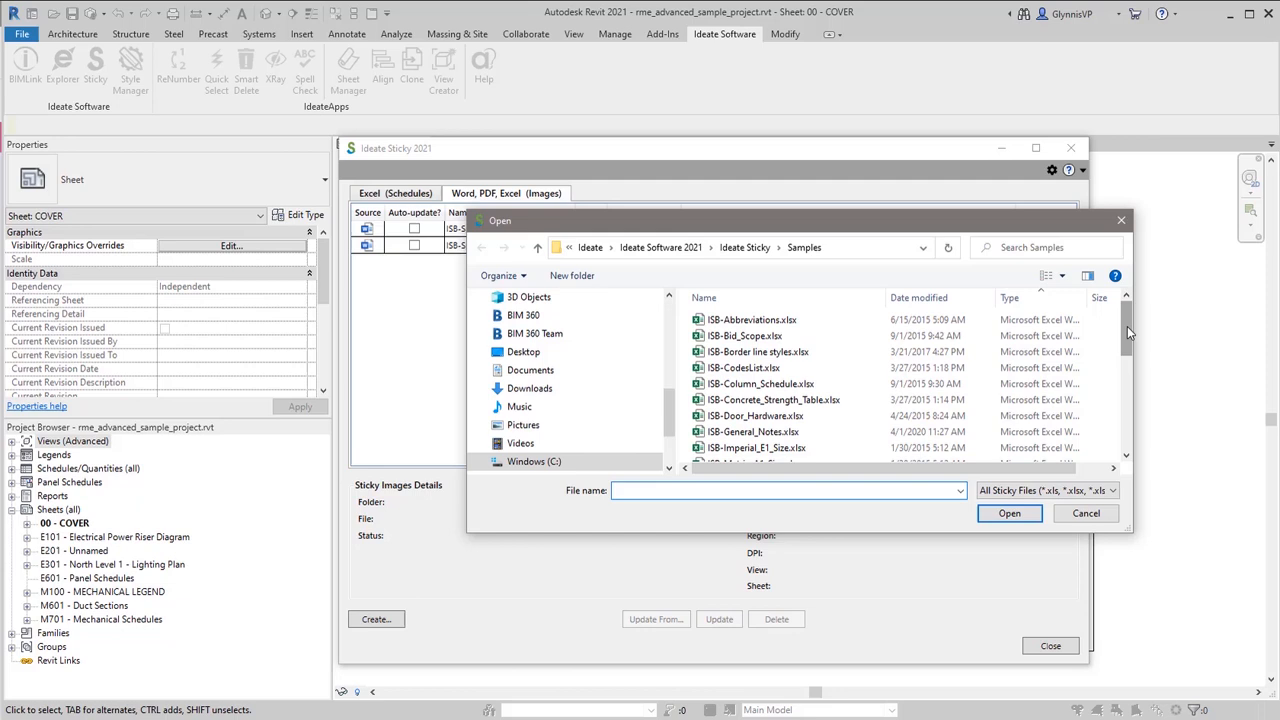
scroll(down, 3)
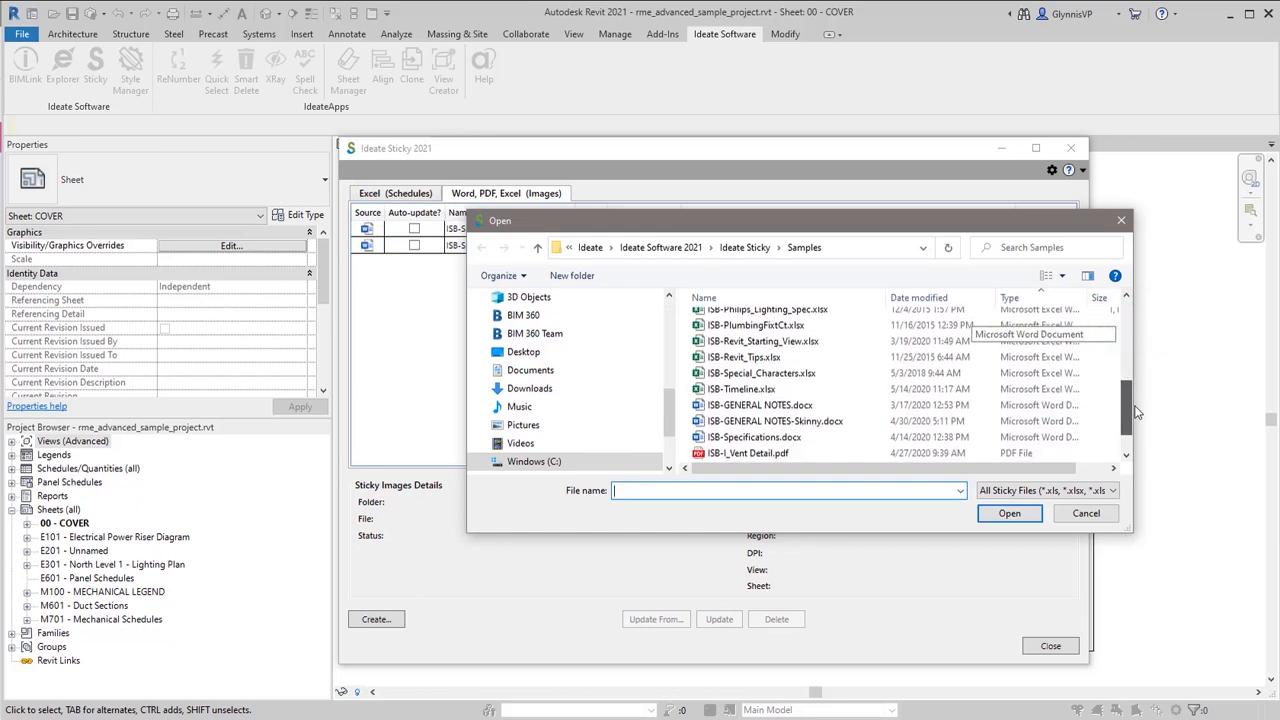
click(740, 388)
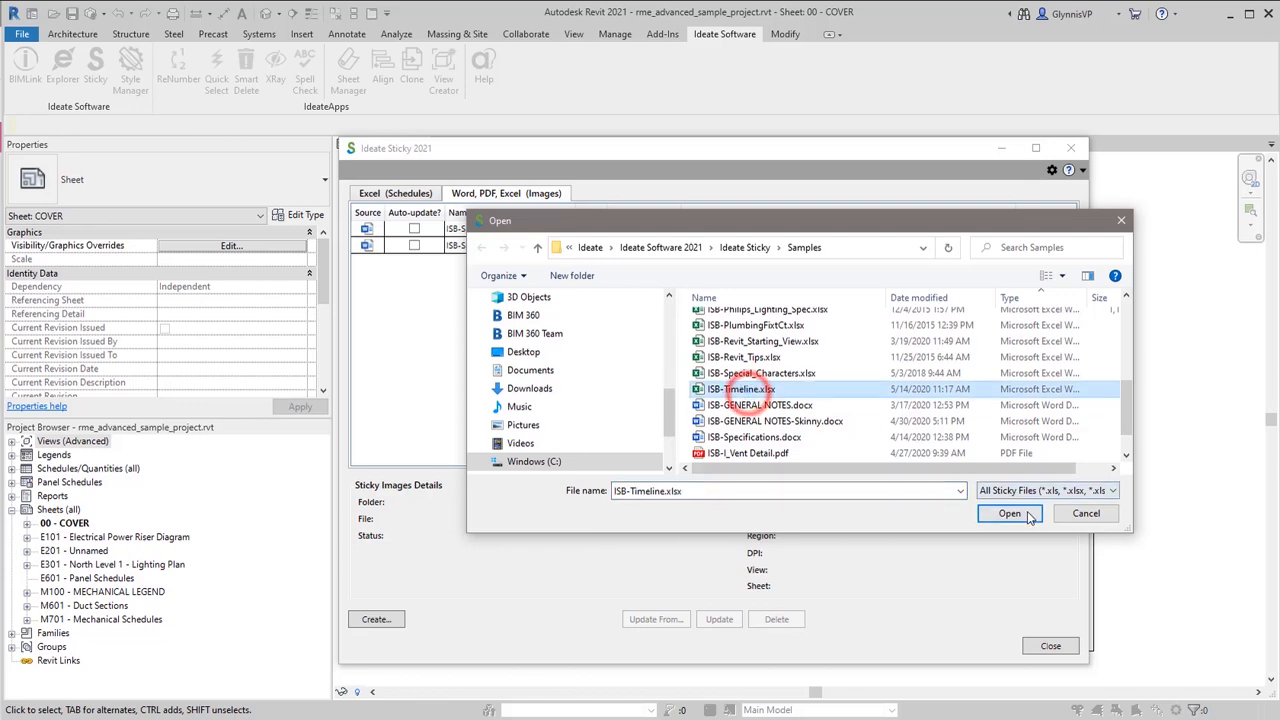
click(1008, 512)
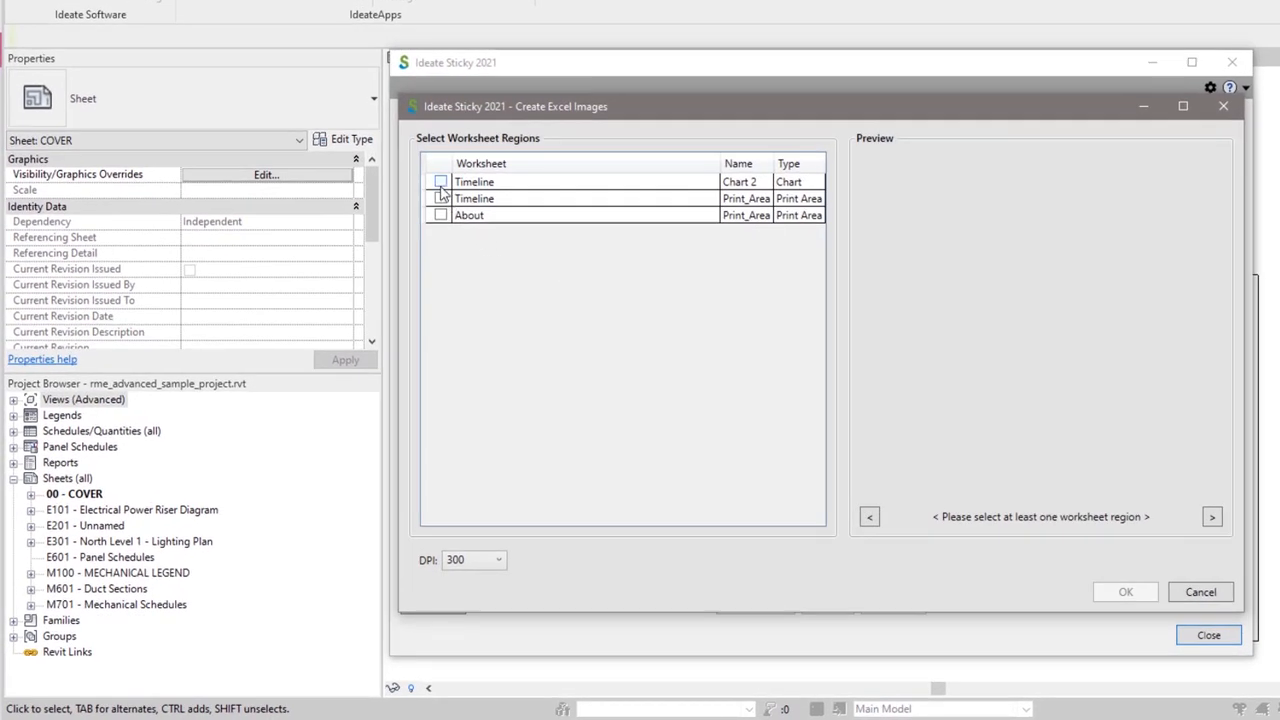
Select the Timeline Print_Area region instead of the chart and create the image
click(440, 180)
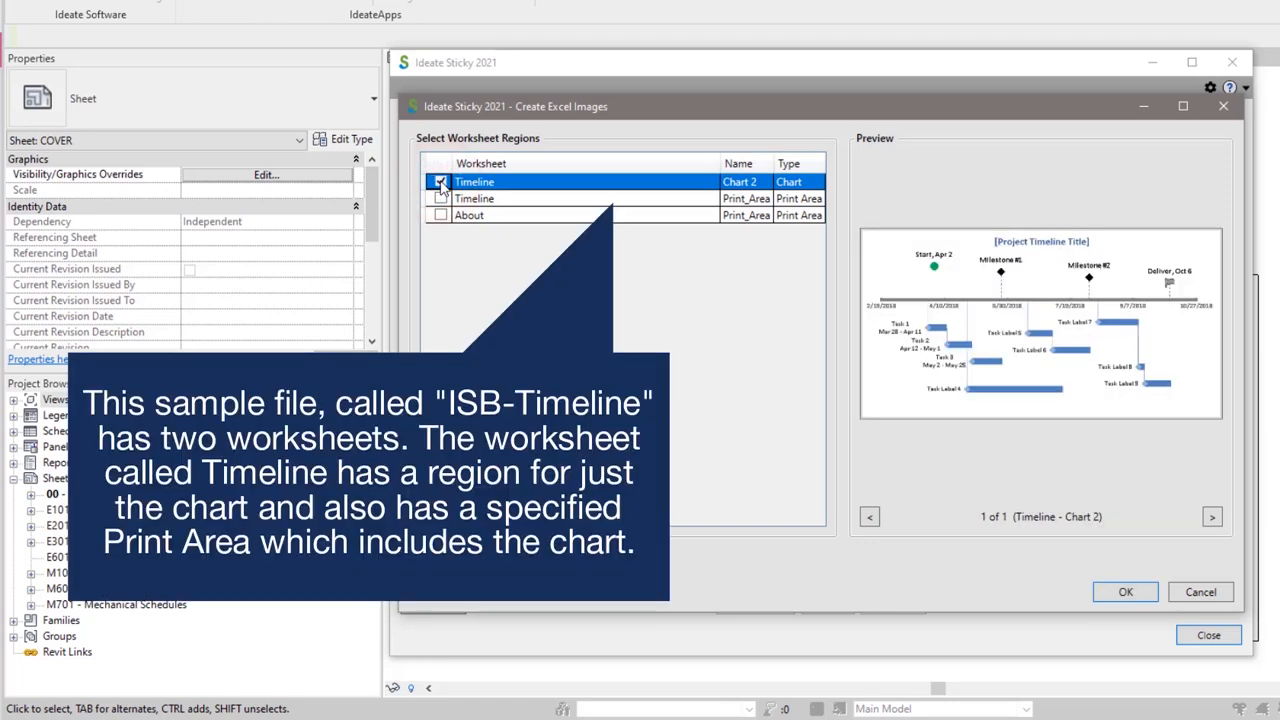
click(440, 180)
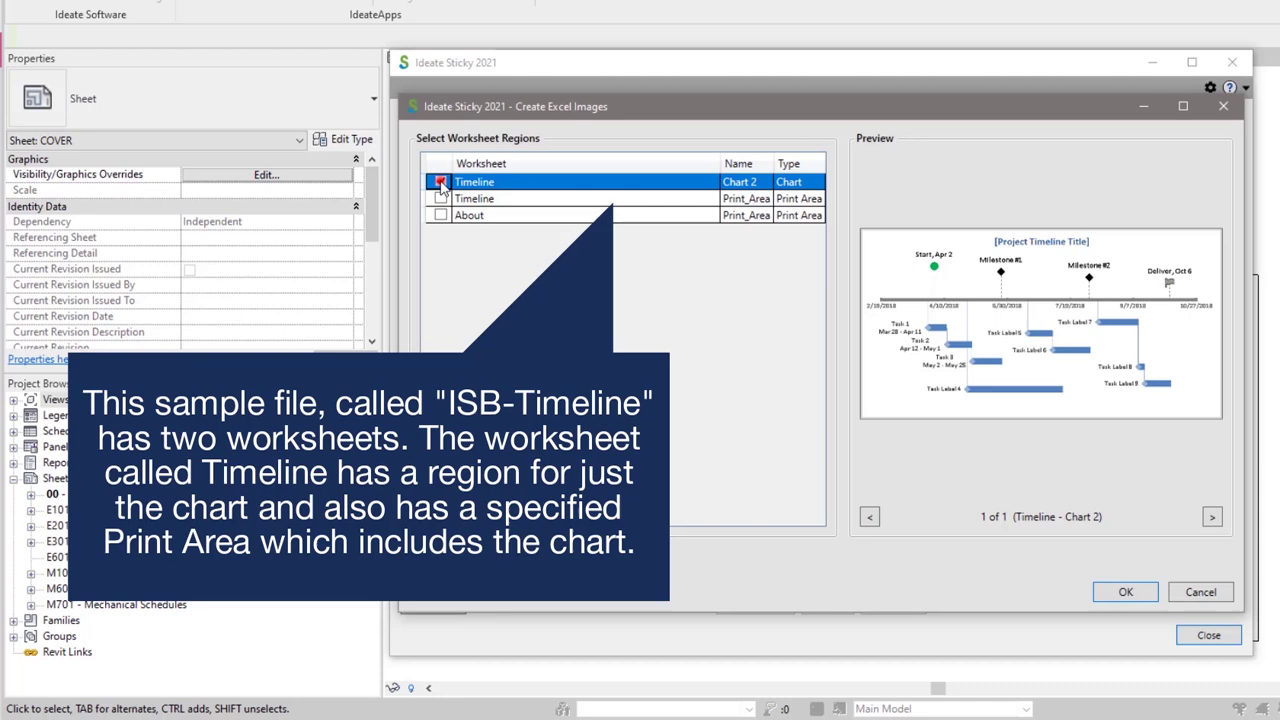
click(440, 180)
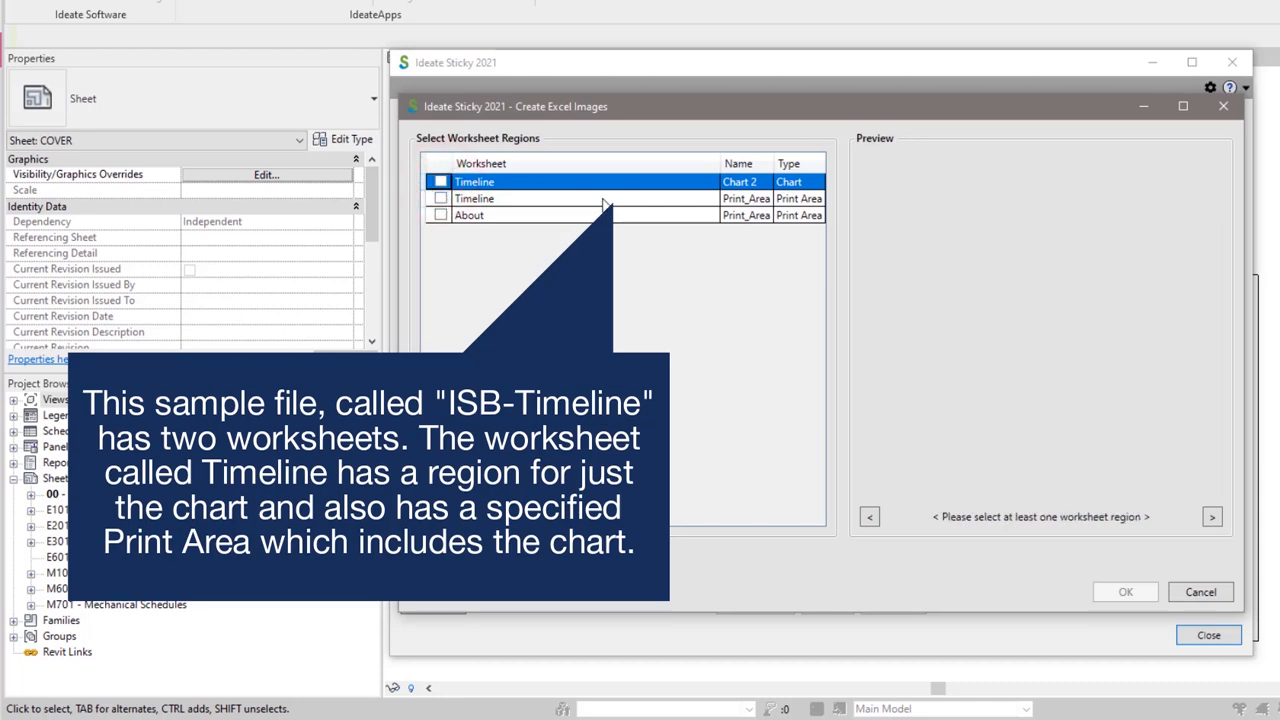
click(440, 198)
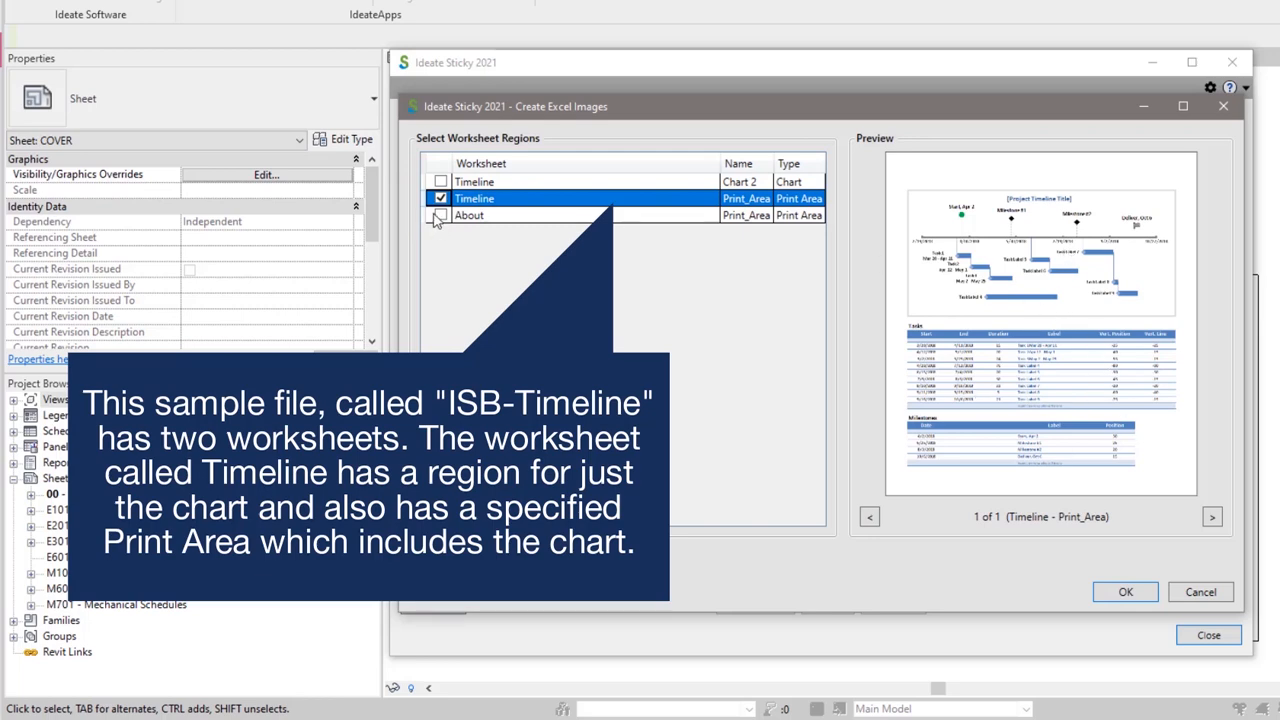
click(1132, 592)
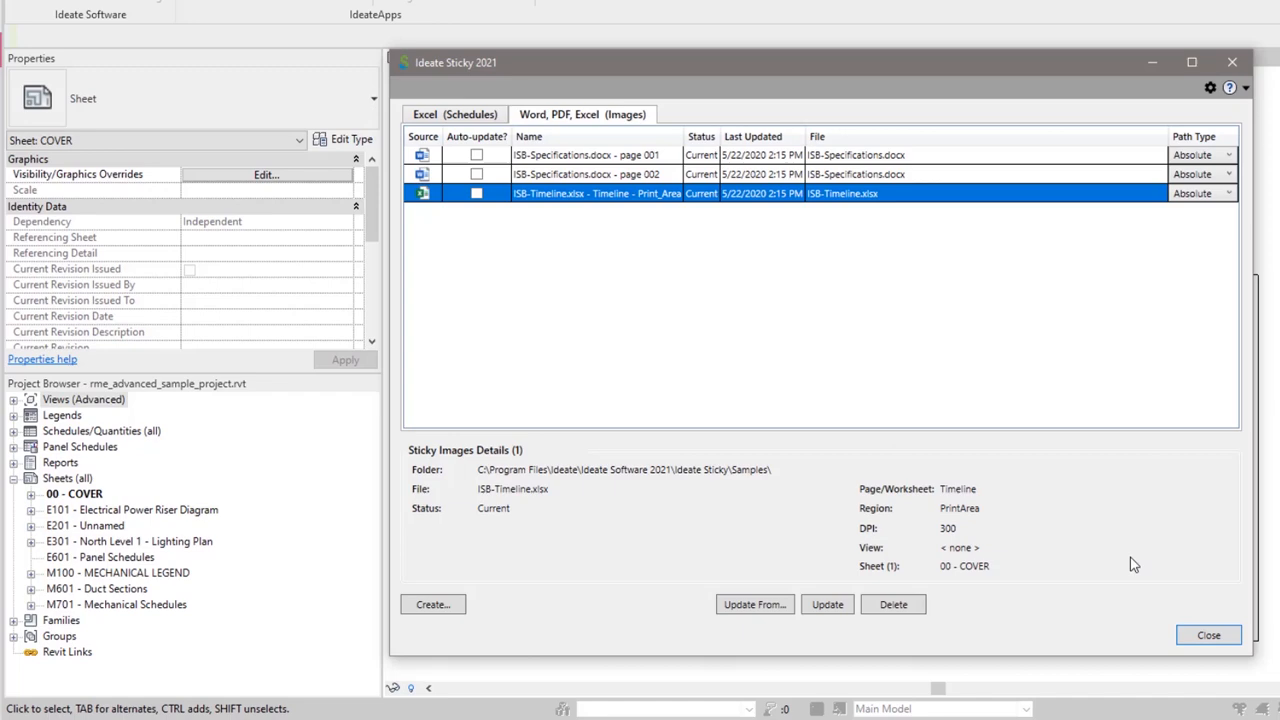
Place the Timeline image in the lower left of the COVER sheet
click(1210, 636)
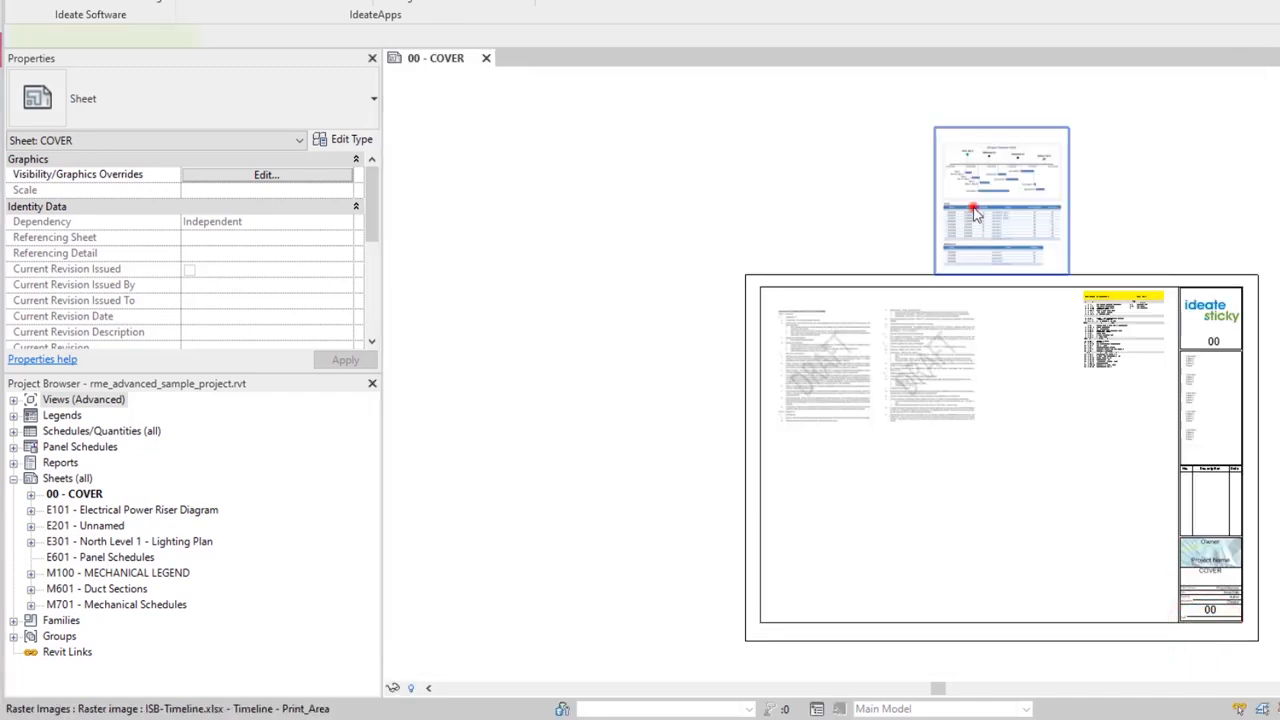
click(976, 210)
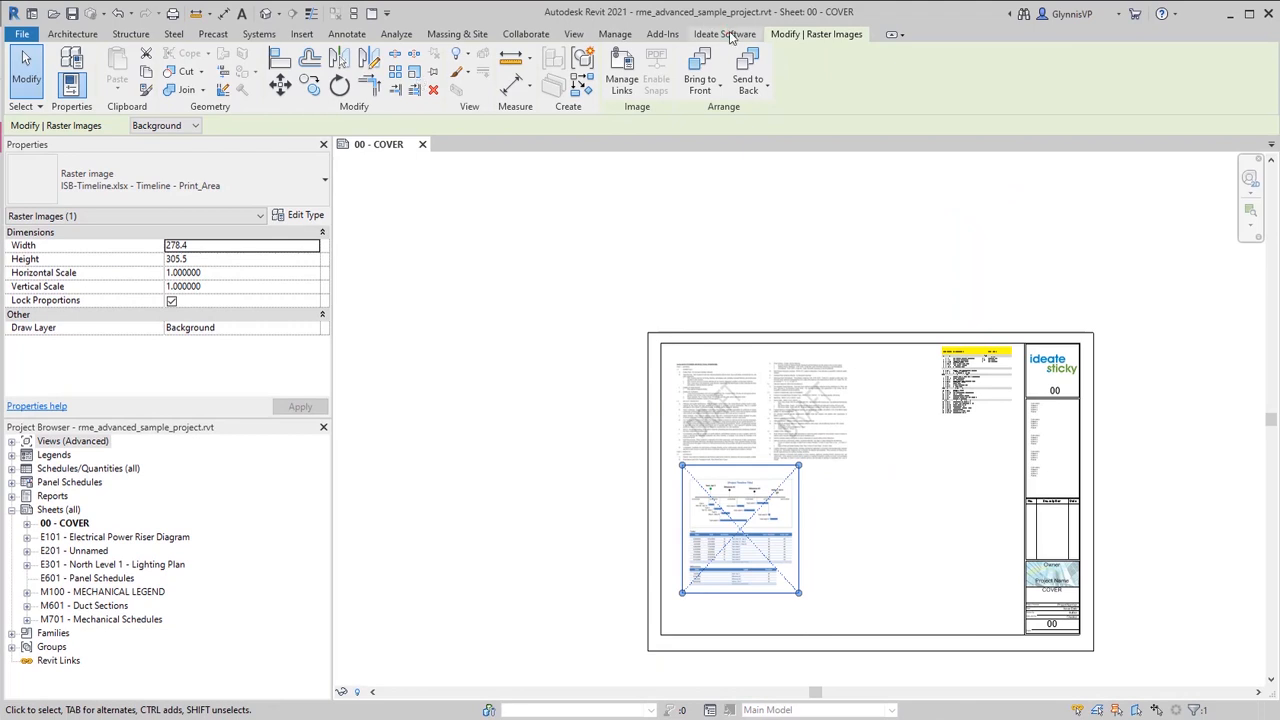
click(724, 32)
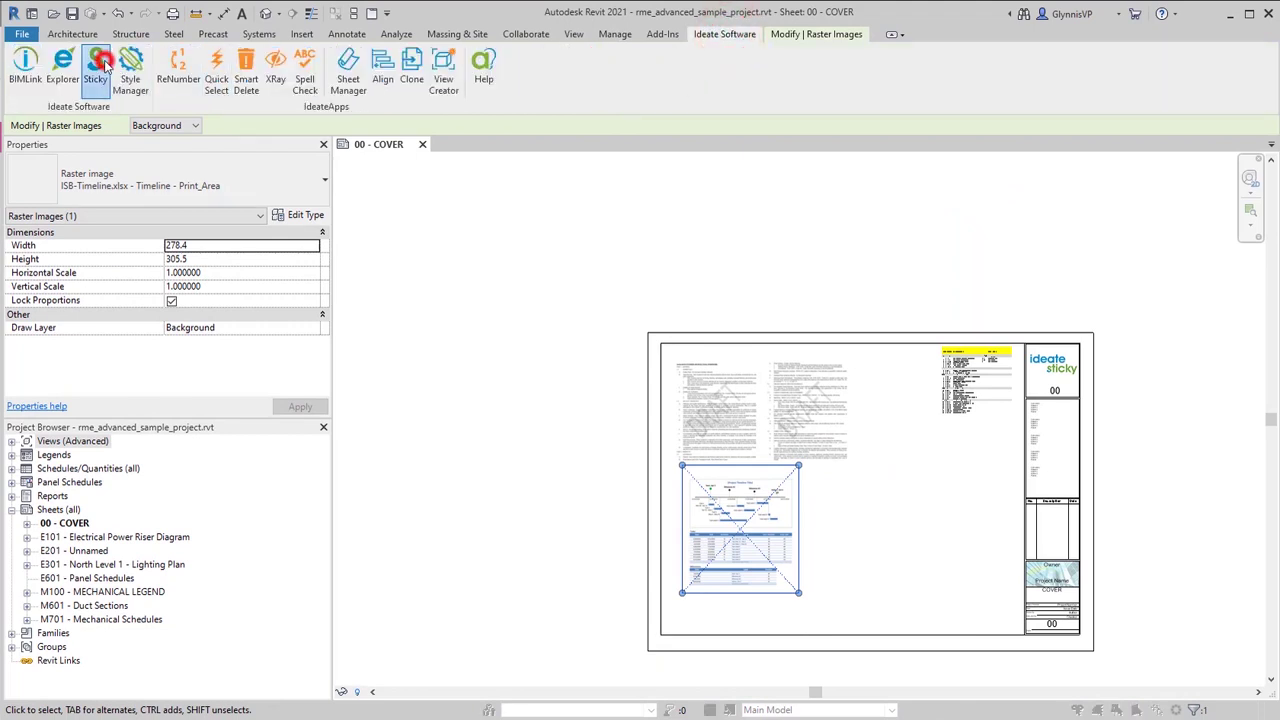
Create Excel-linked Tasks and Milestones schedule stickies for the COVER sheet
click(96, 60)
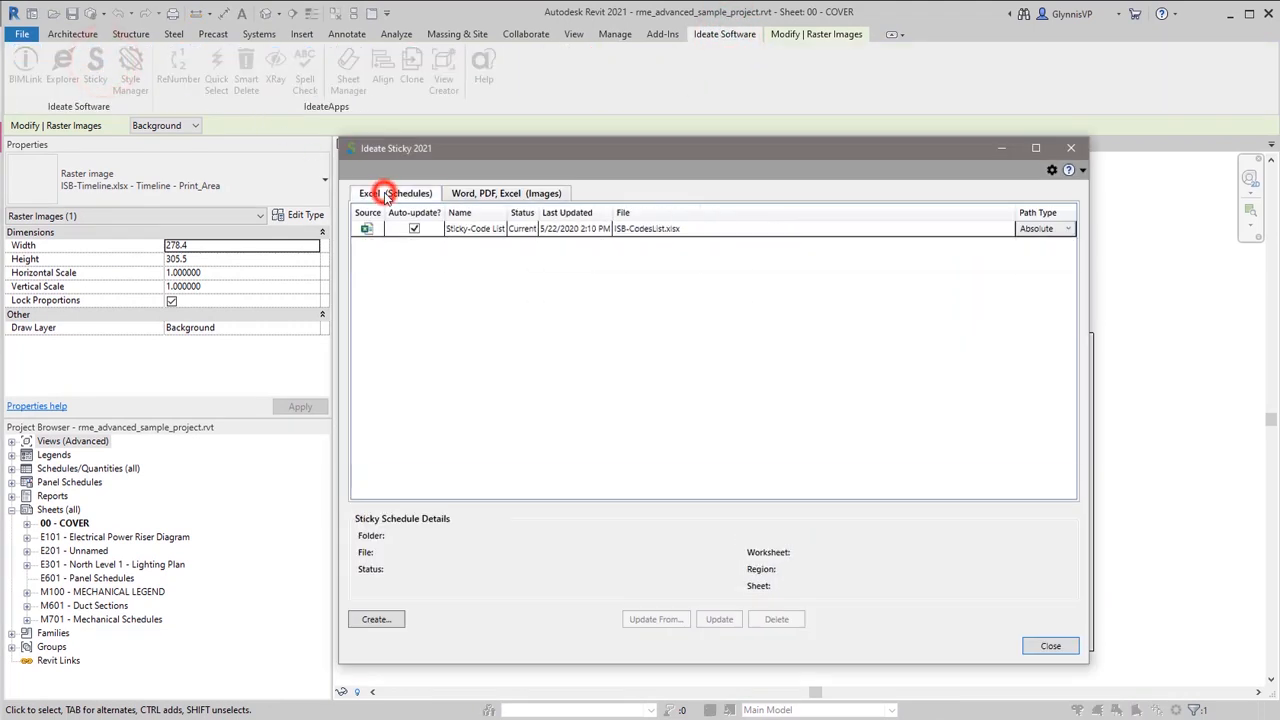
click(392, 192)
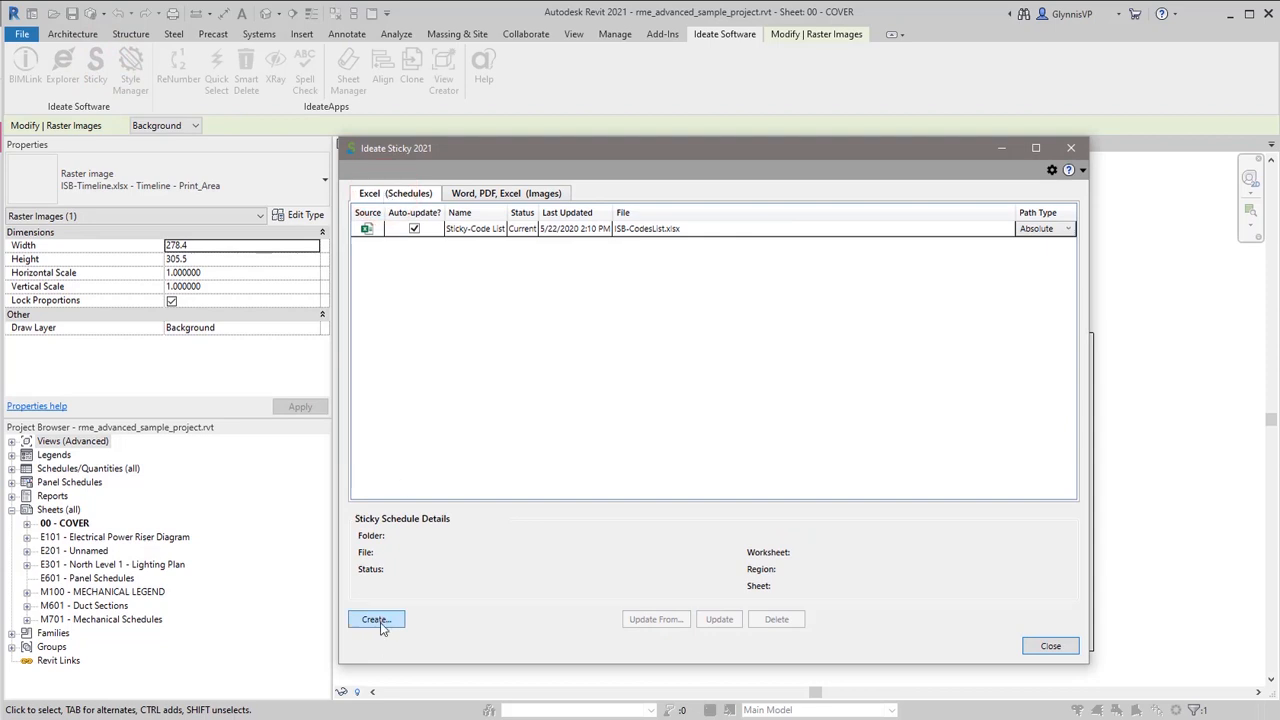
click(376, 620)
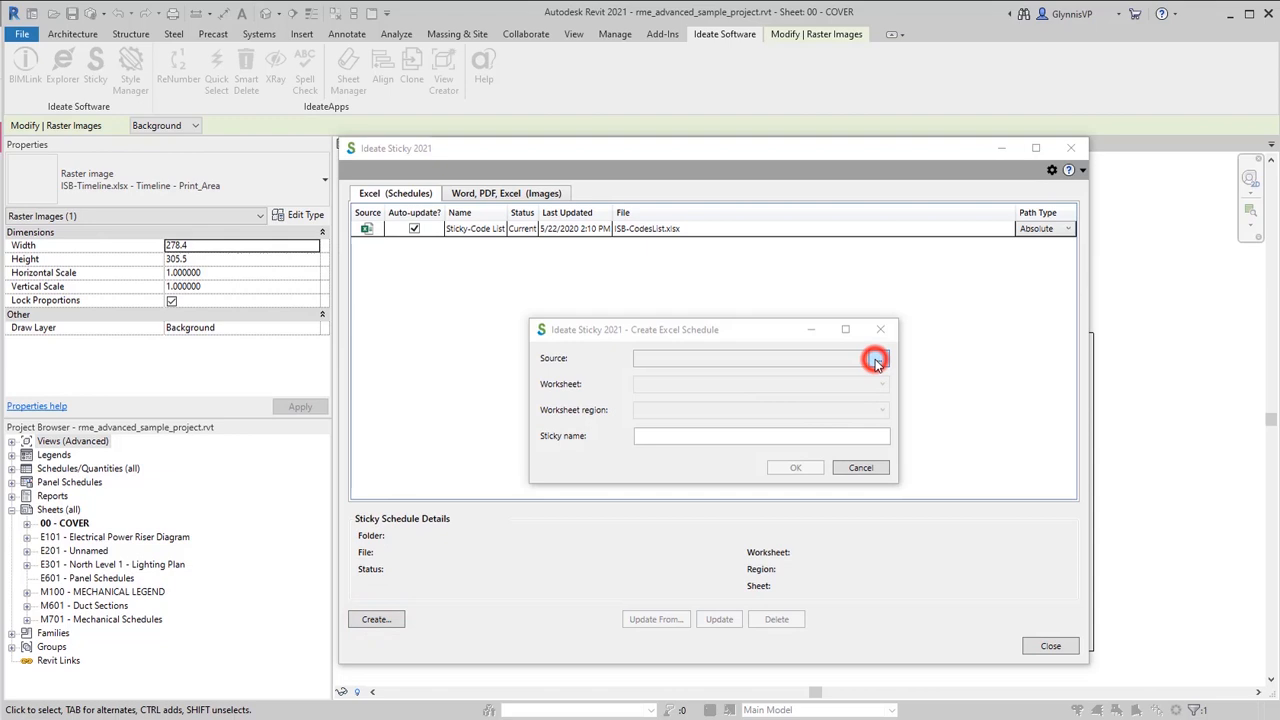
click(876, 358)
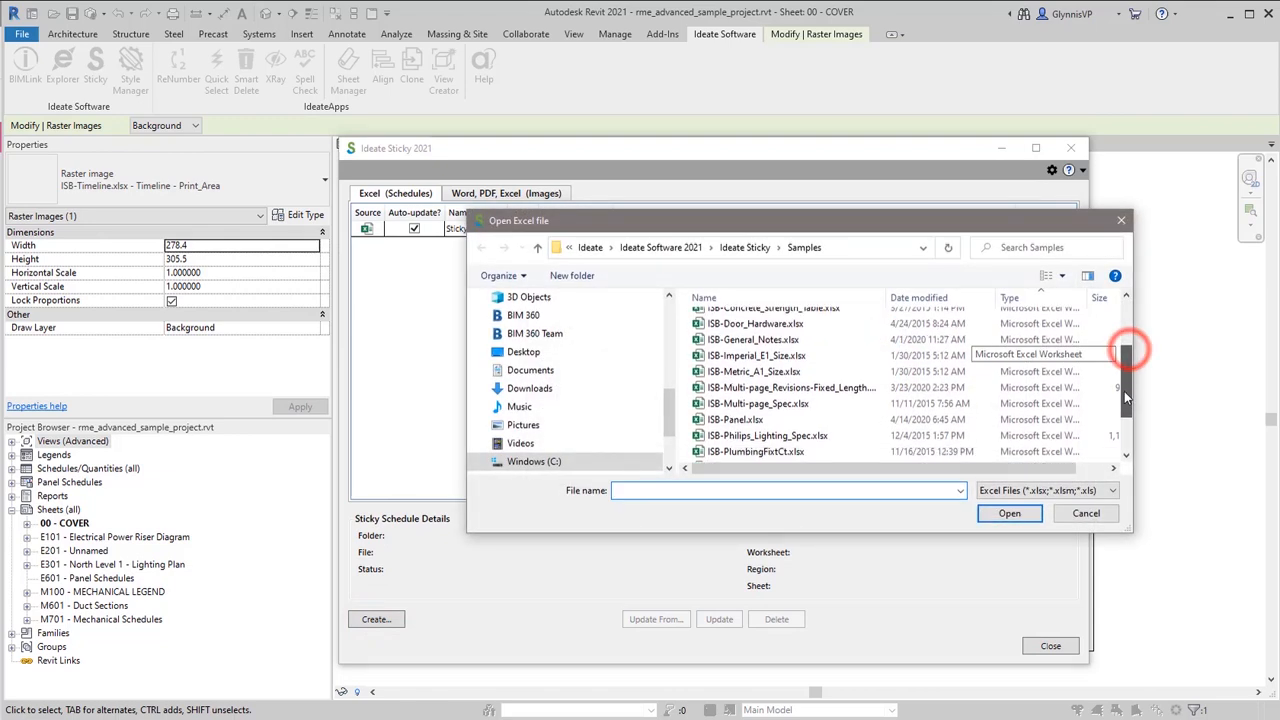
scroll(down, 3)
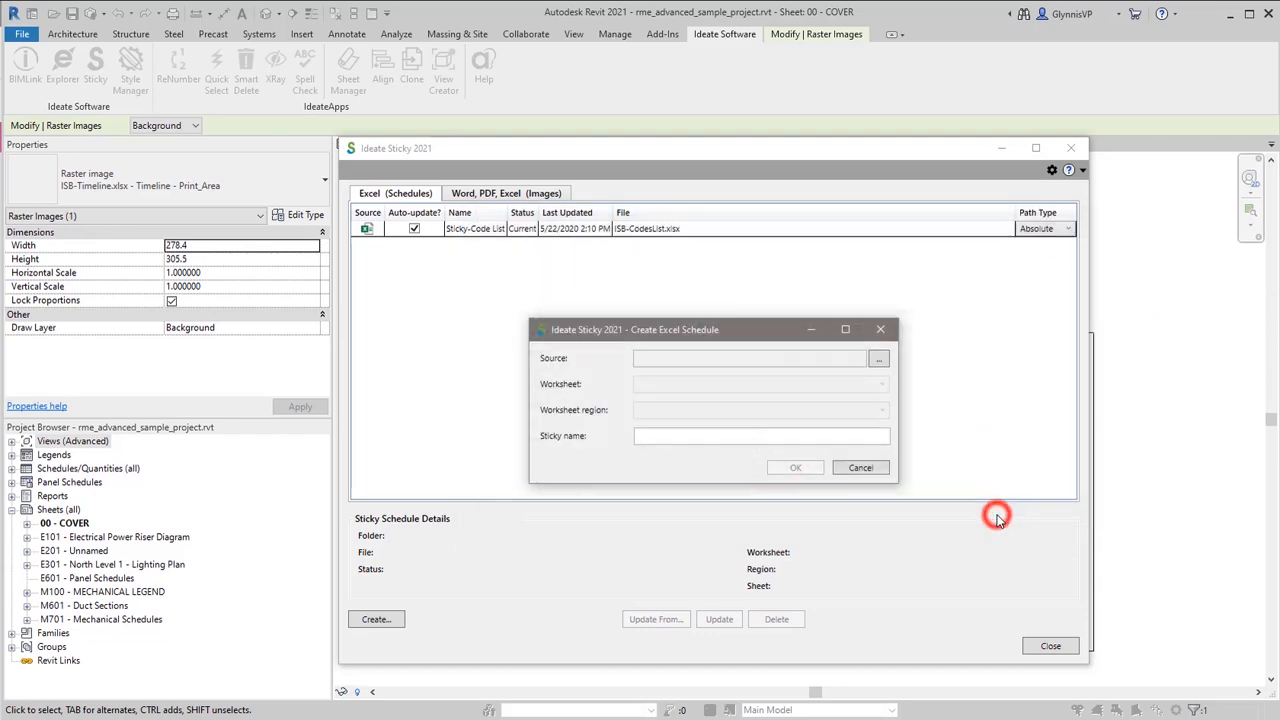
click(796, 468)
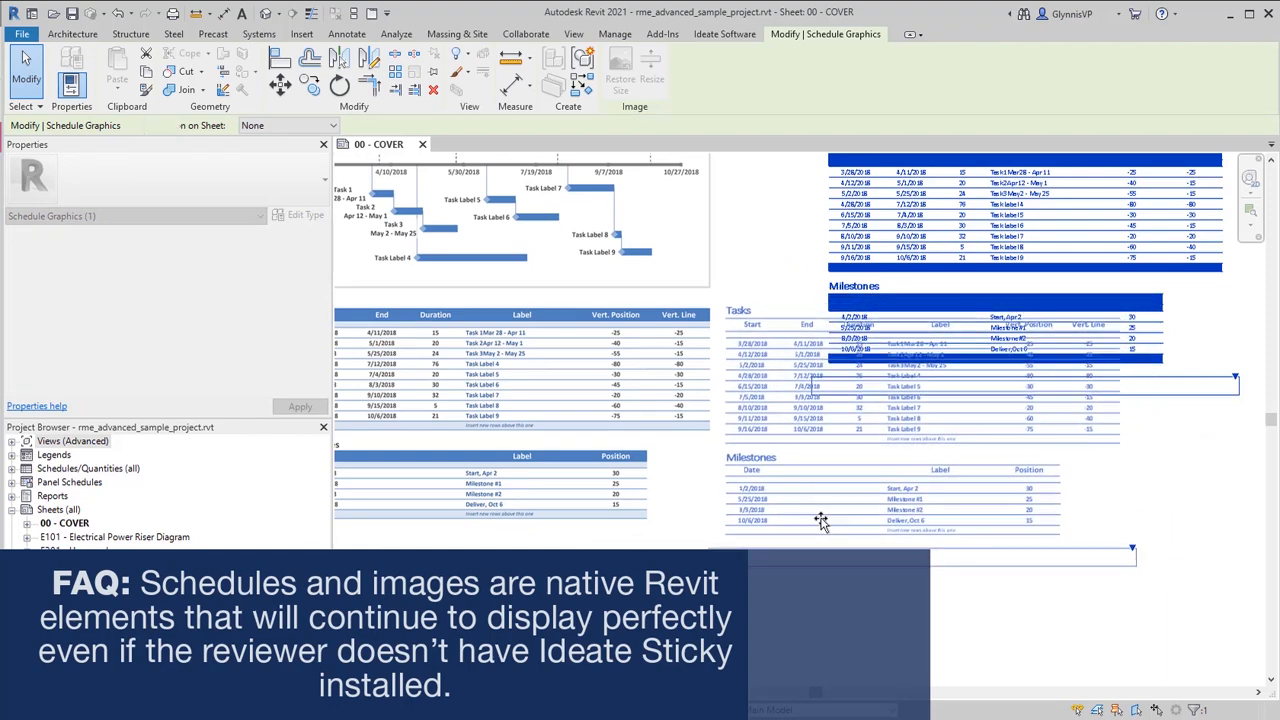
Drop the Tasks and Milestones schedule graphics onto the cover sheet beside the timeline
click(736, 36)
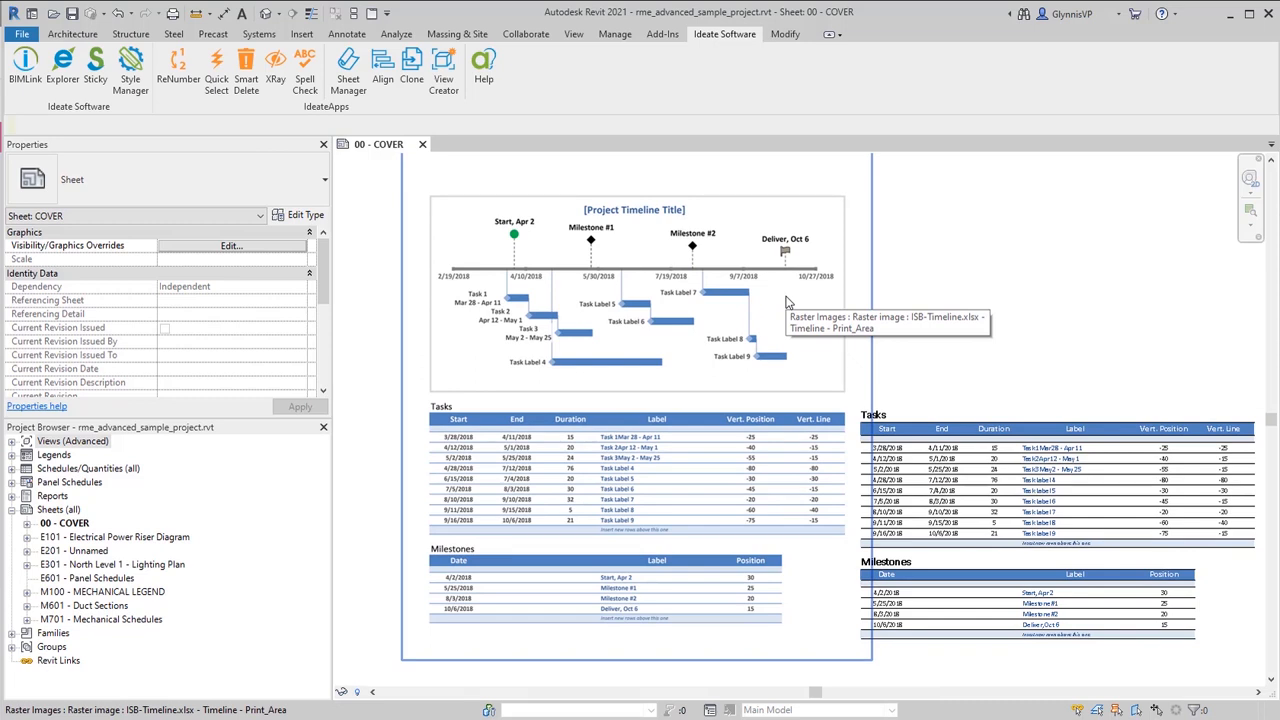
mouse_move(788, 304)
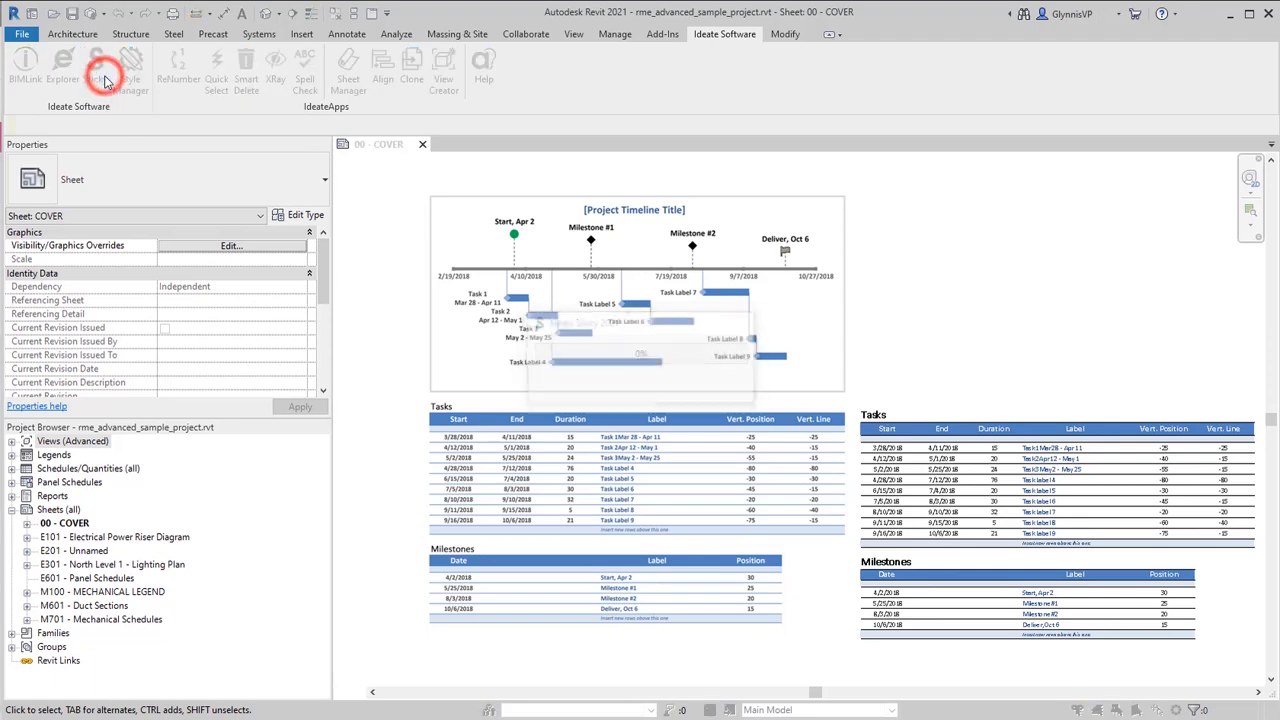
click(102, 70)
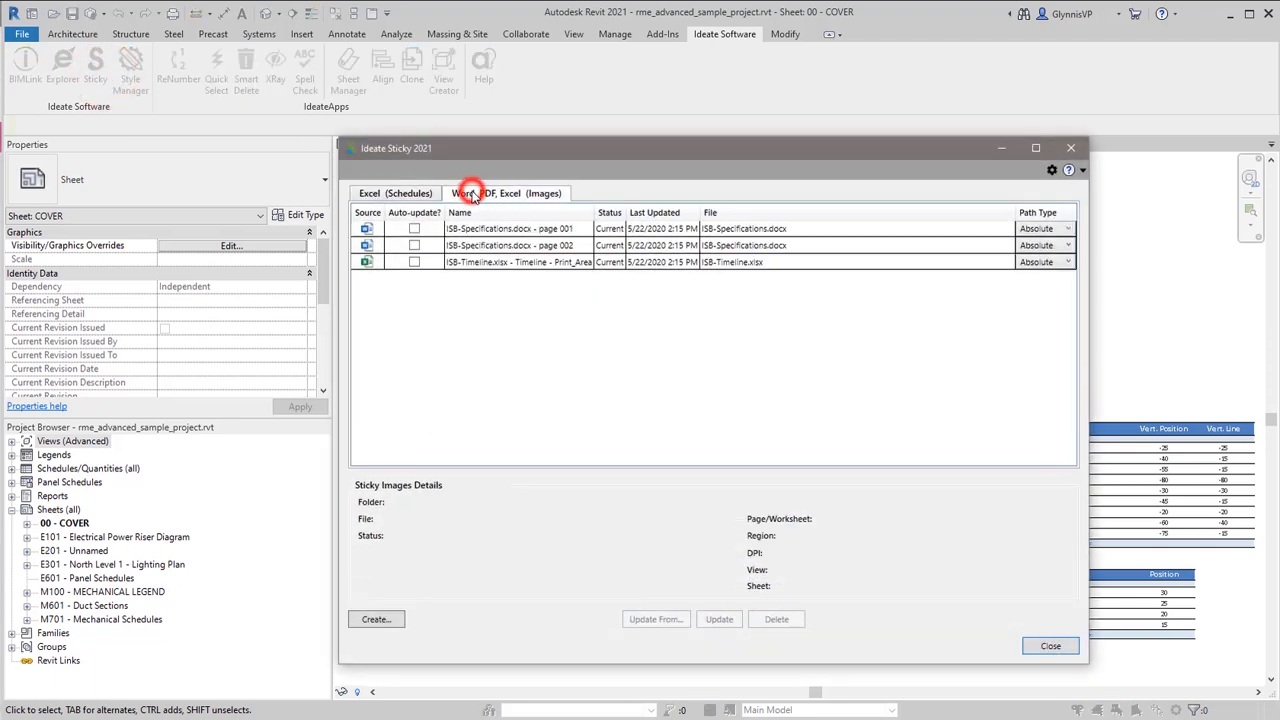
click(376, 620)
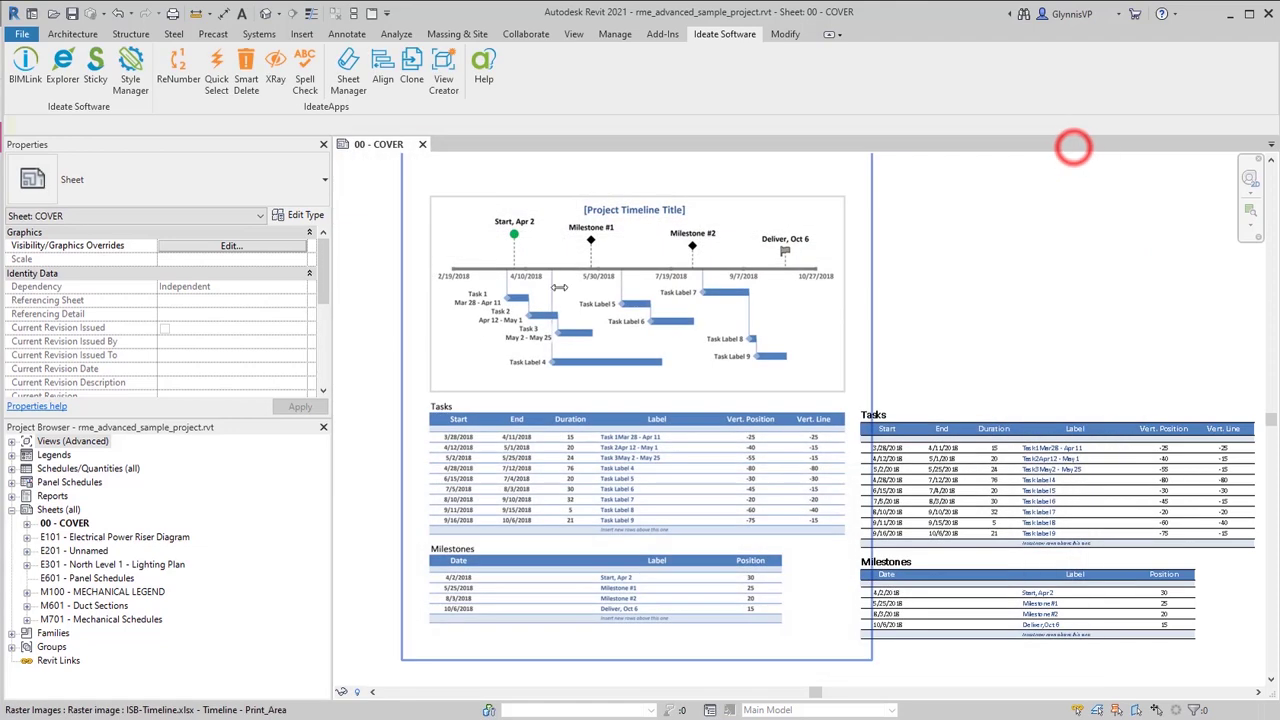
mouse_move(572, 36)
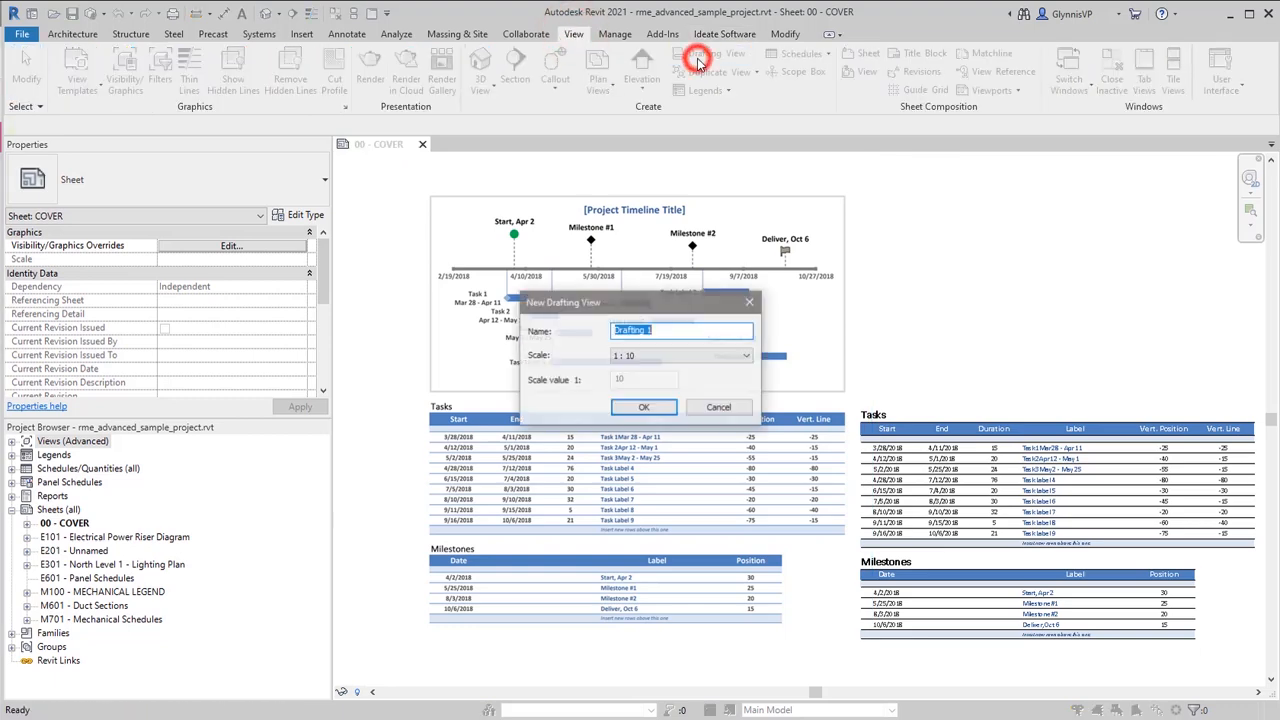
Create a new drafting view named 'Roof Drain' and confirm it
text(R)
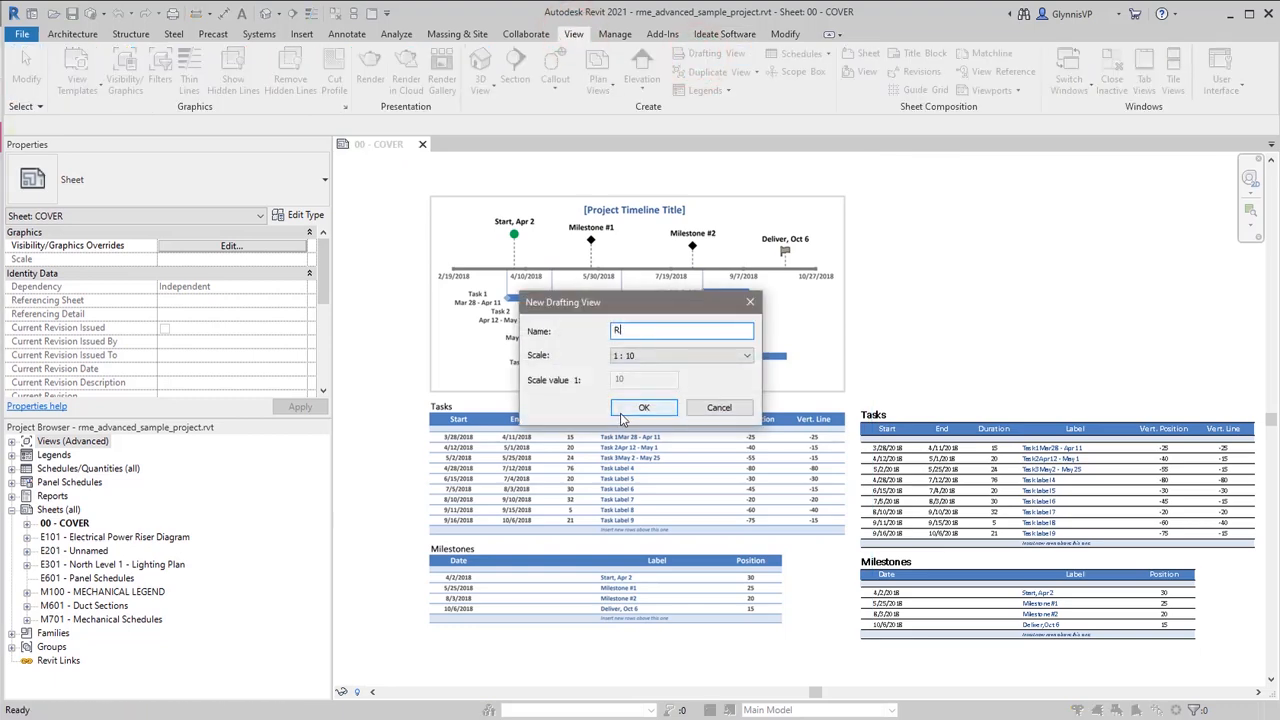
text(Roof Drain)
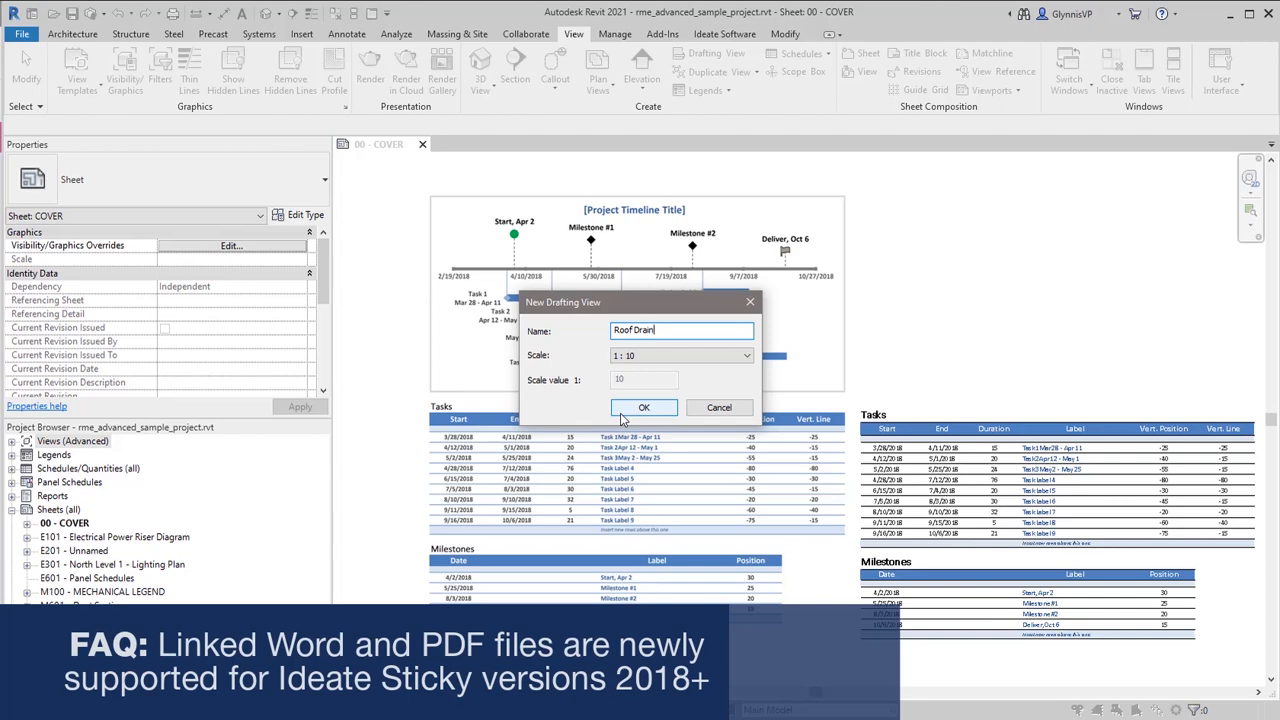
click(742, 356)
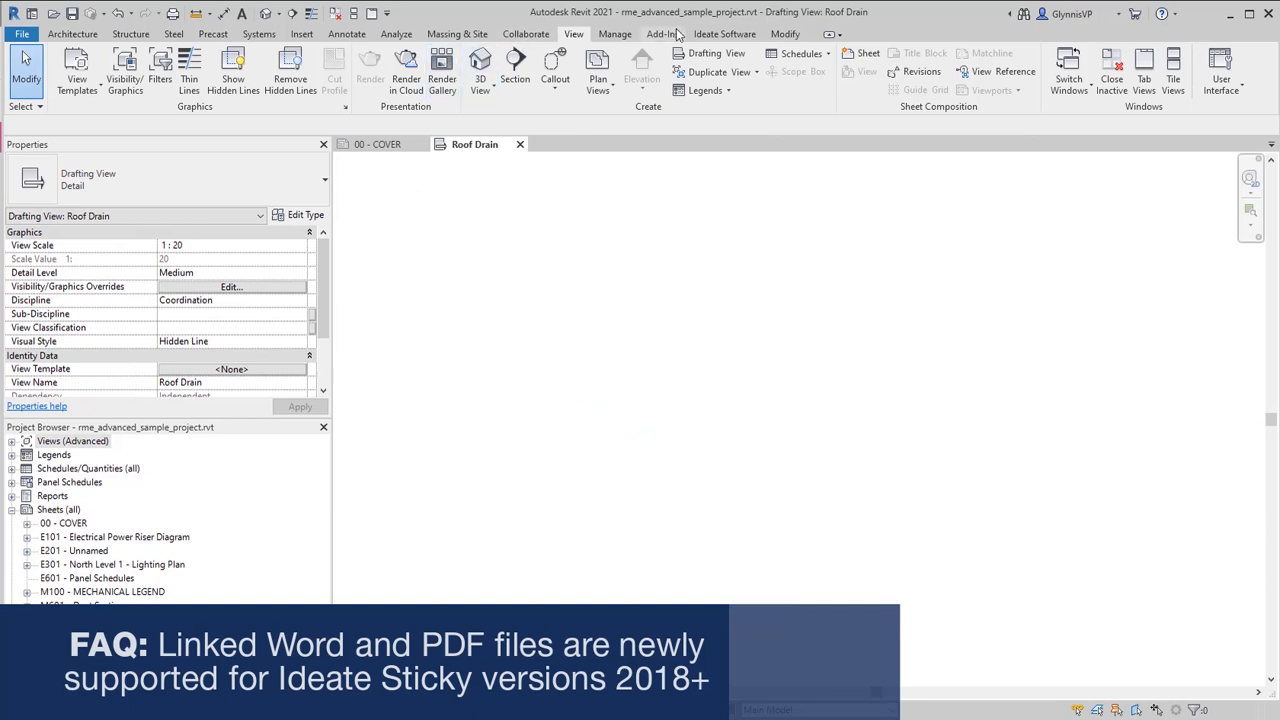
Start a new image sticky from a file in the Ideate Sticky manager
click(726, 32)
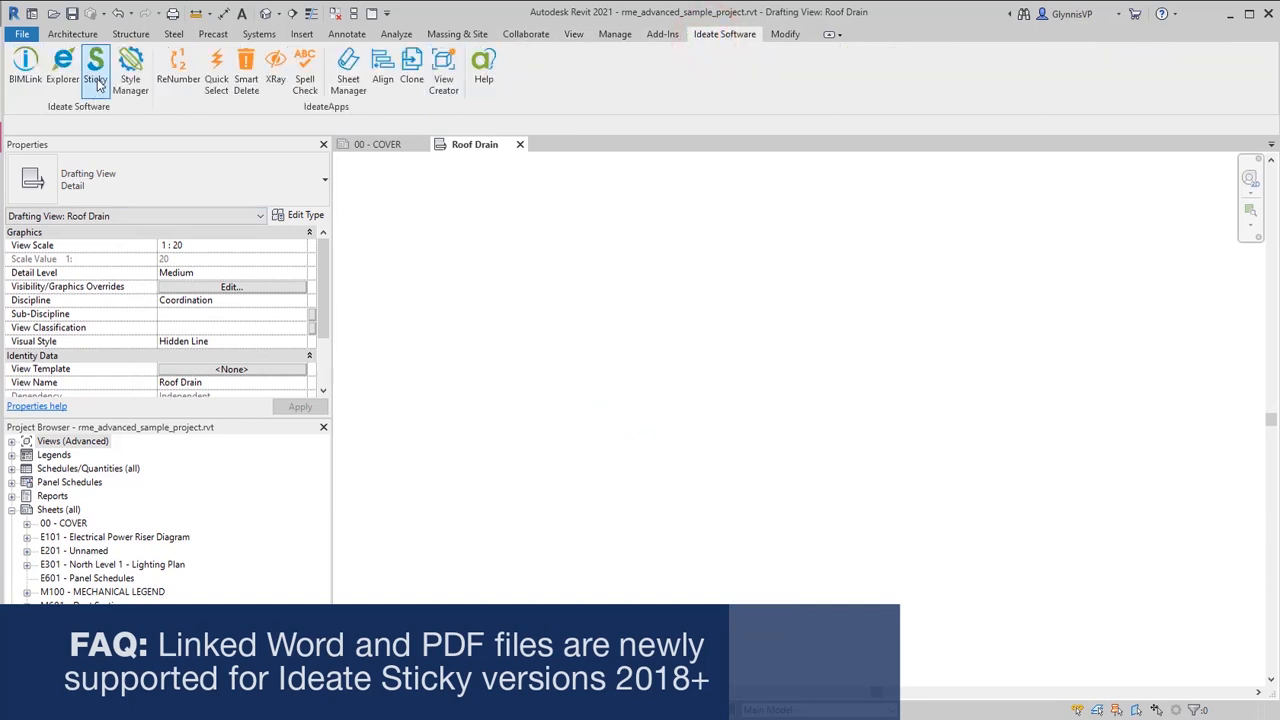
click(98, 68)
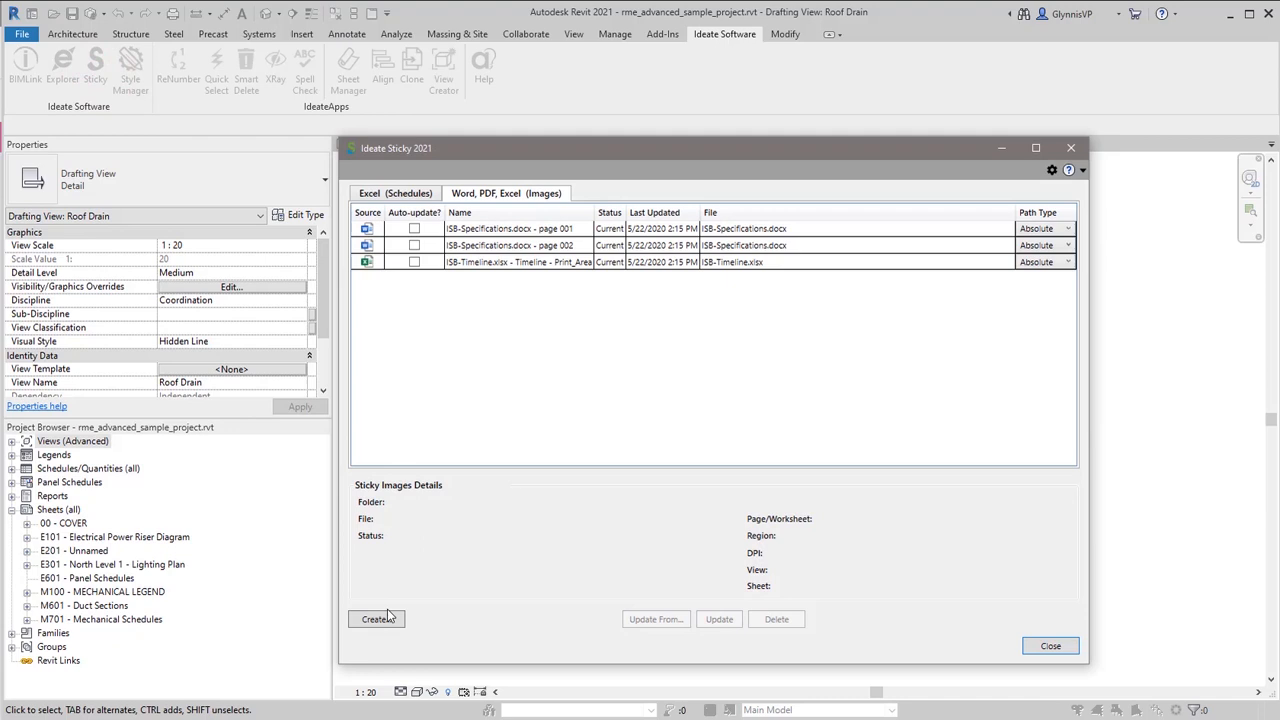
click(376, 620)
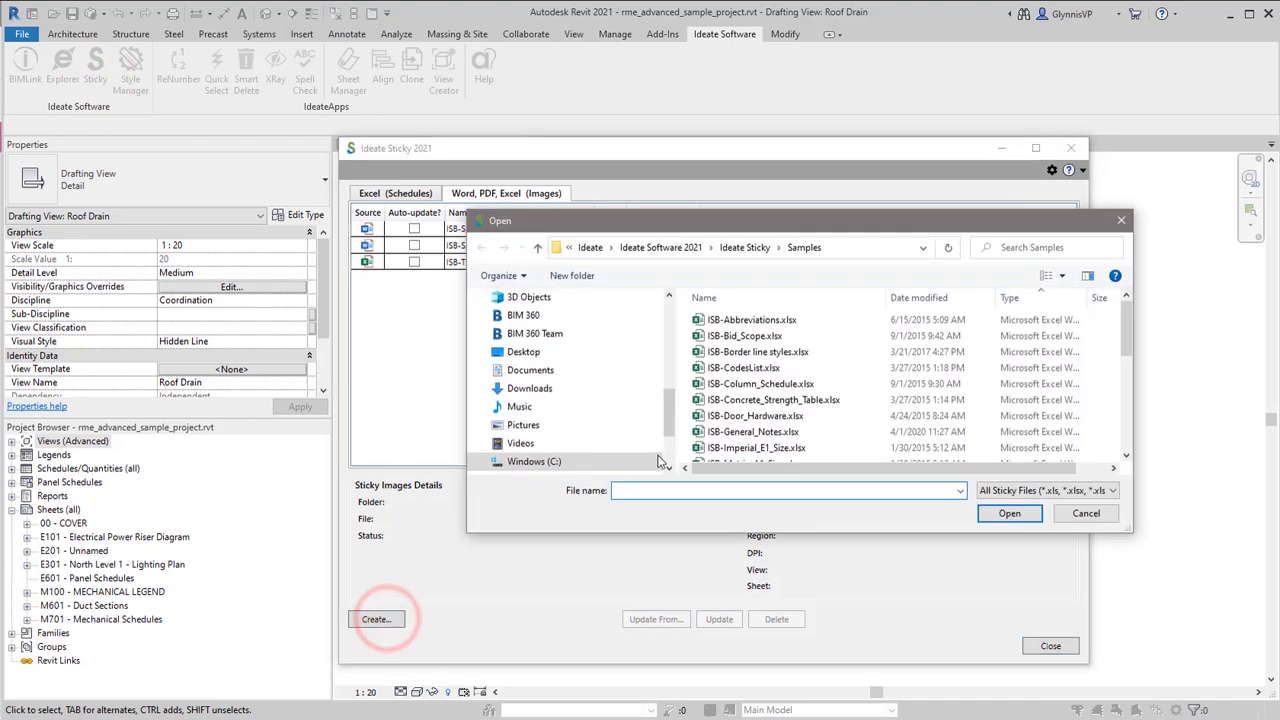
Import page 1 of ISB-M_Vent Detail.pdf at 300 DPI as an image sticky
scroll(down, 3)
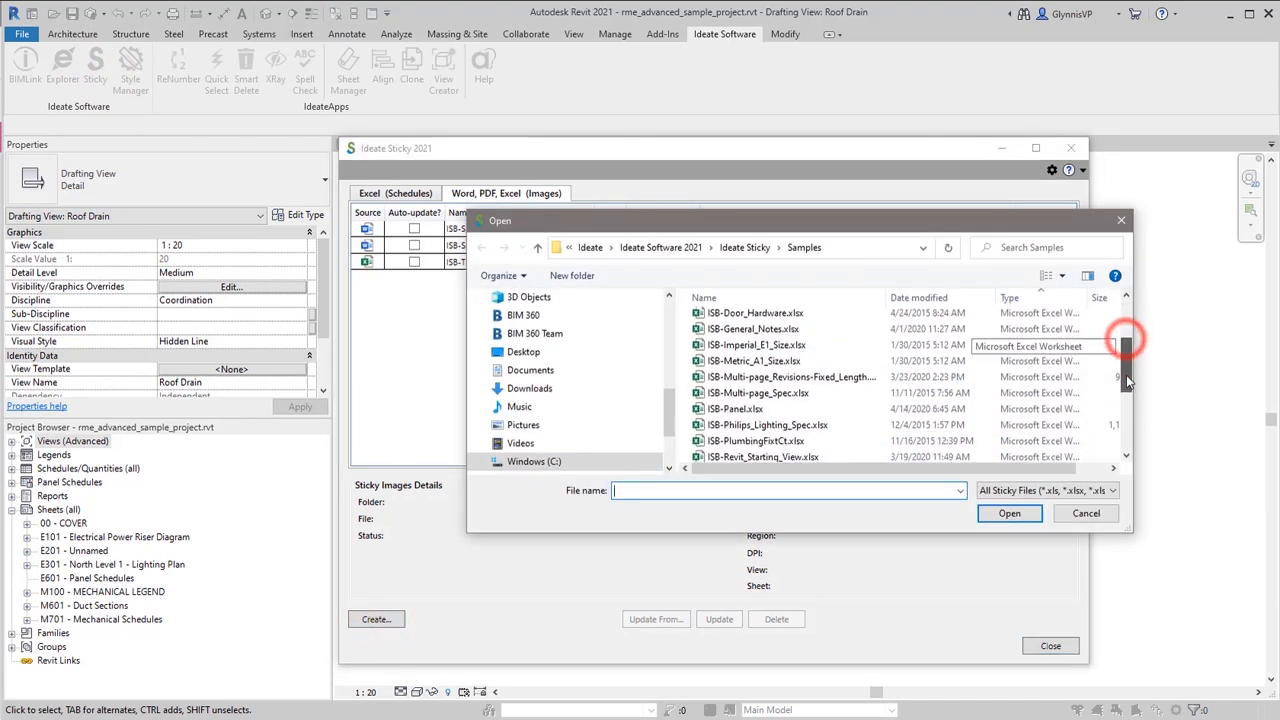
scroll(down, 3)
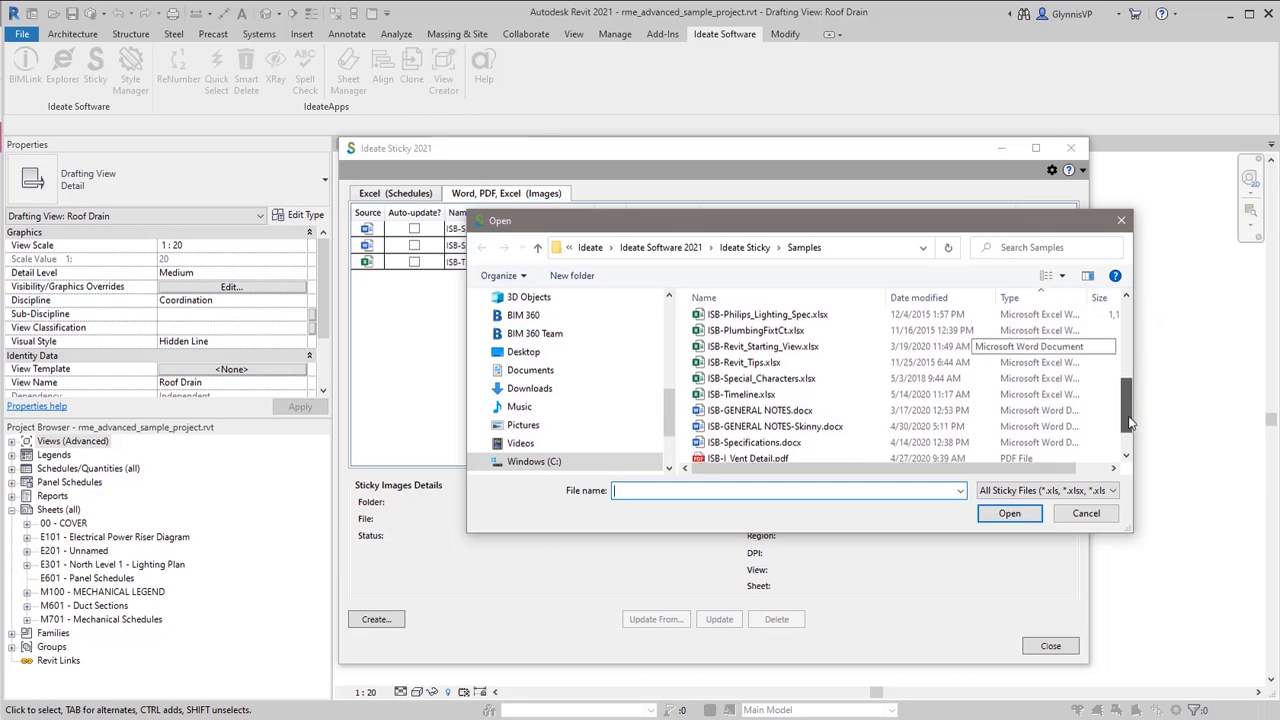
scroll(down, 3)
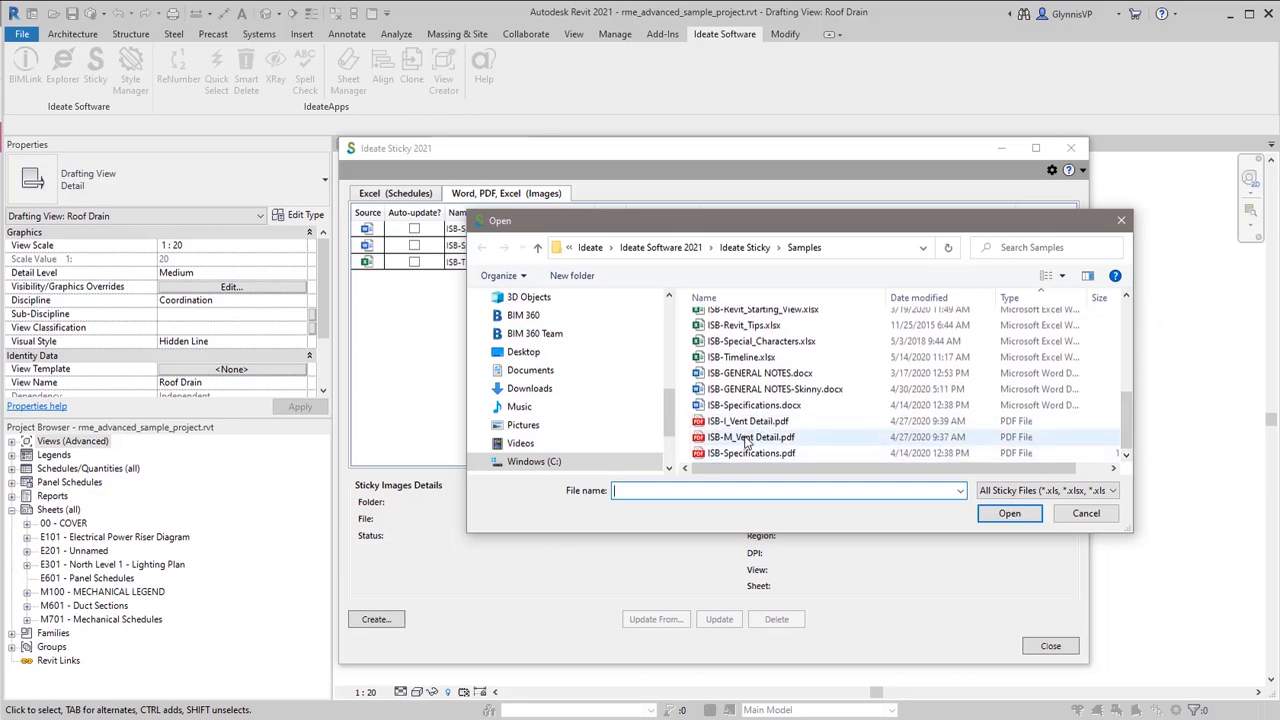
click(1008, 512)
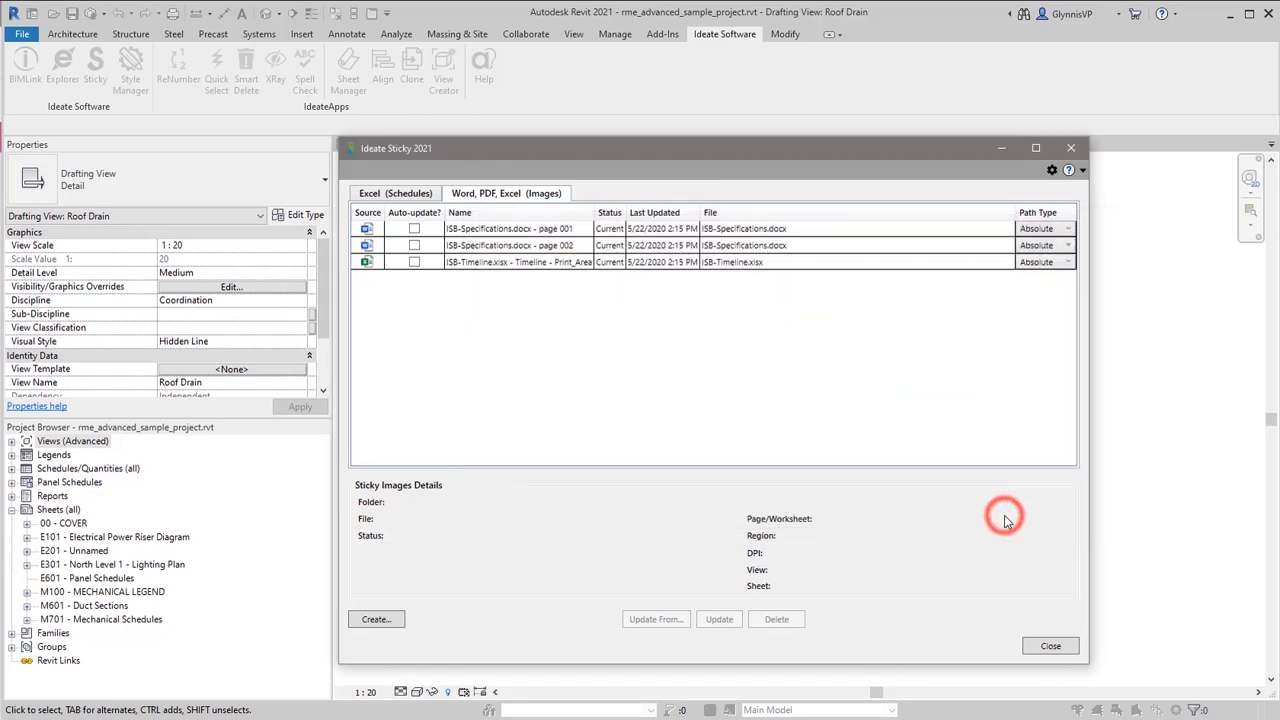
click(376, 620)
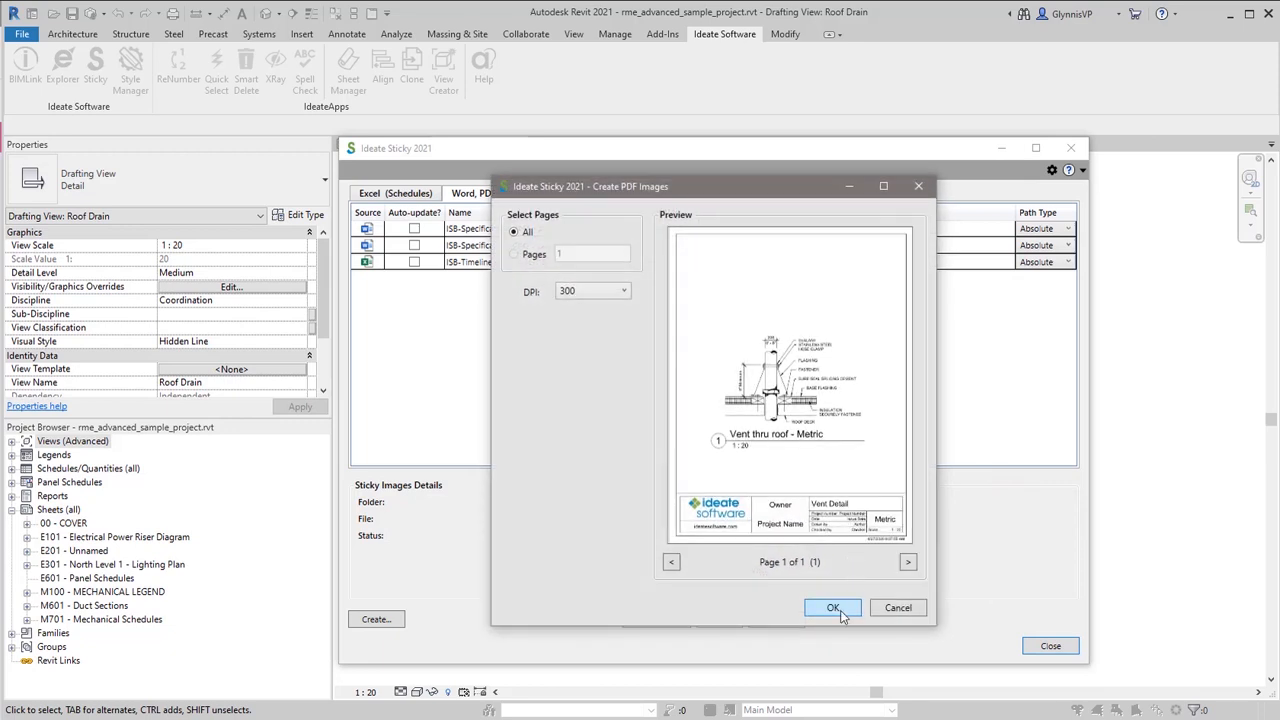
click(834, 608)
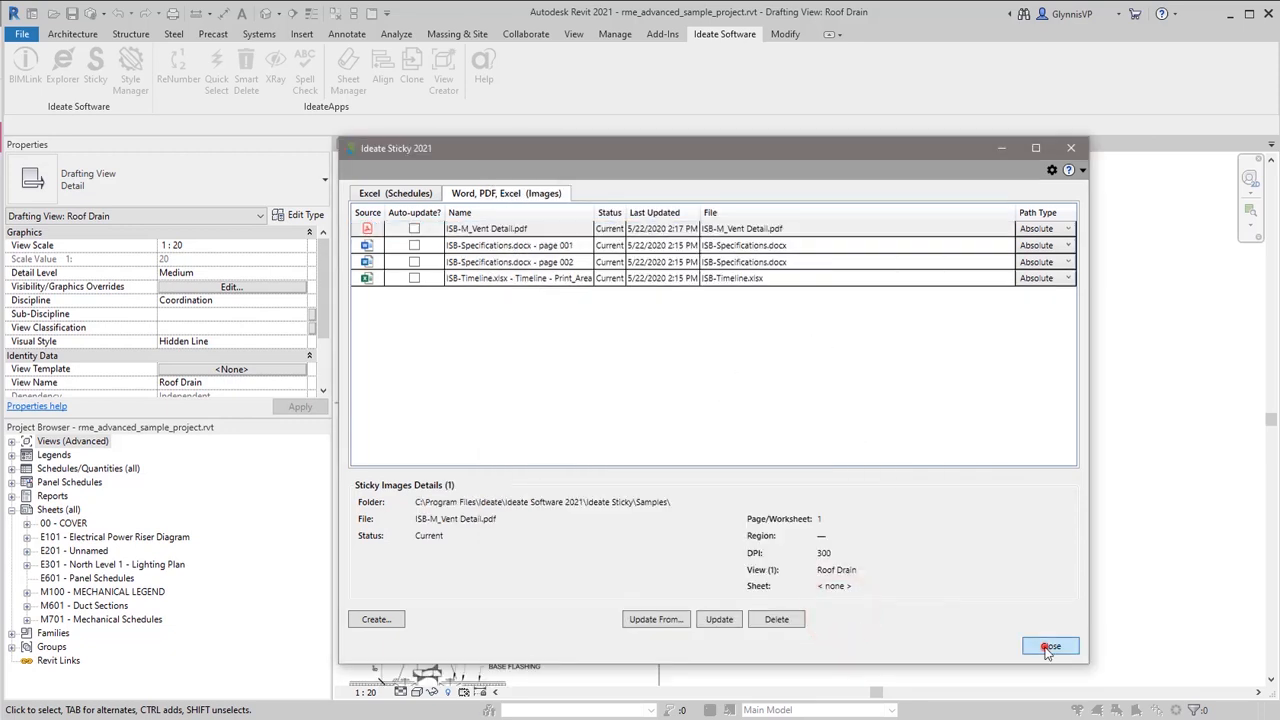
click(1052, 644)
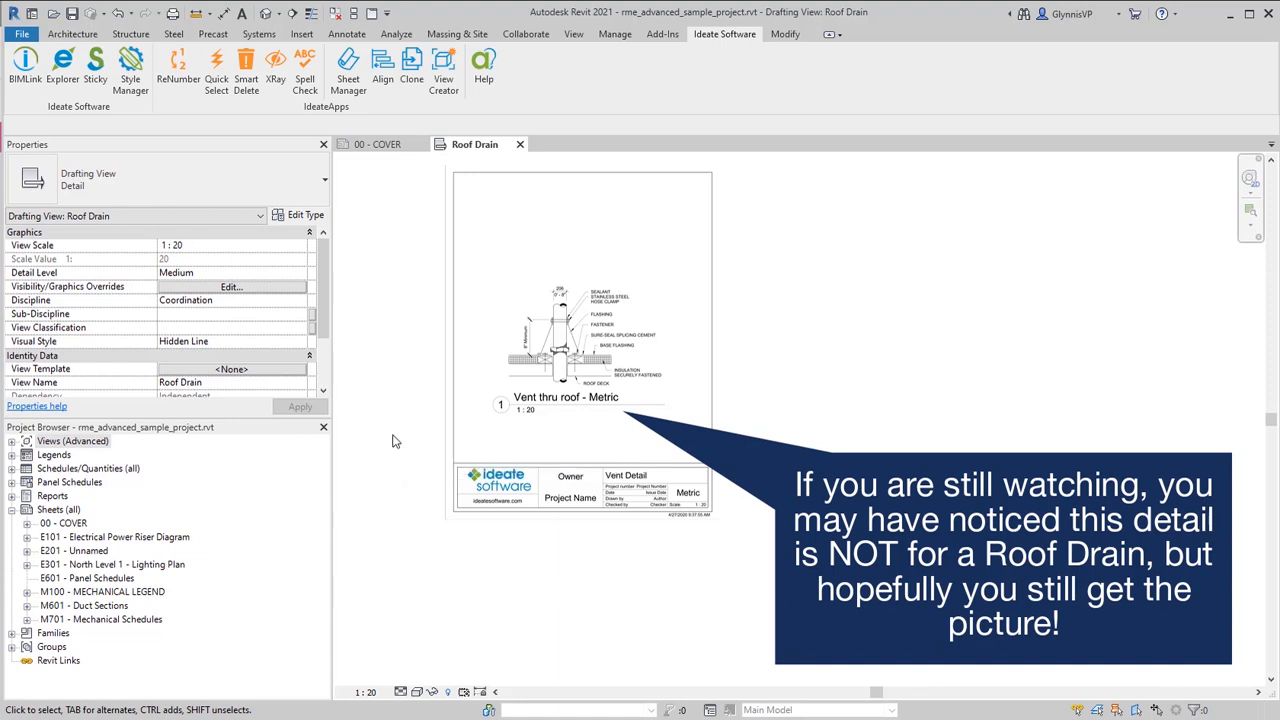
click(96, 66)
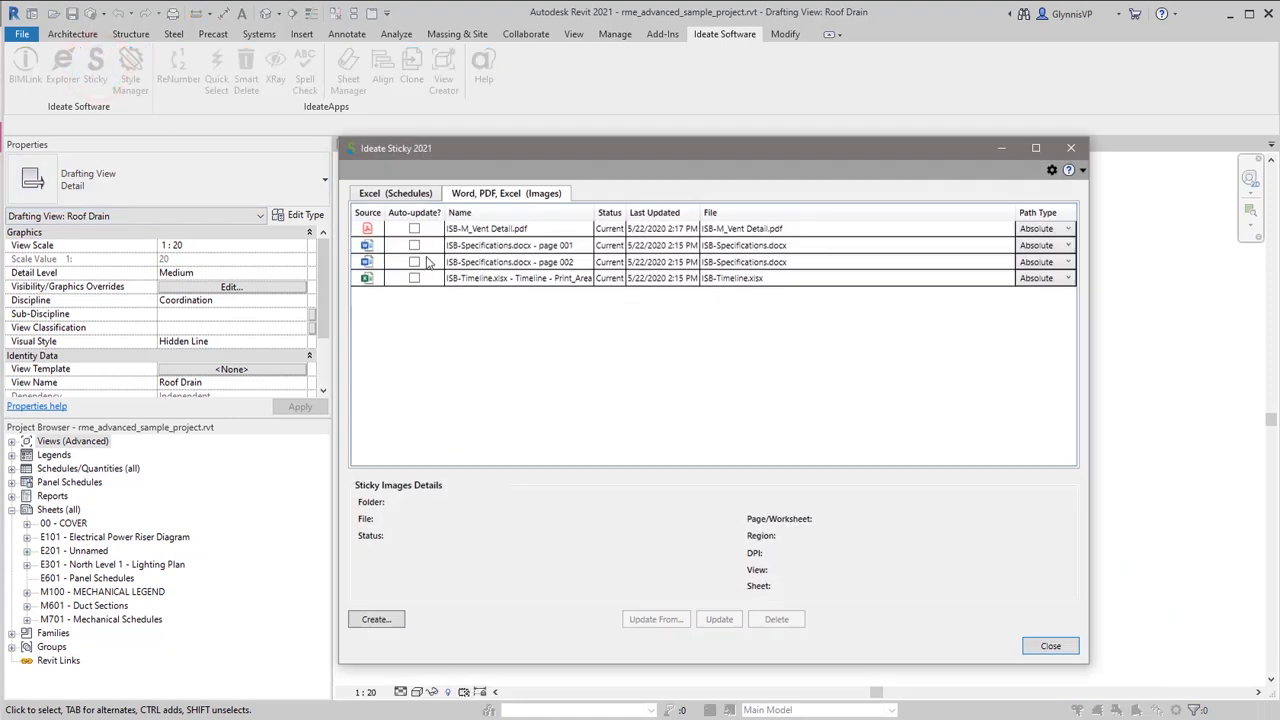
Switch on Auto-update for the ISB-M_Vent Detail.pdf image sticky
click(414, 228)
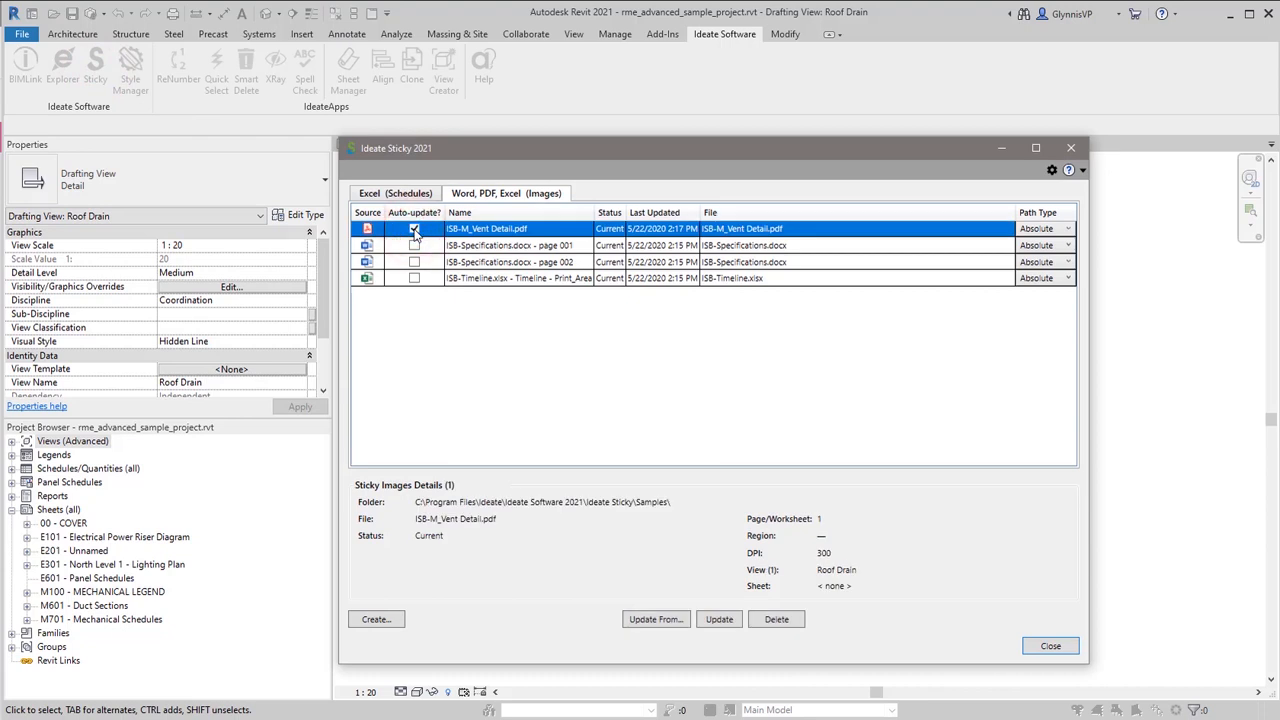
click(414, 228)
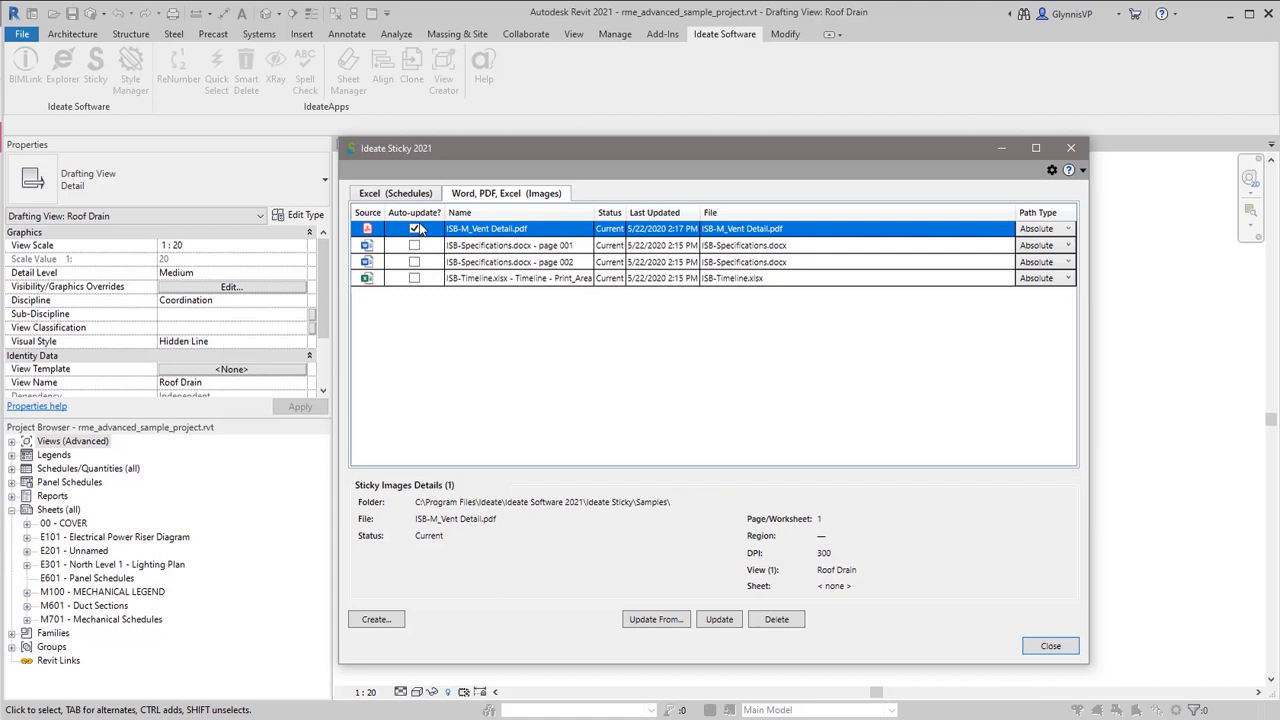